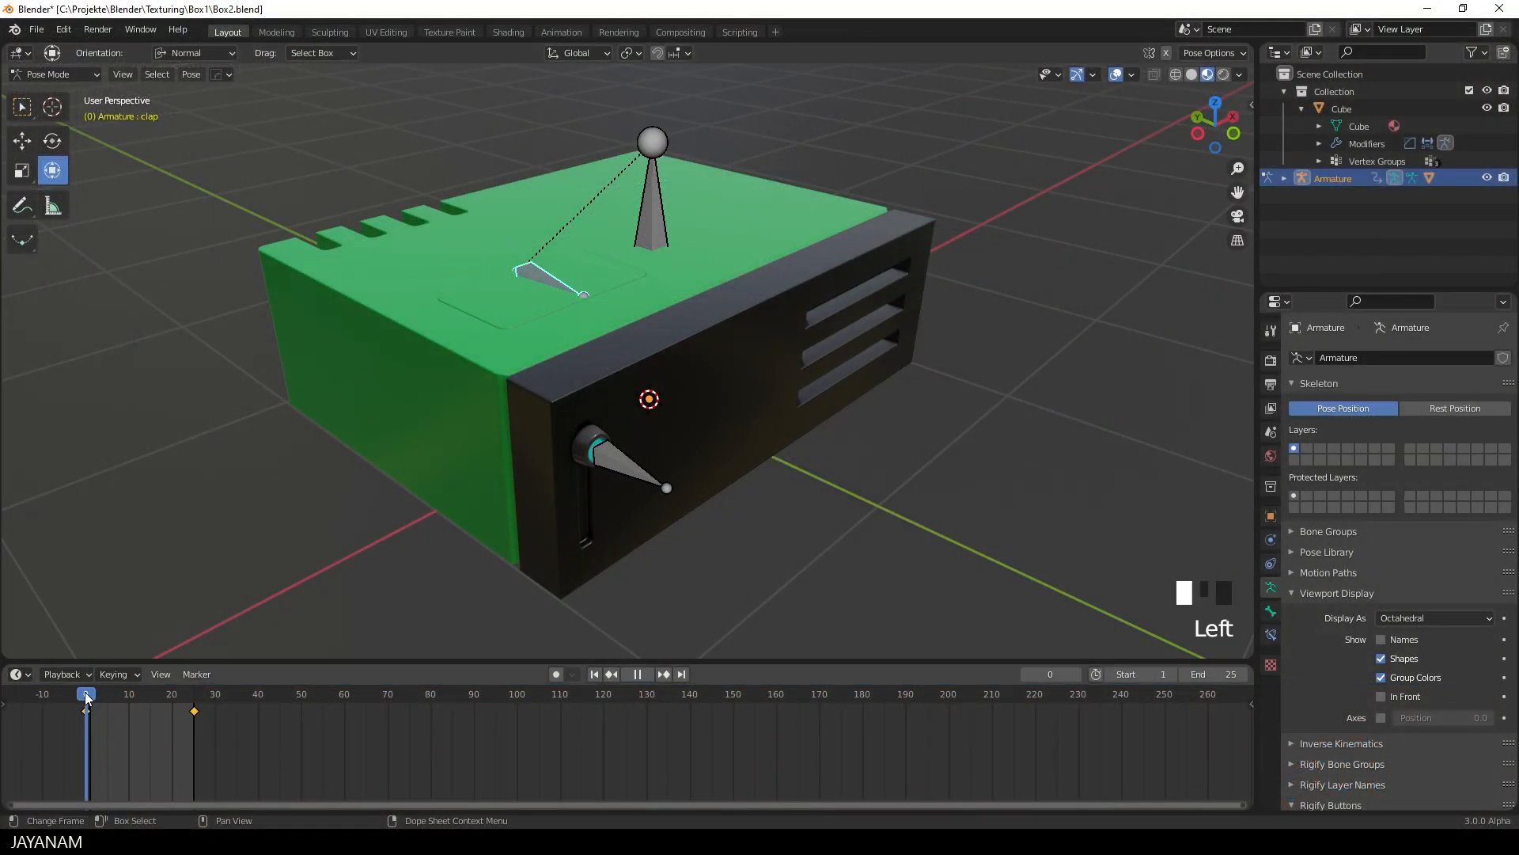
- Scrub the timeline back and forth to preview the finished lid-opening animation
click(178, 694)
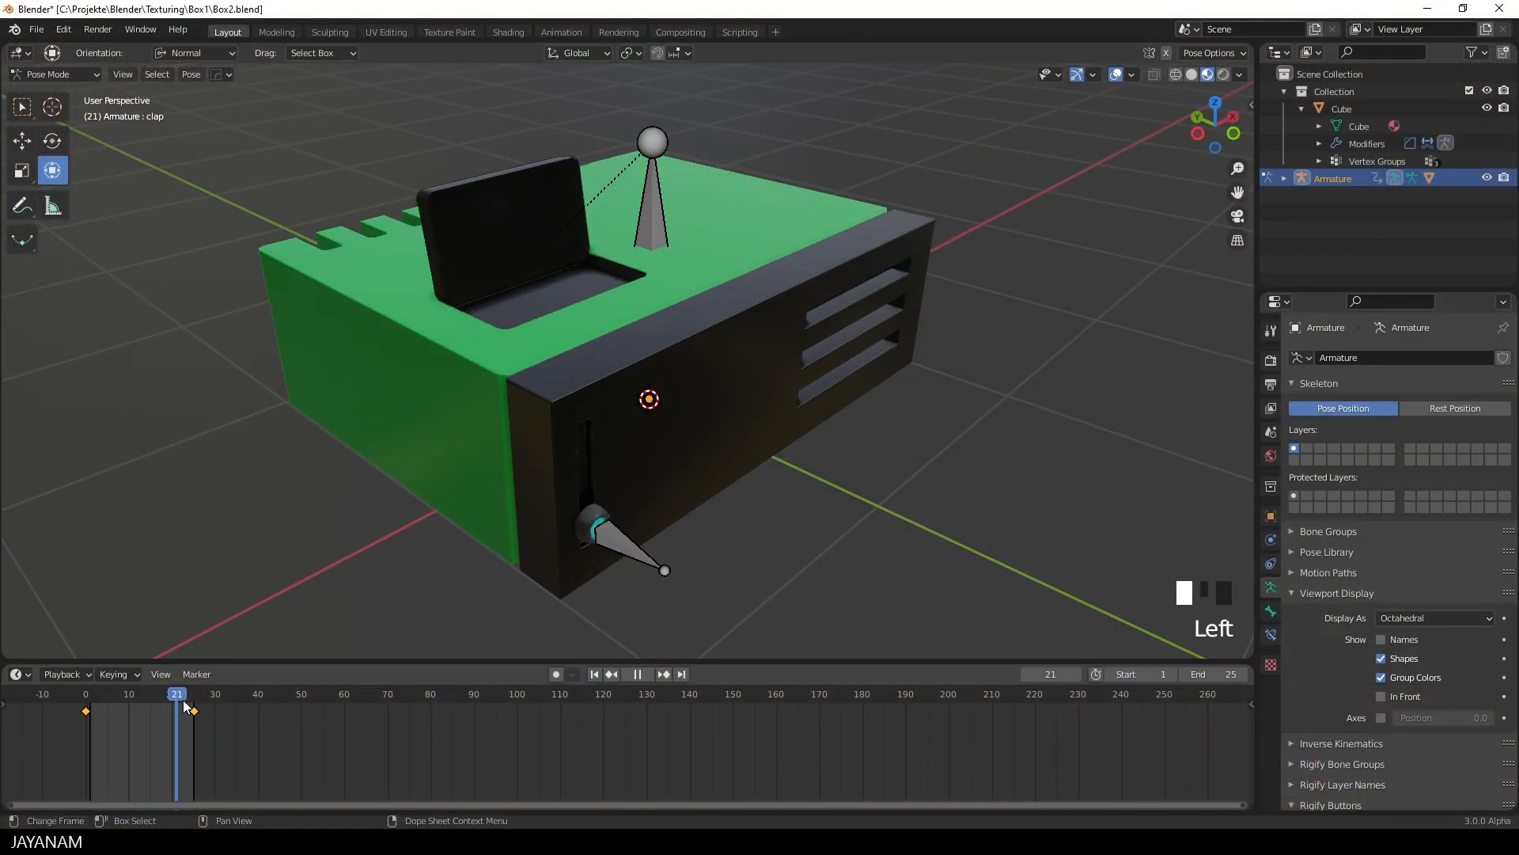
click(120, 694)
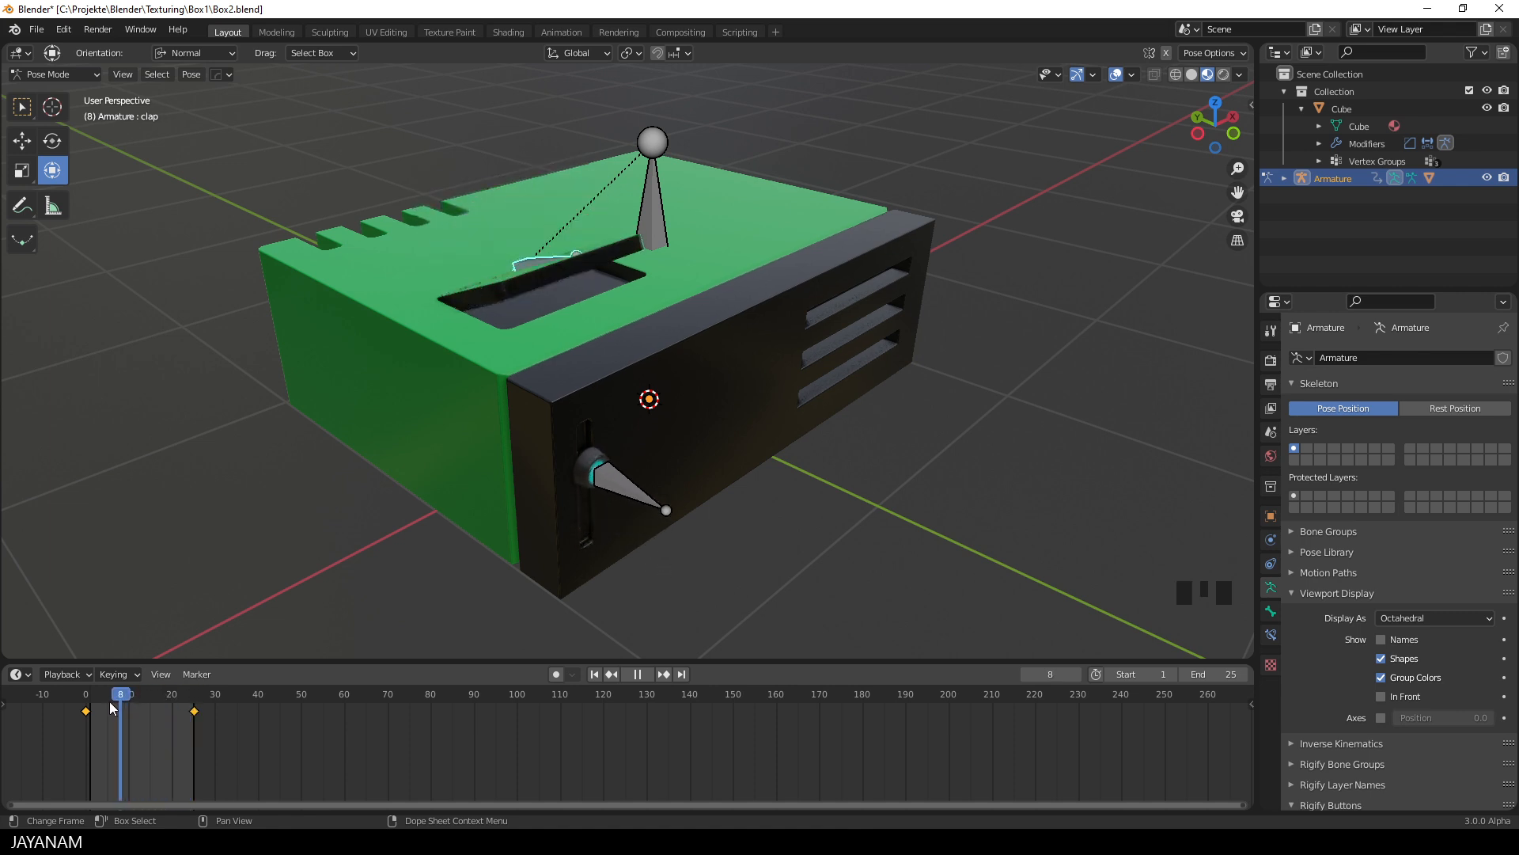
click(129, 694)
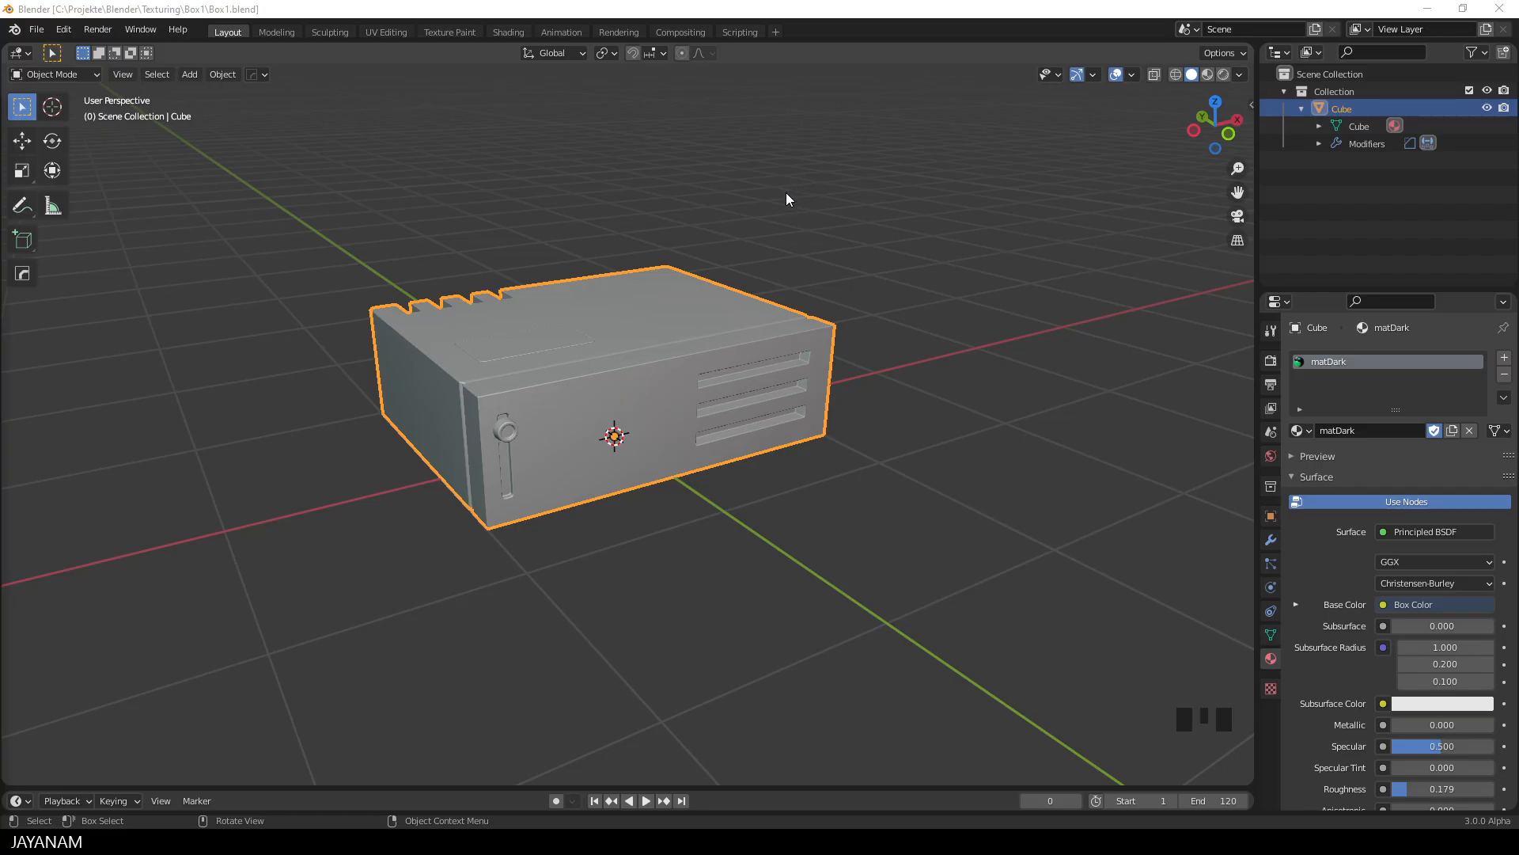
drag(785, 199, 744, 310)
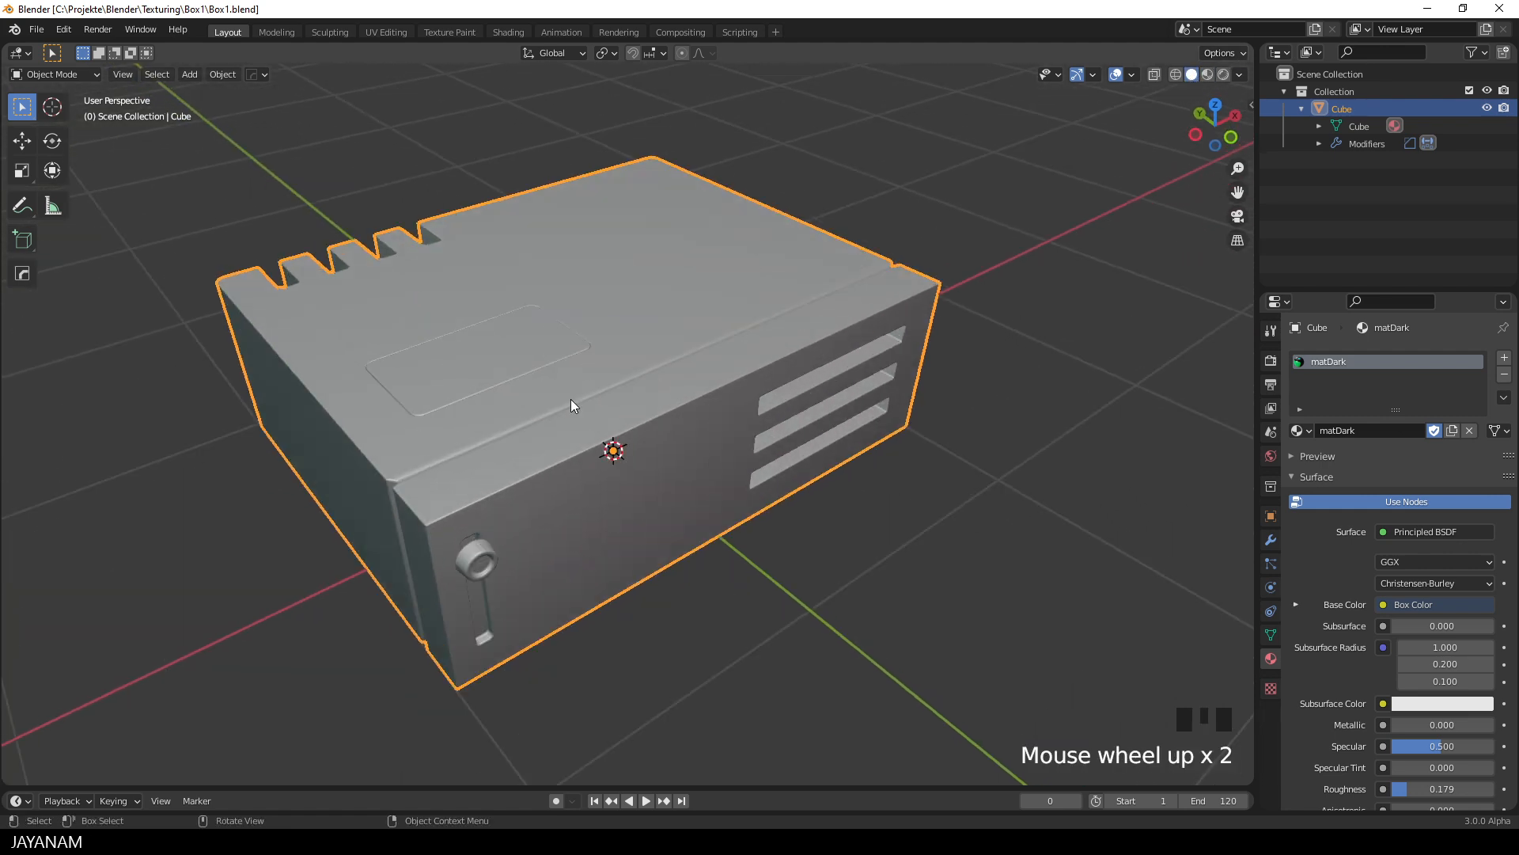
key(Tab)
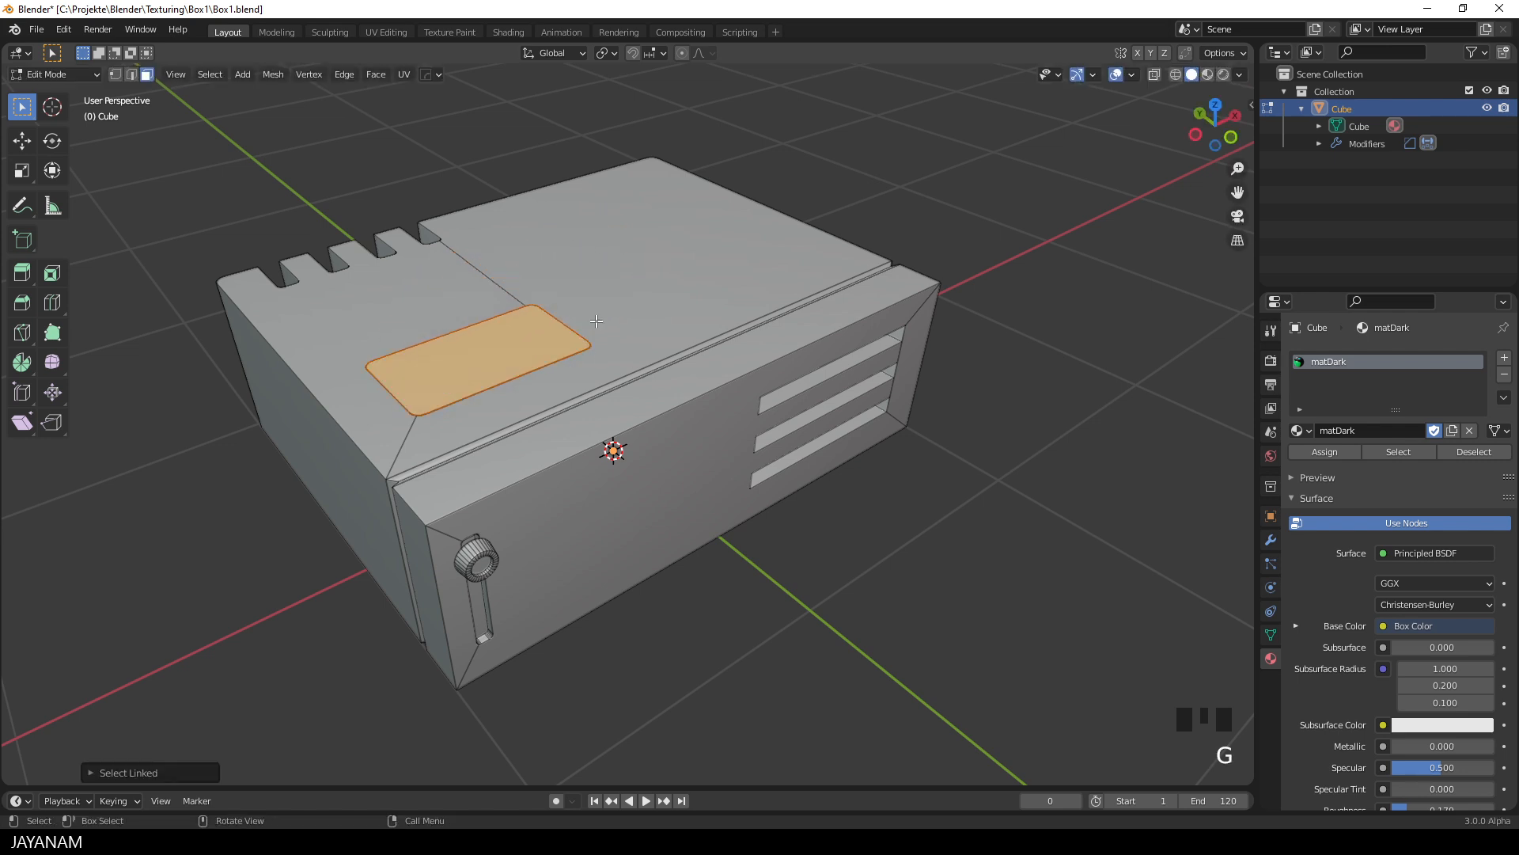
key(a)
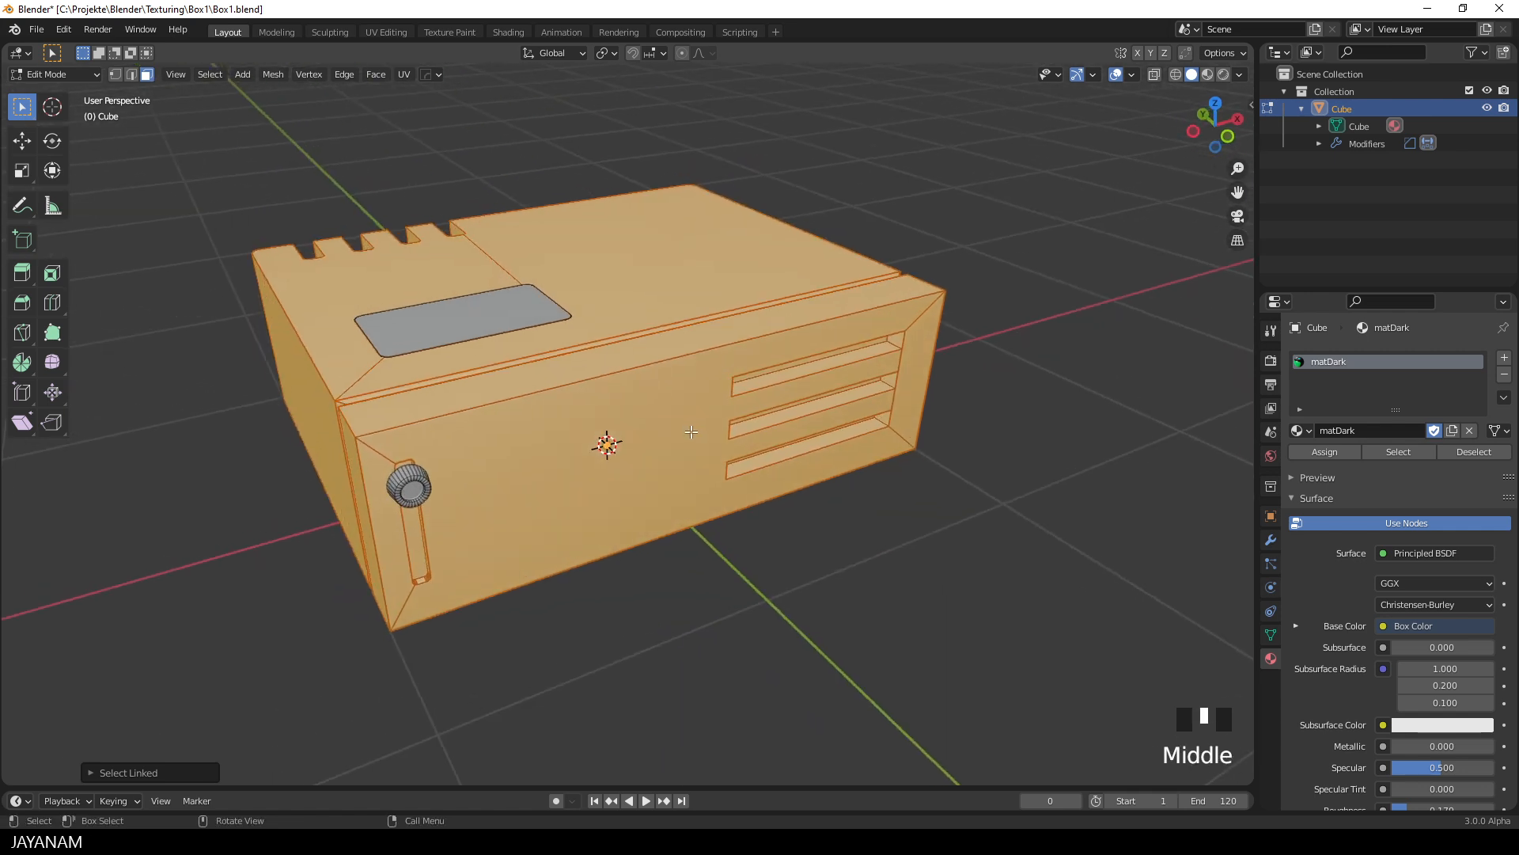
key(g)
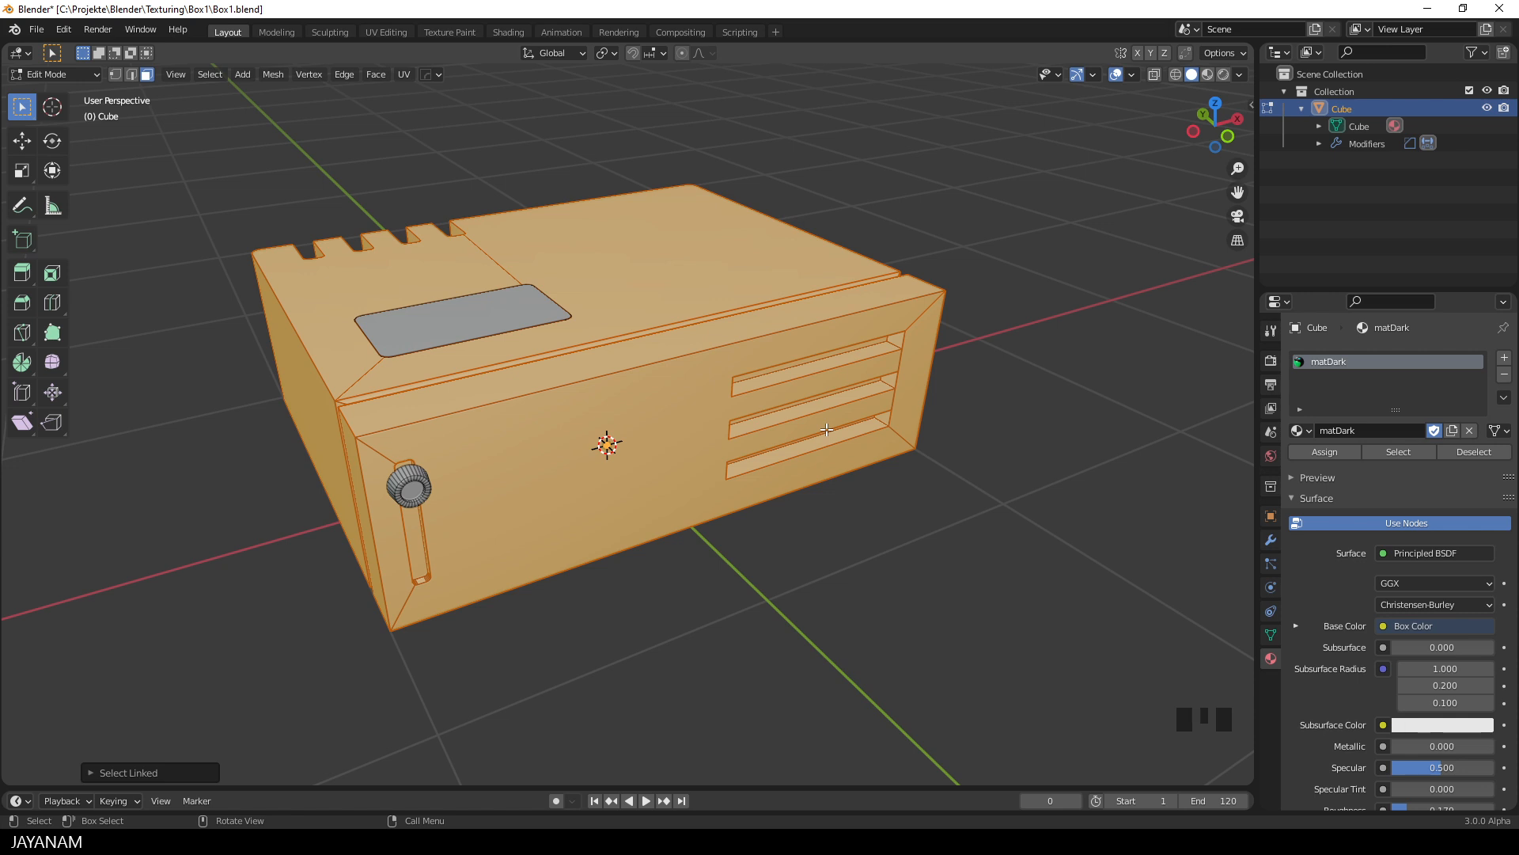
scroll(down, 3)
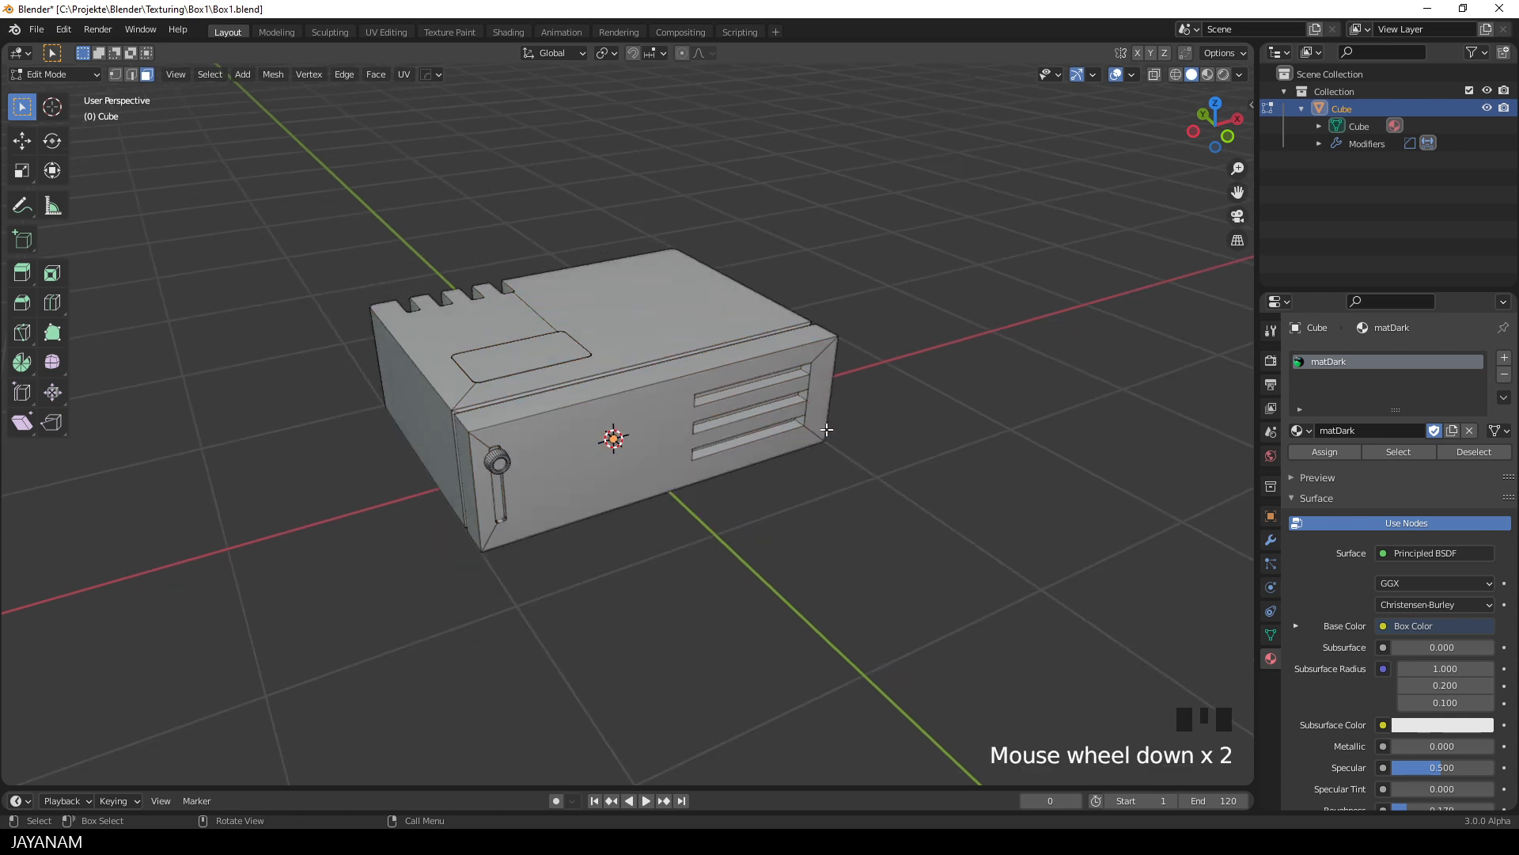
key(Tab)
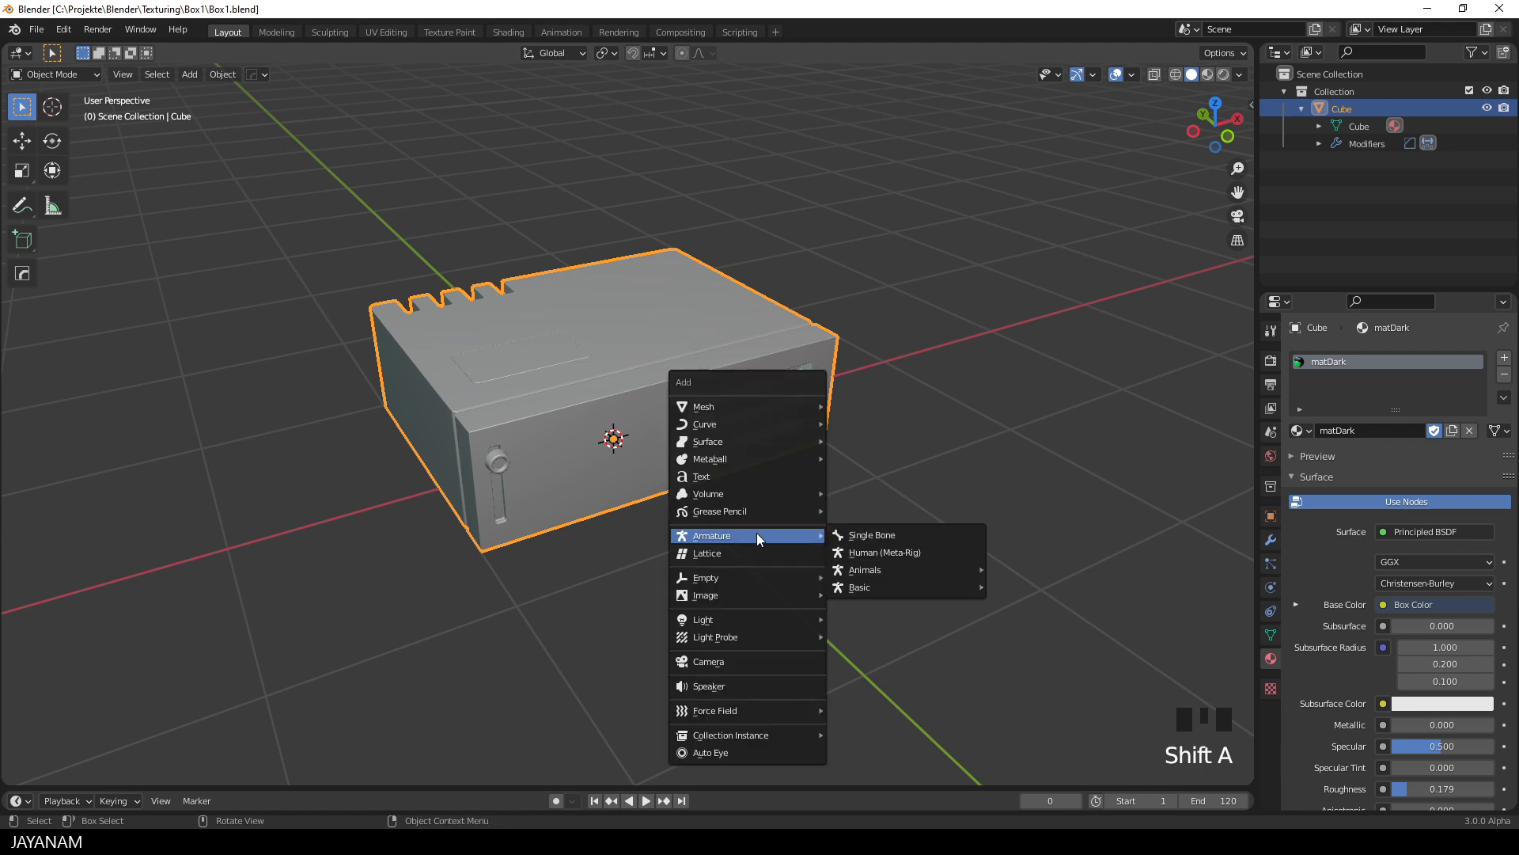
mouse_move(873, 535)
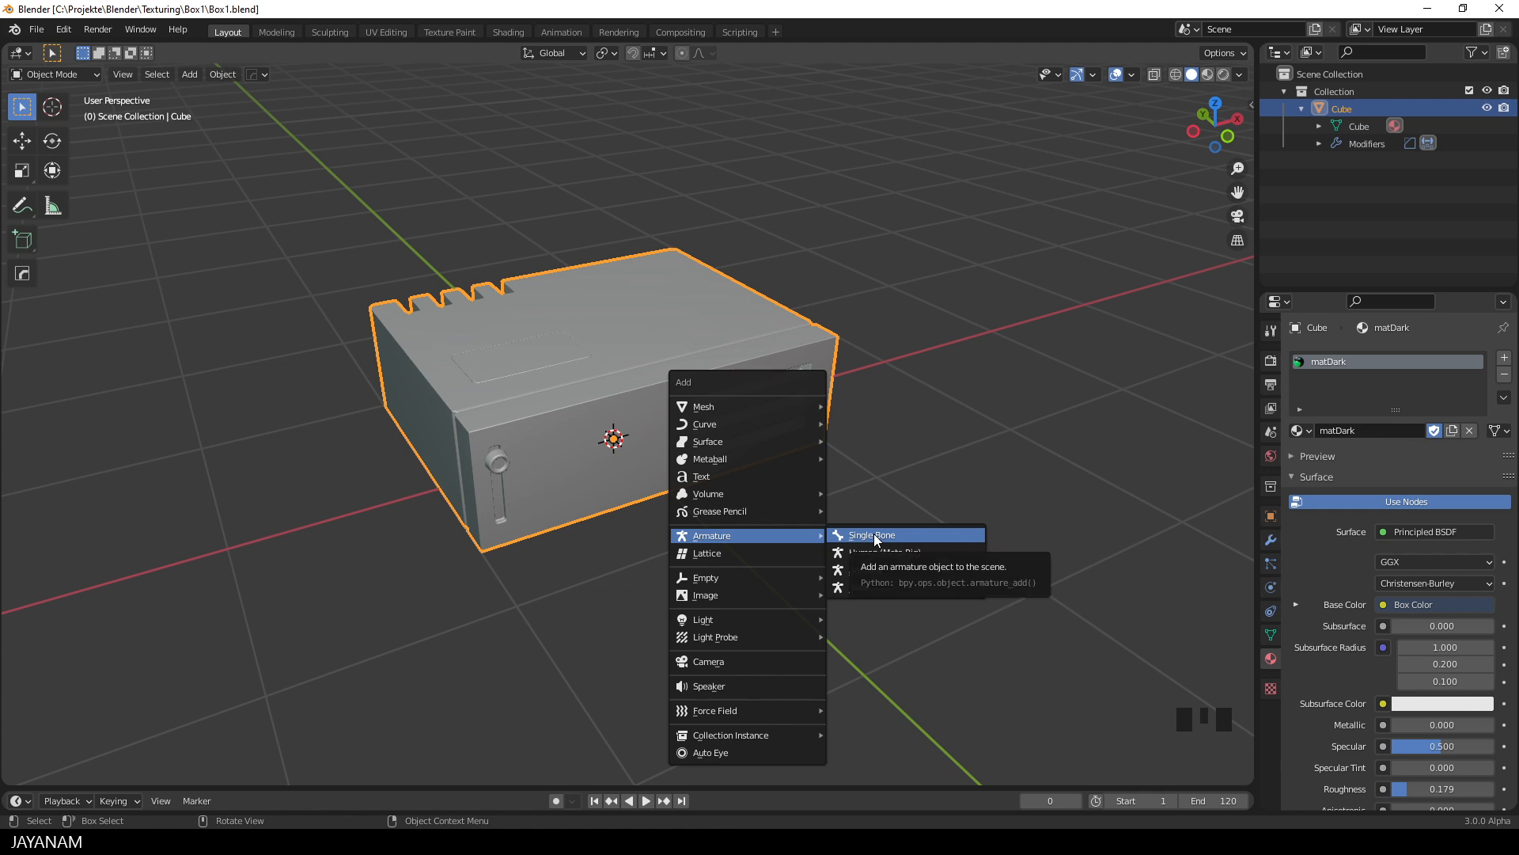
- Add a single-bone armature at the box centre and enable In Front under Viewport Display
click(870, 534)
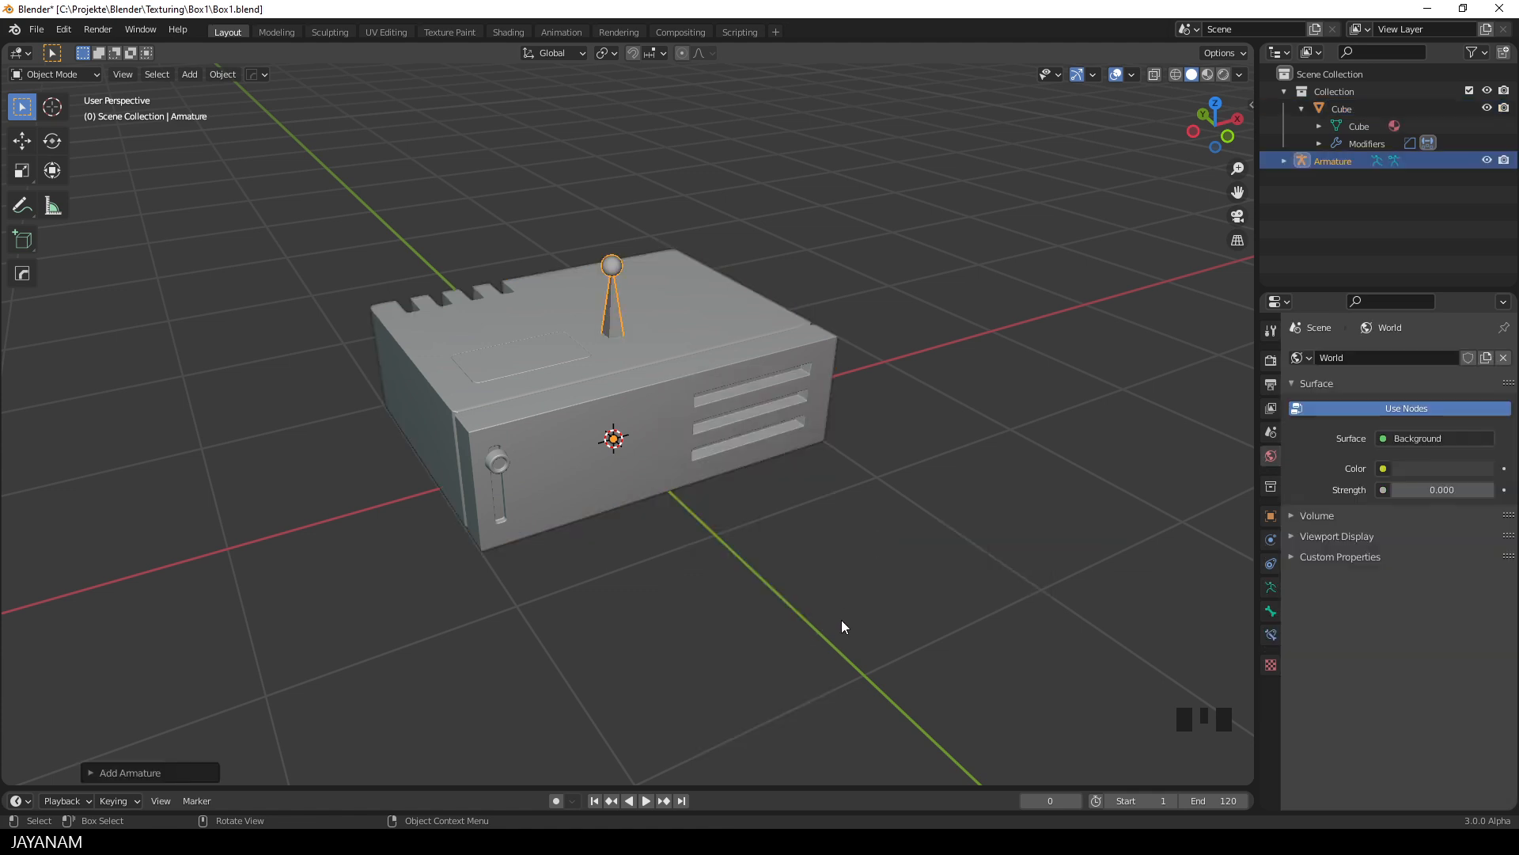
mouse_move(1234, 601)
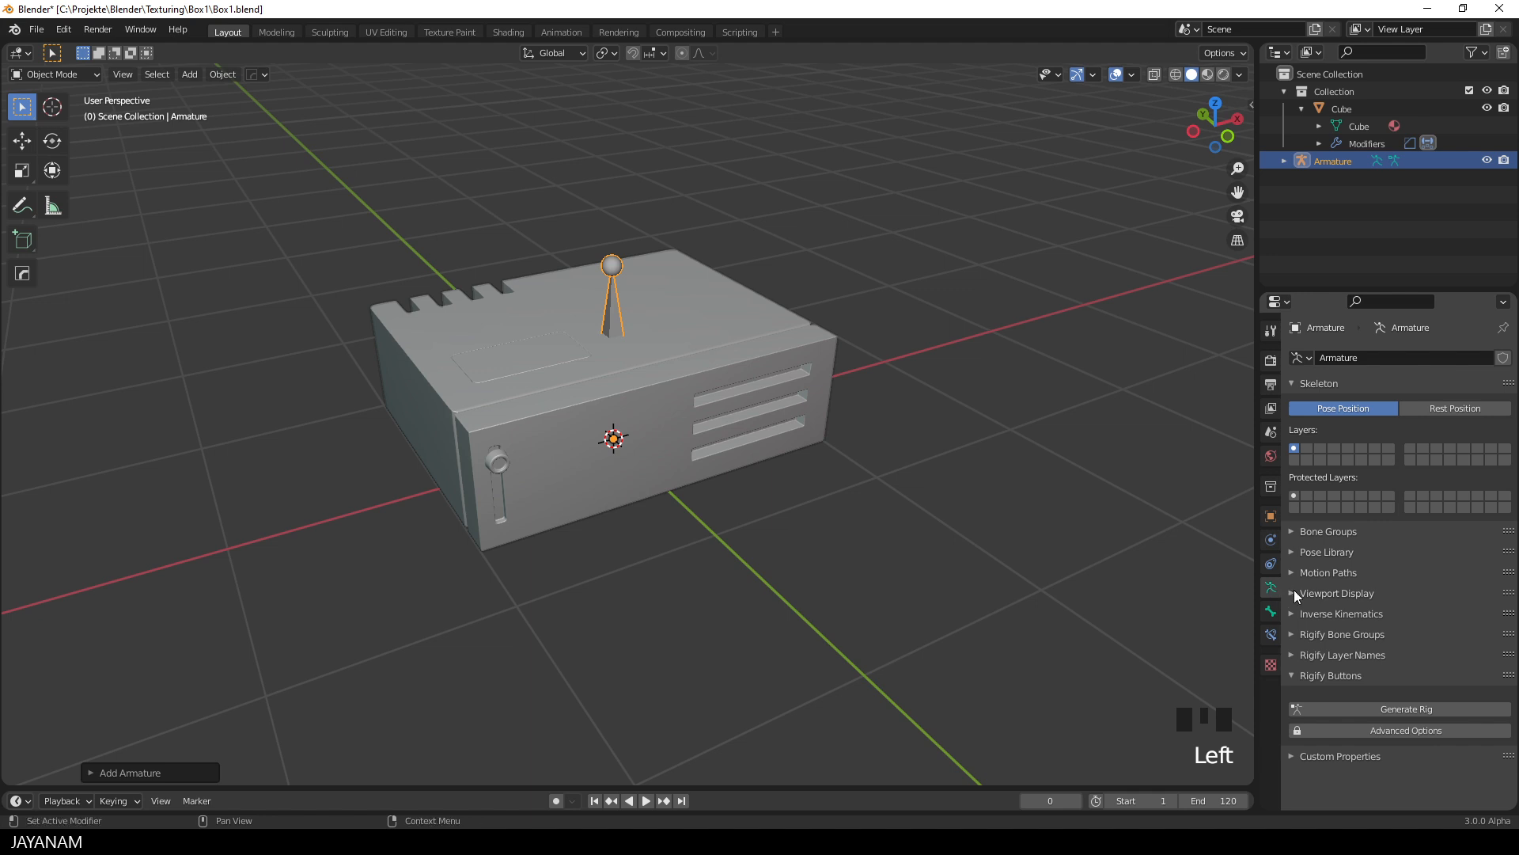
click(1292, 592)
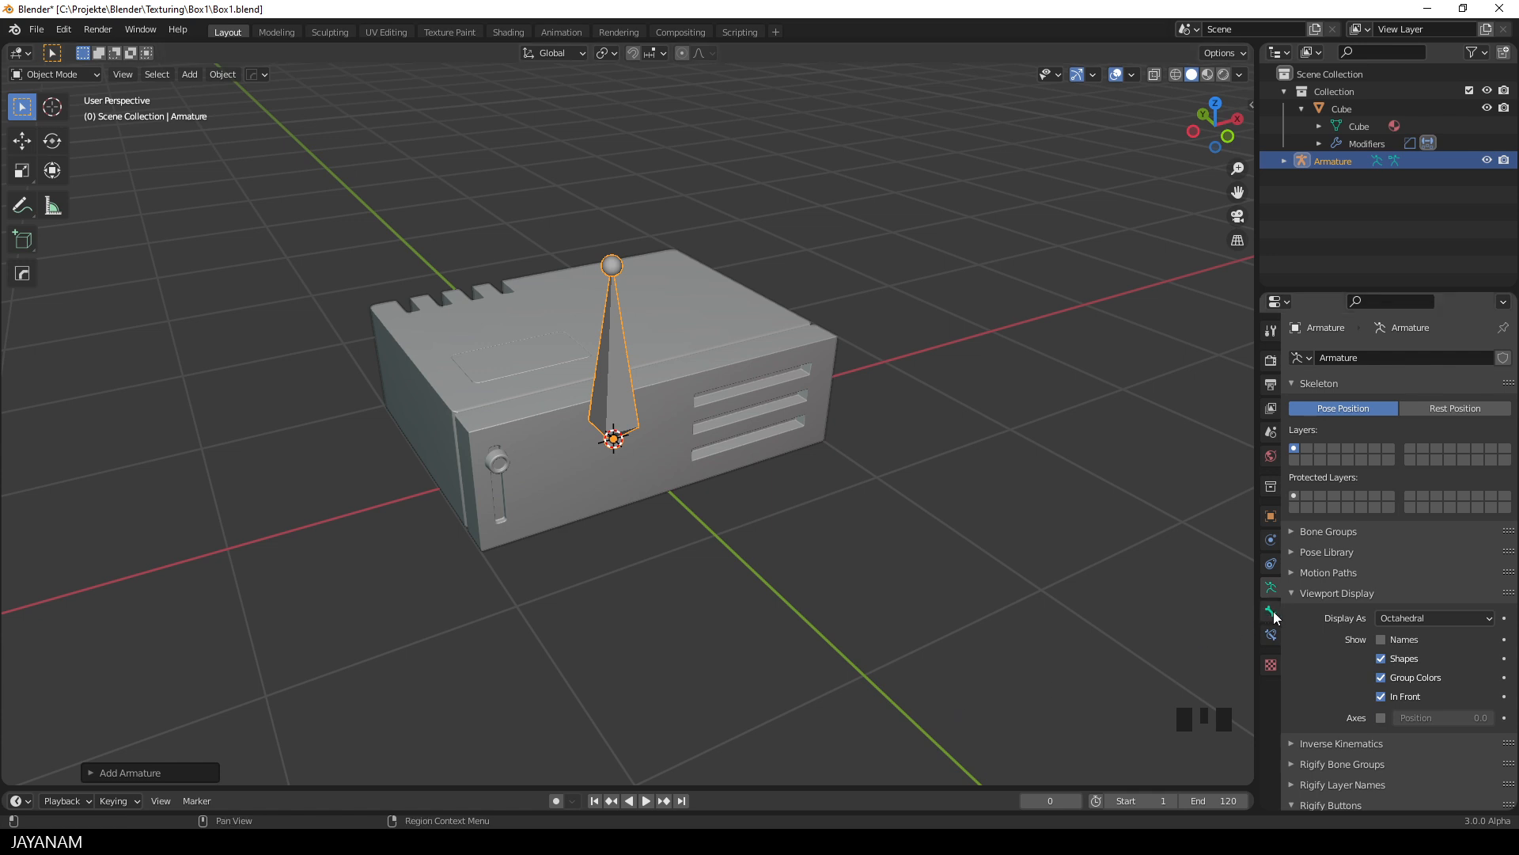
click(1269, 610)
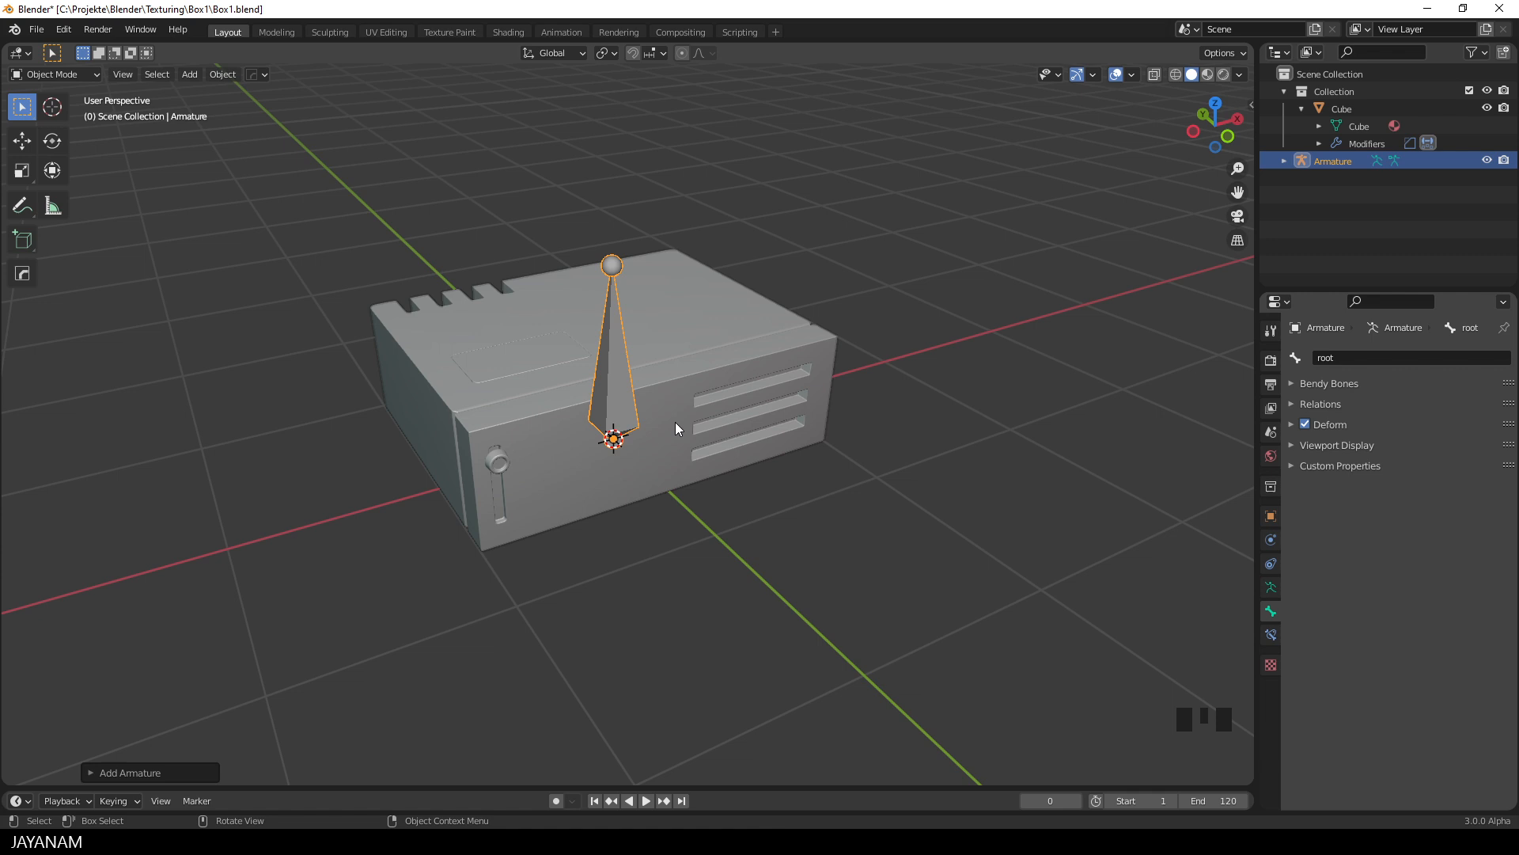
- In Edit Mode, duplicate the root bone and scale the copy down
key(Tab)
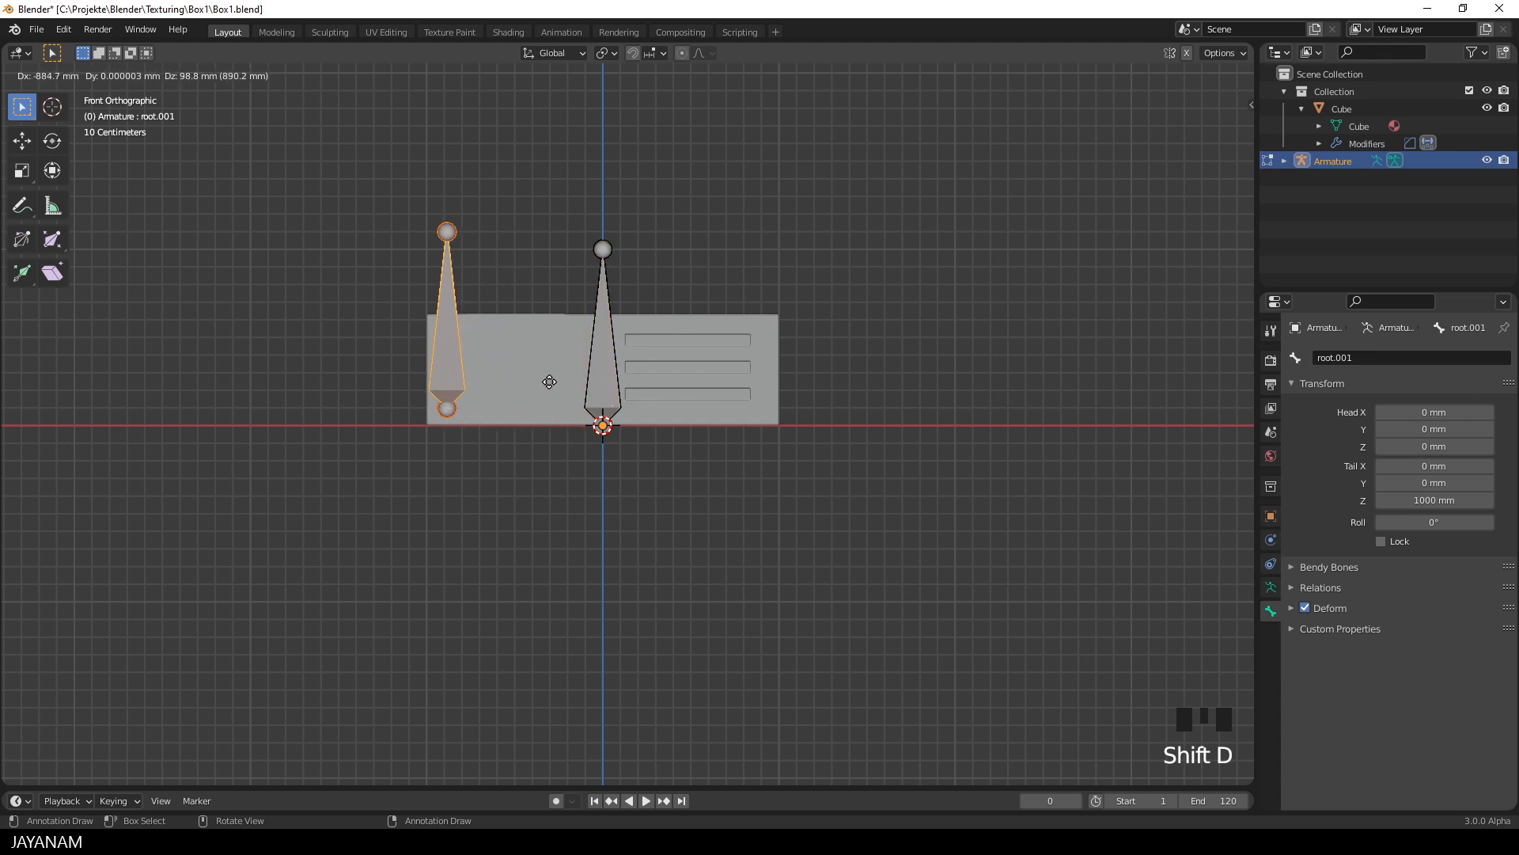
key(shift+d)
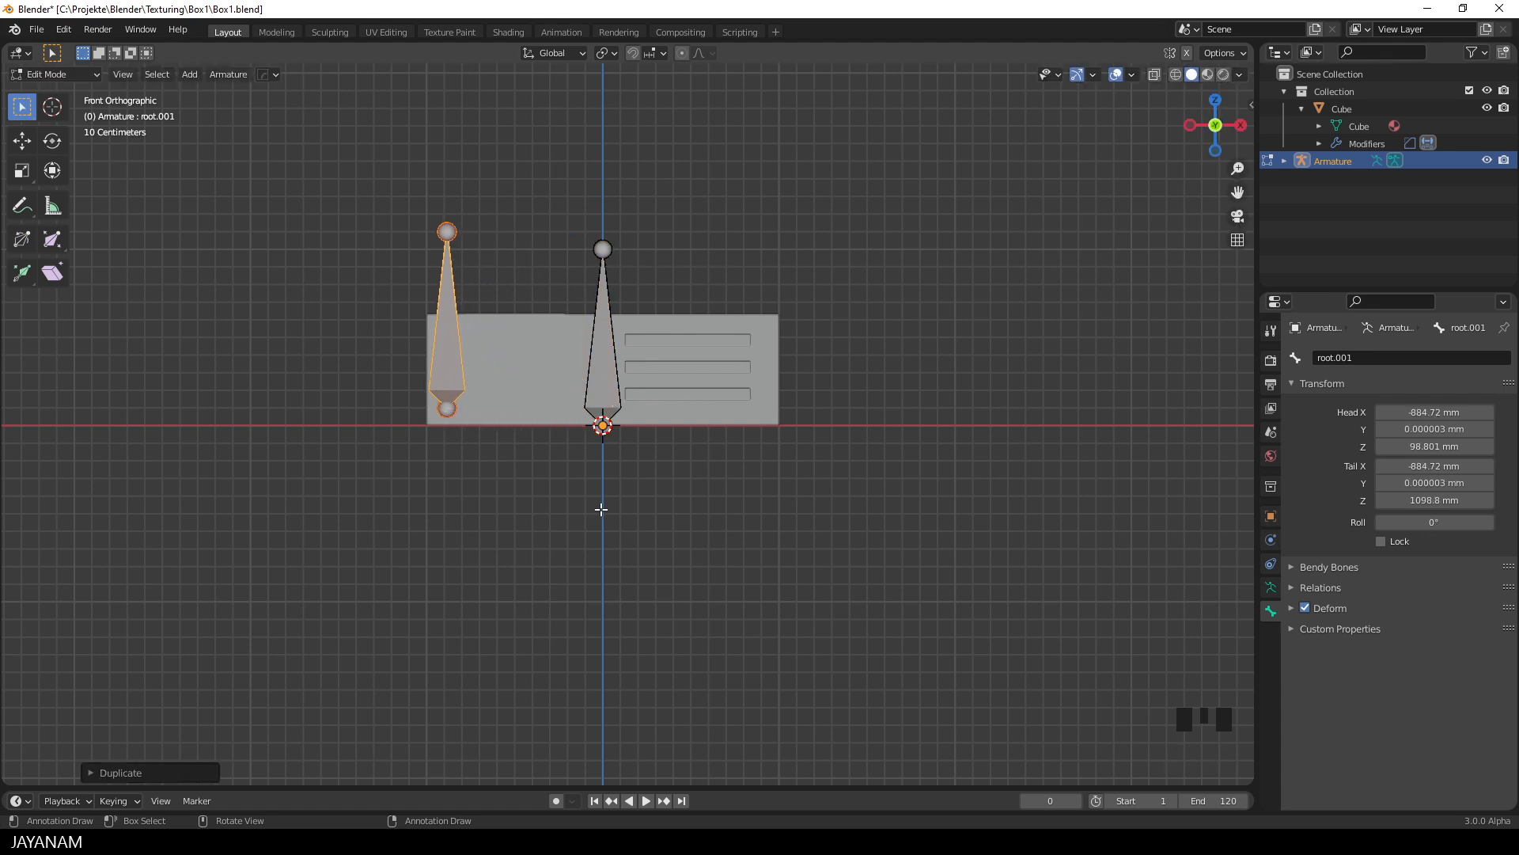
key(s)
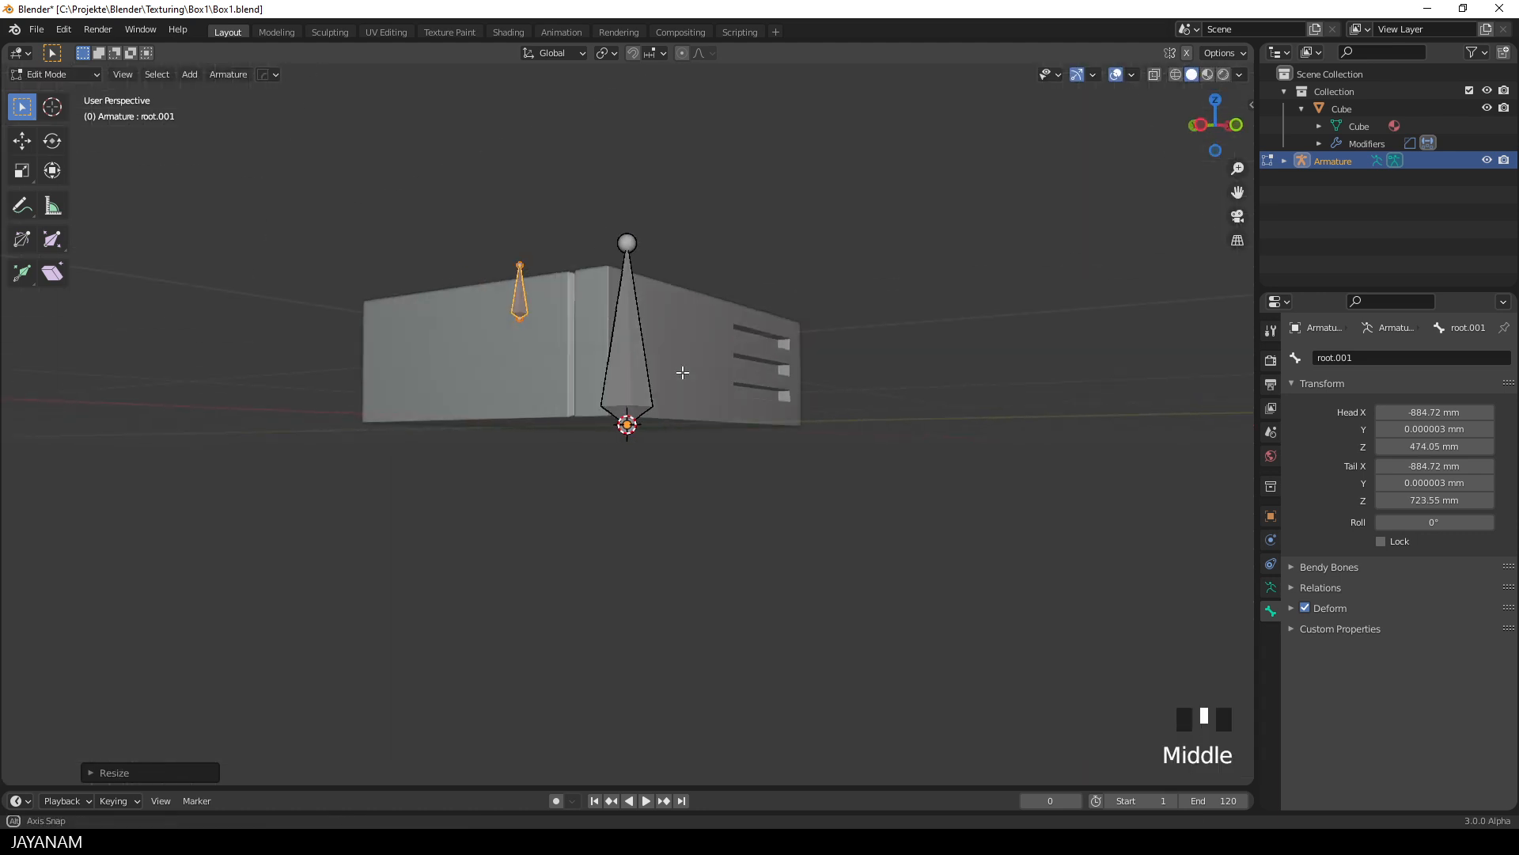
- Rotate the small bone horizontal, move it onto the side knob, and name it knob
key(KP_3)
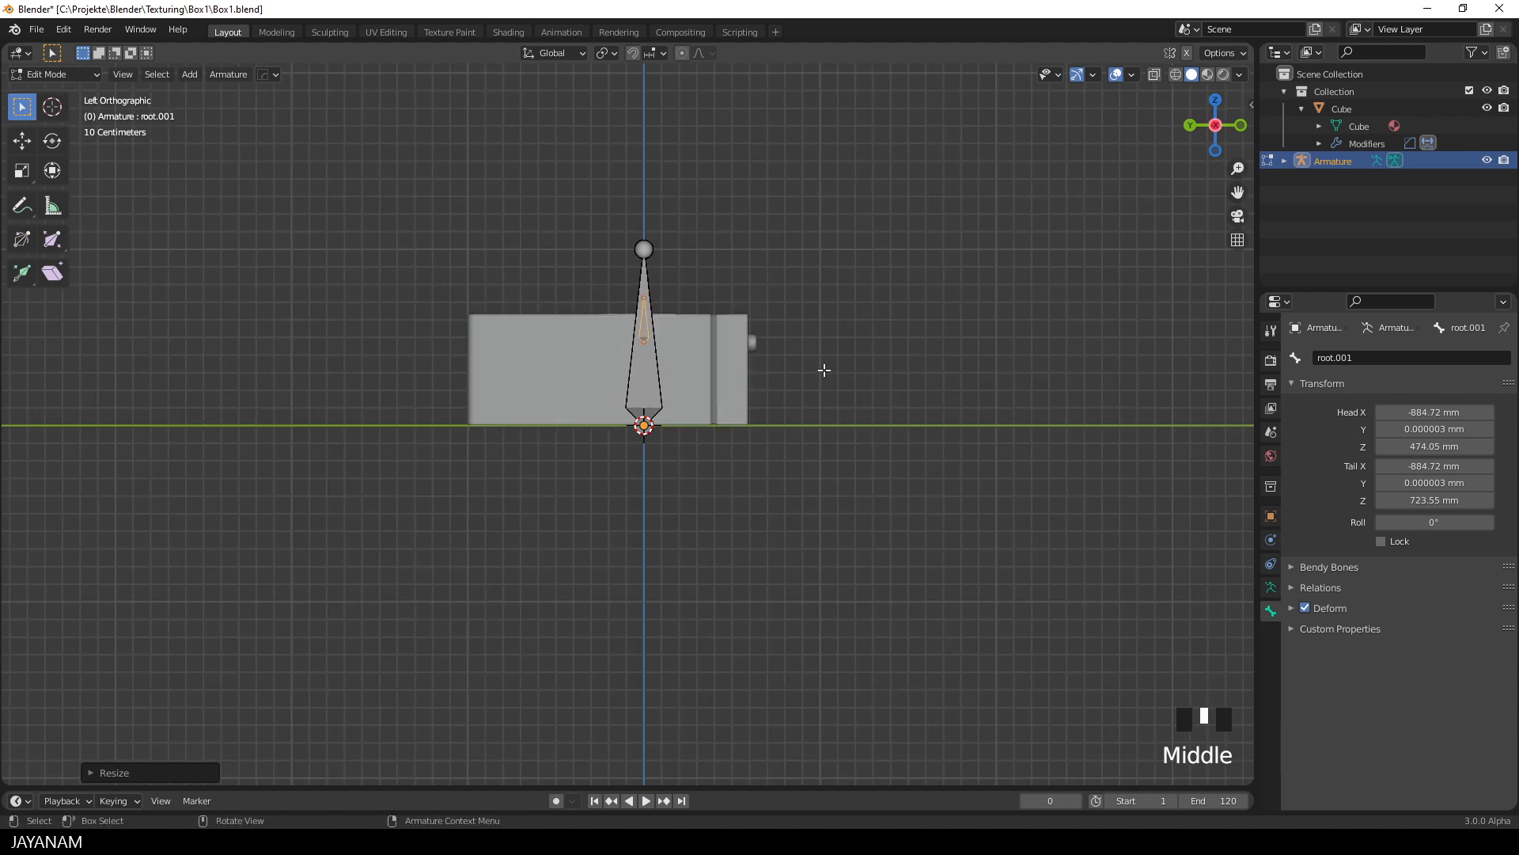
key(r)
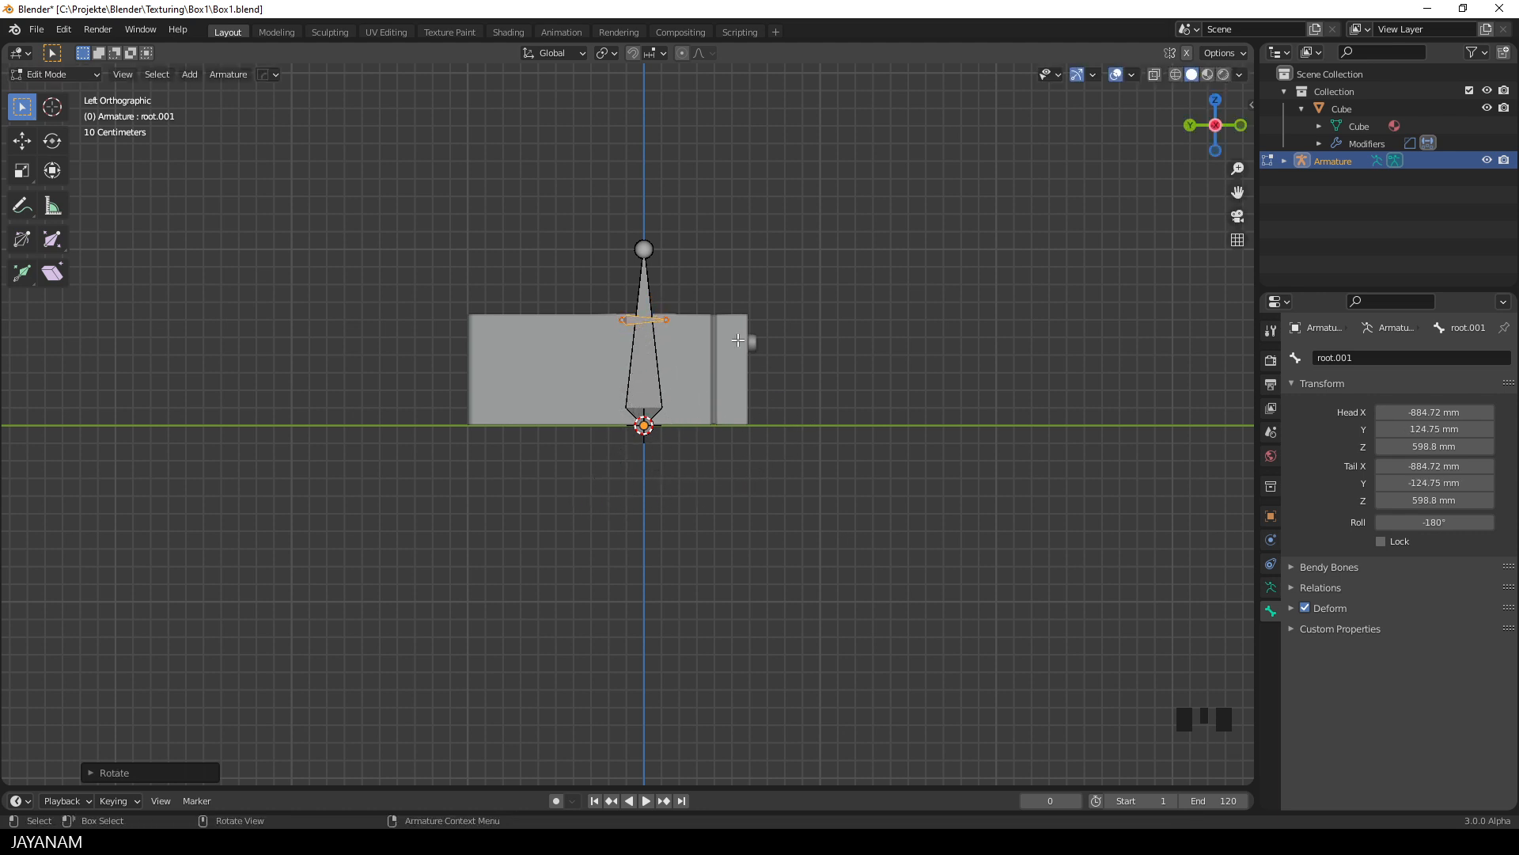
key(g)
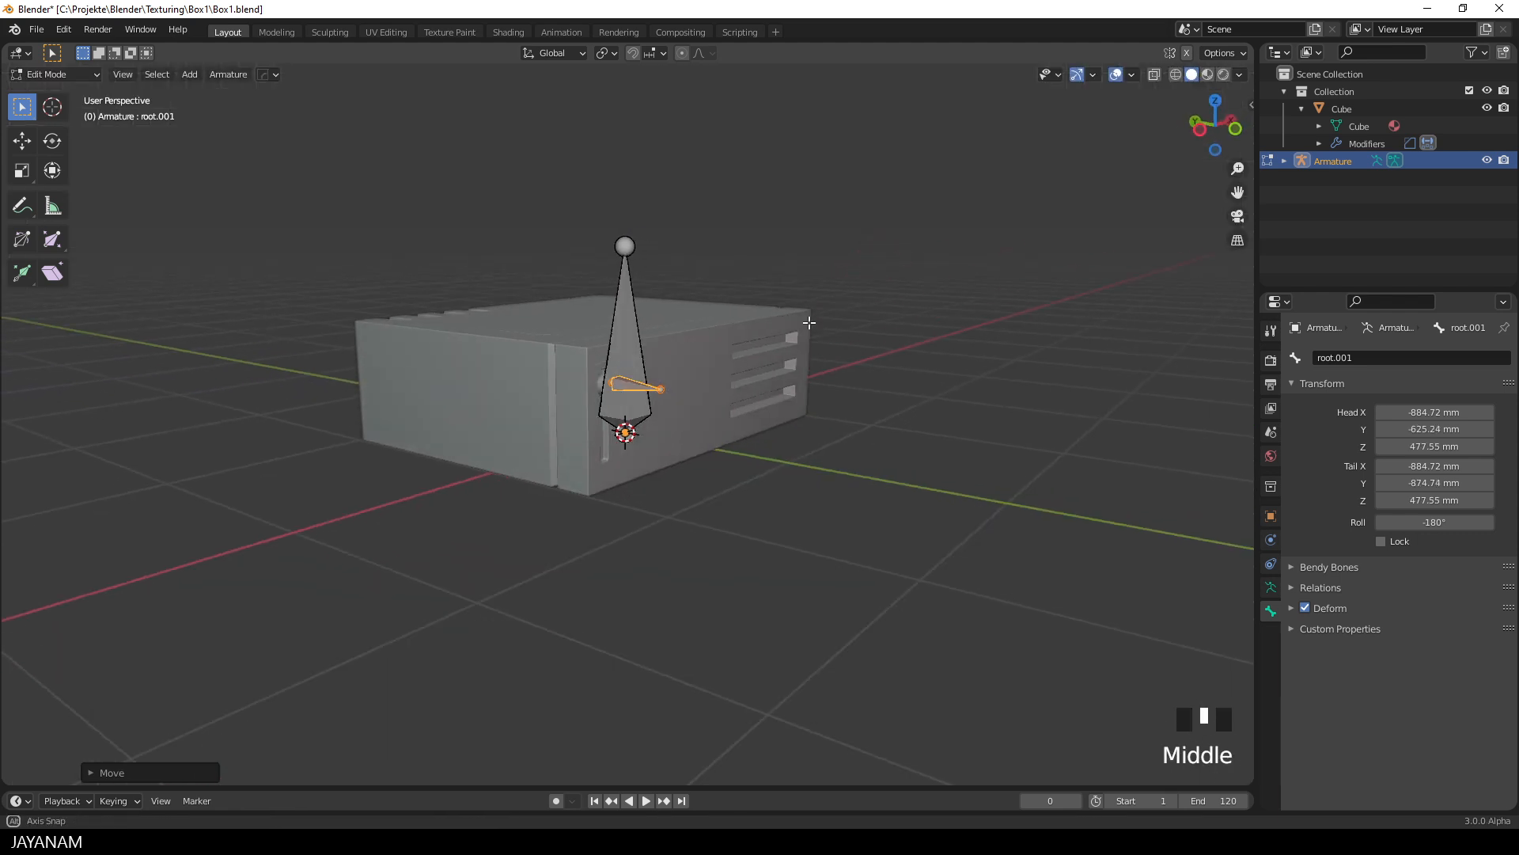
scroll(up, 3)
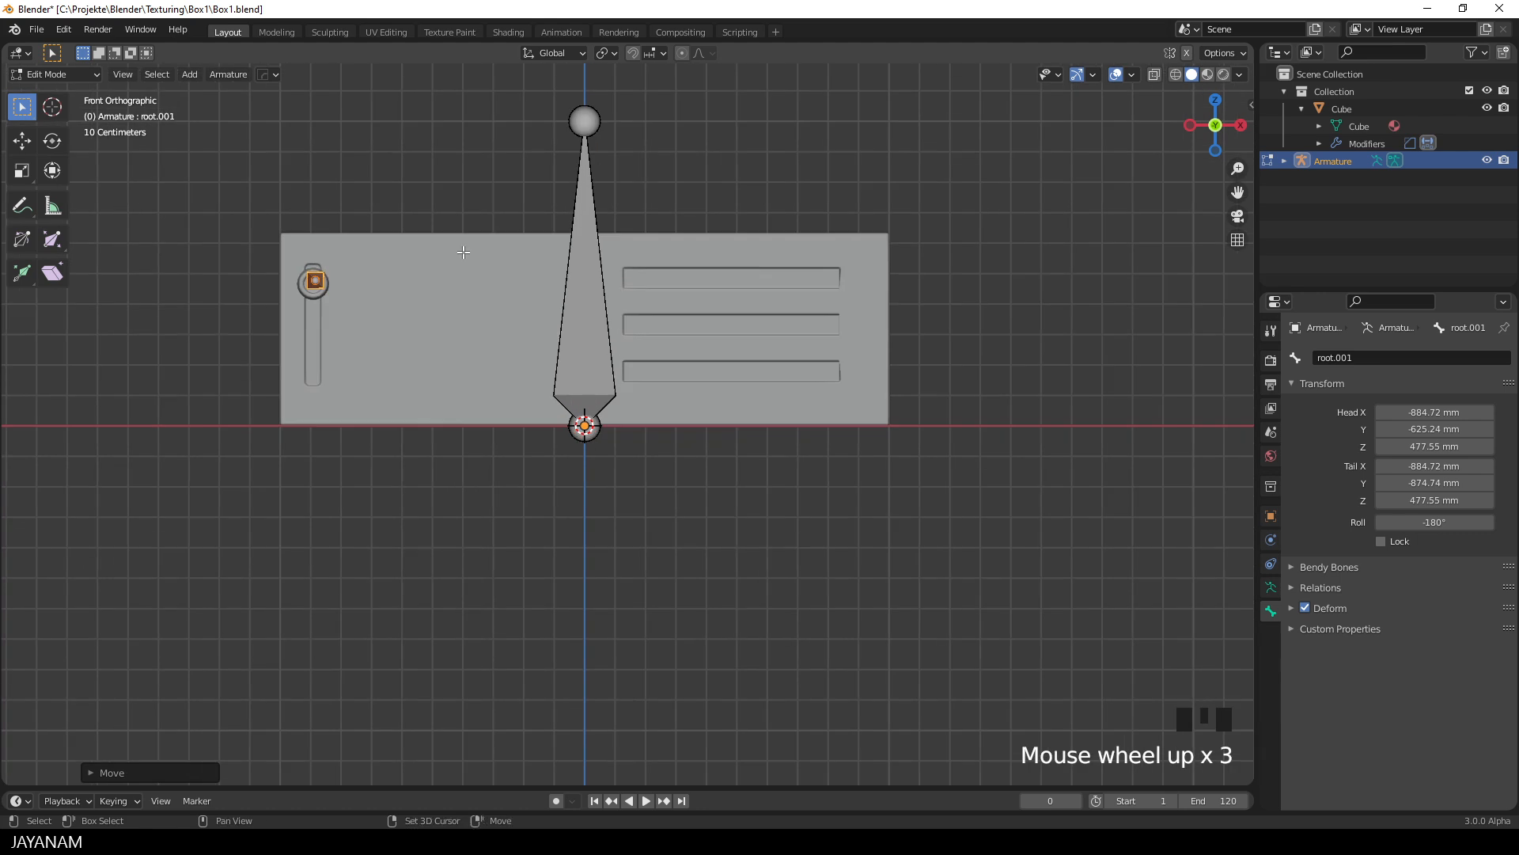
key(g)
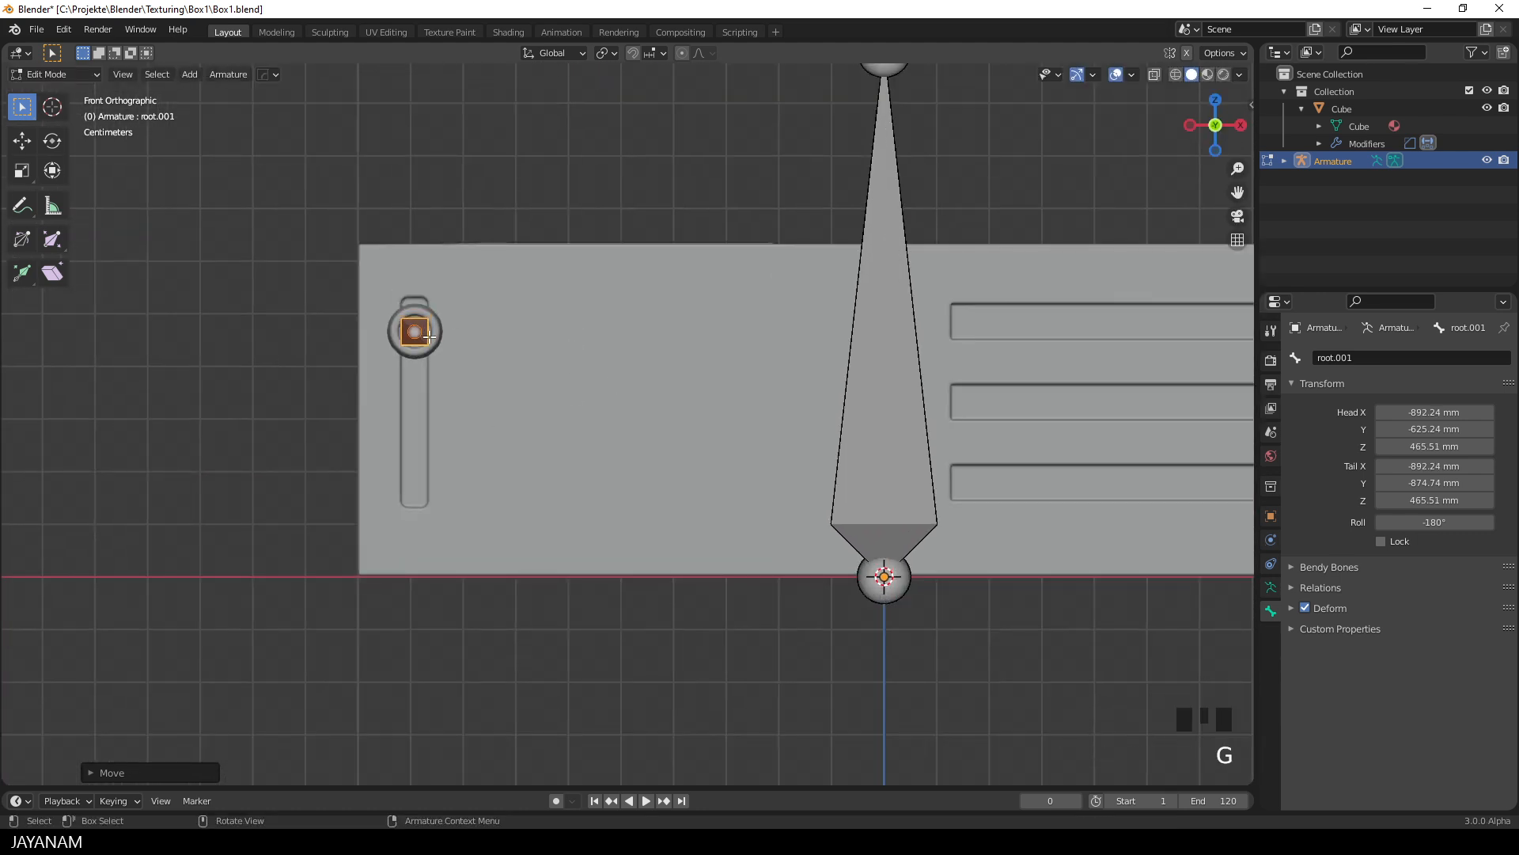
scroll(down, 3)
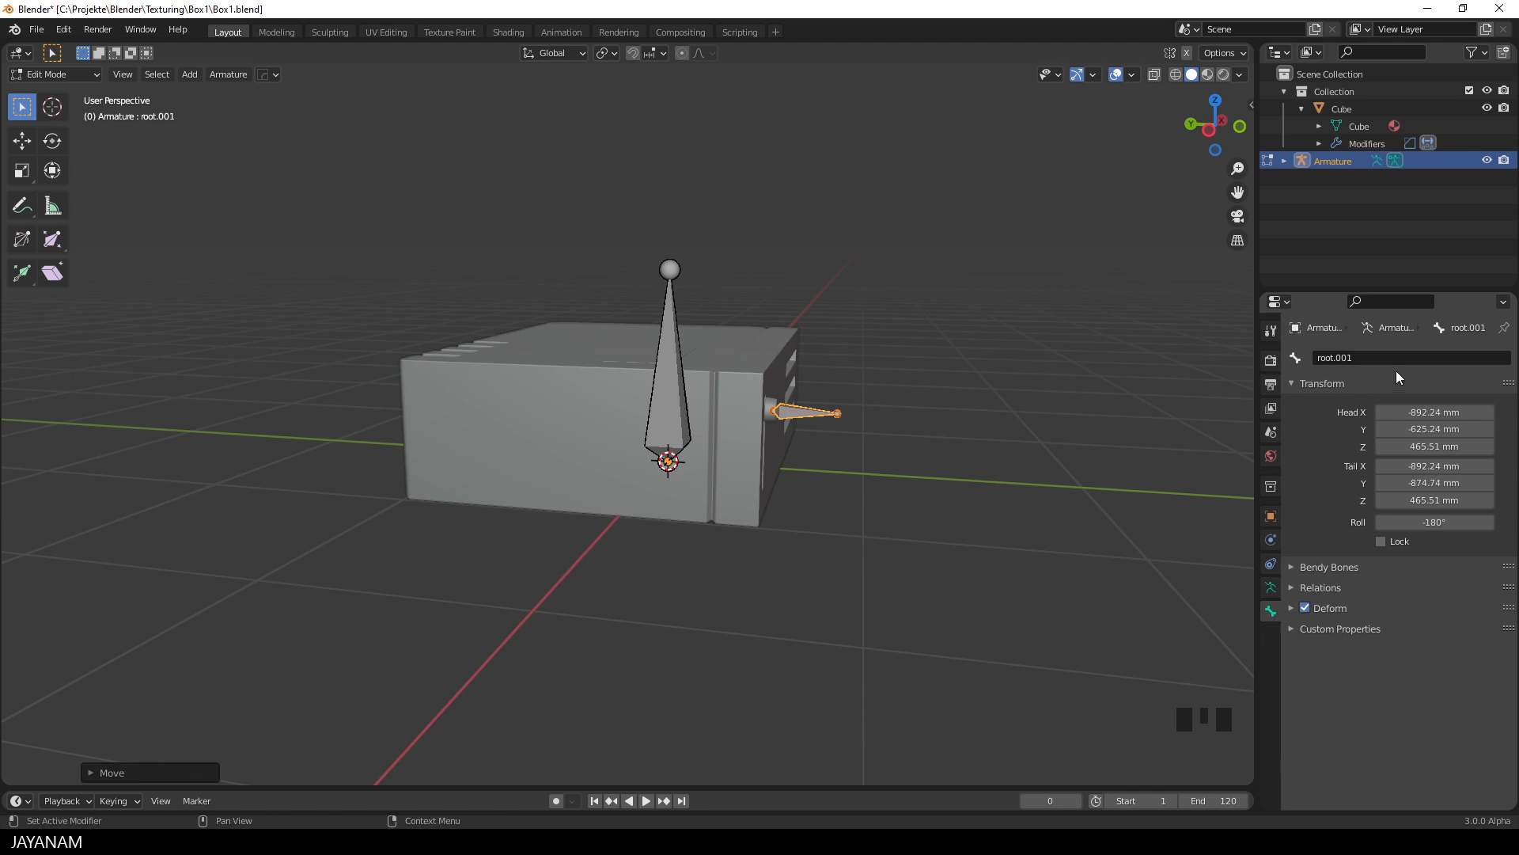
text(knd)
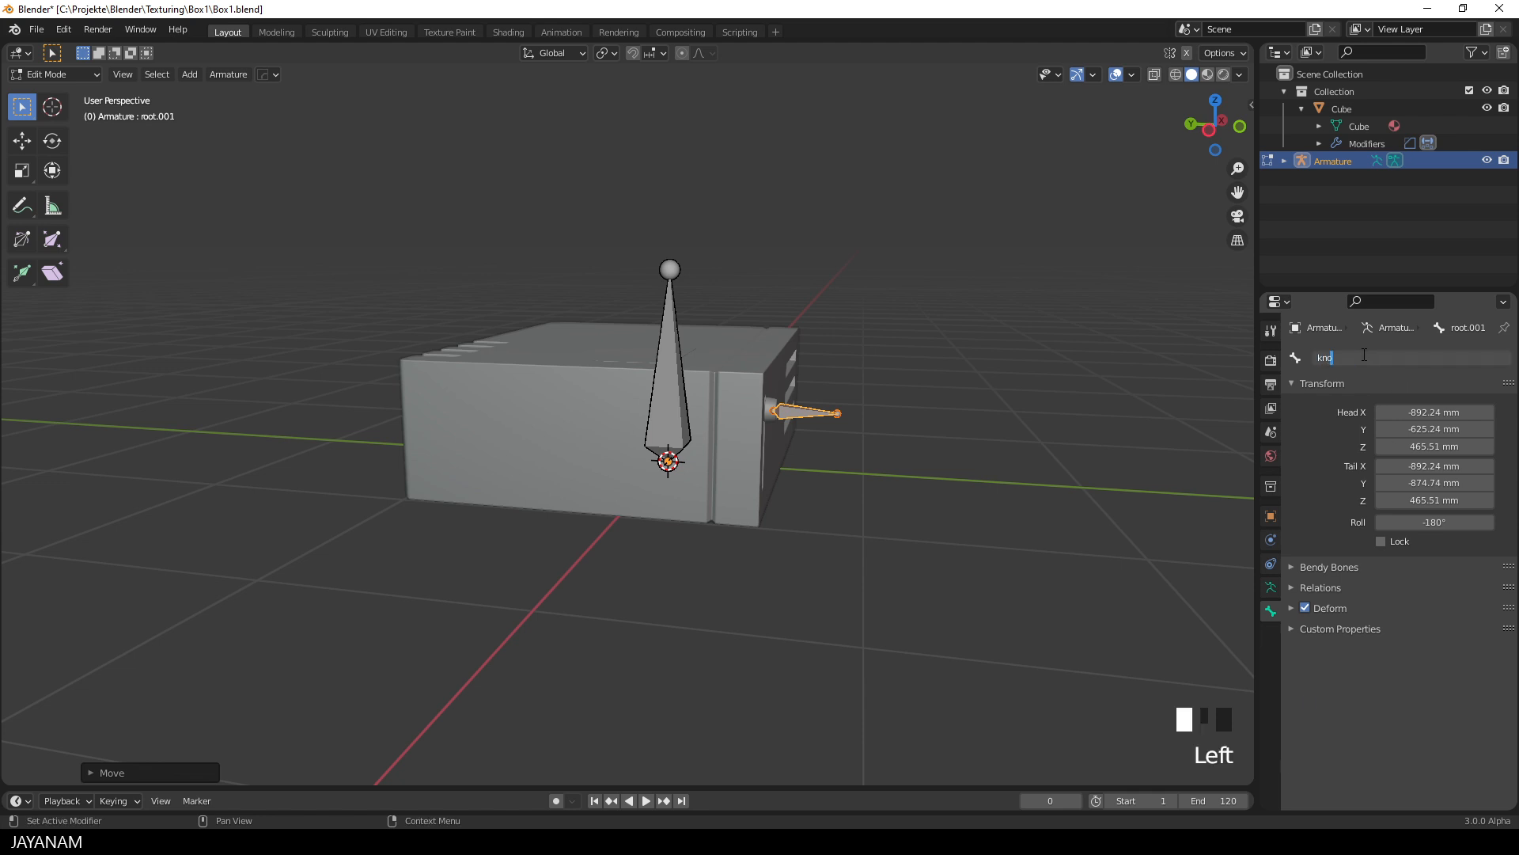
text(knob)
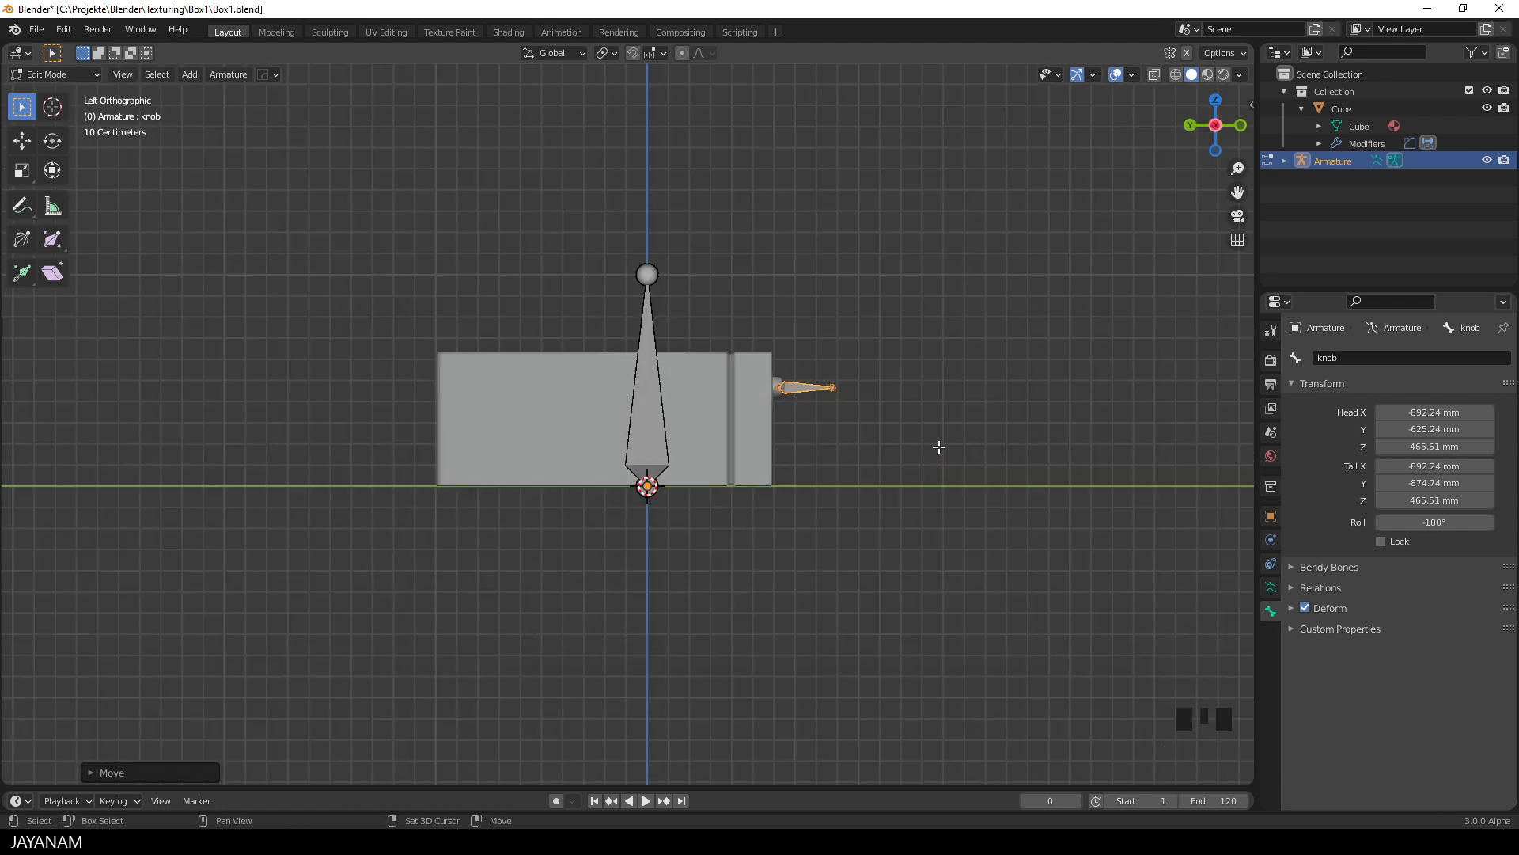
- Duplicate the knob bone, place the copy flat on the lid, and rename it clap
key(shift+d)
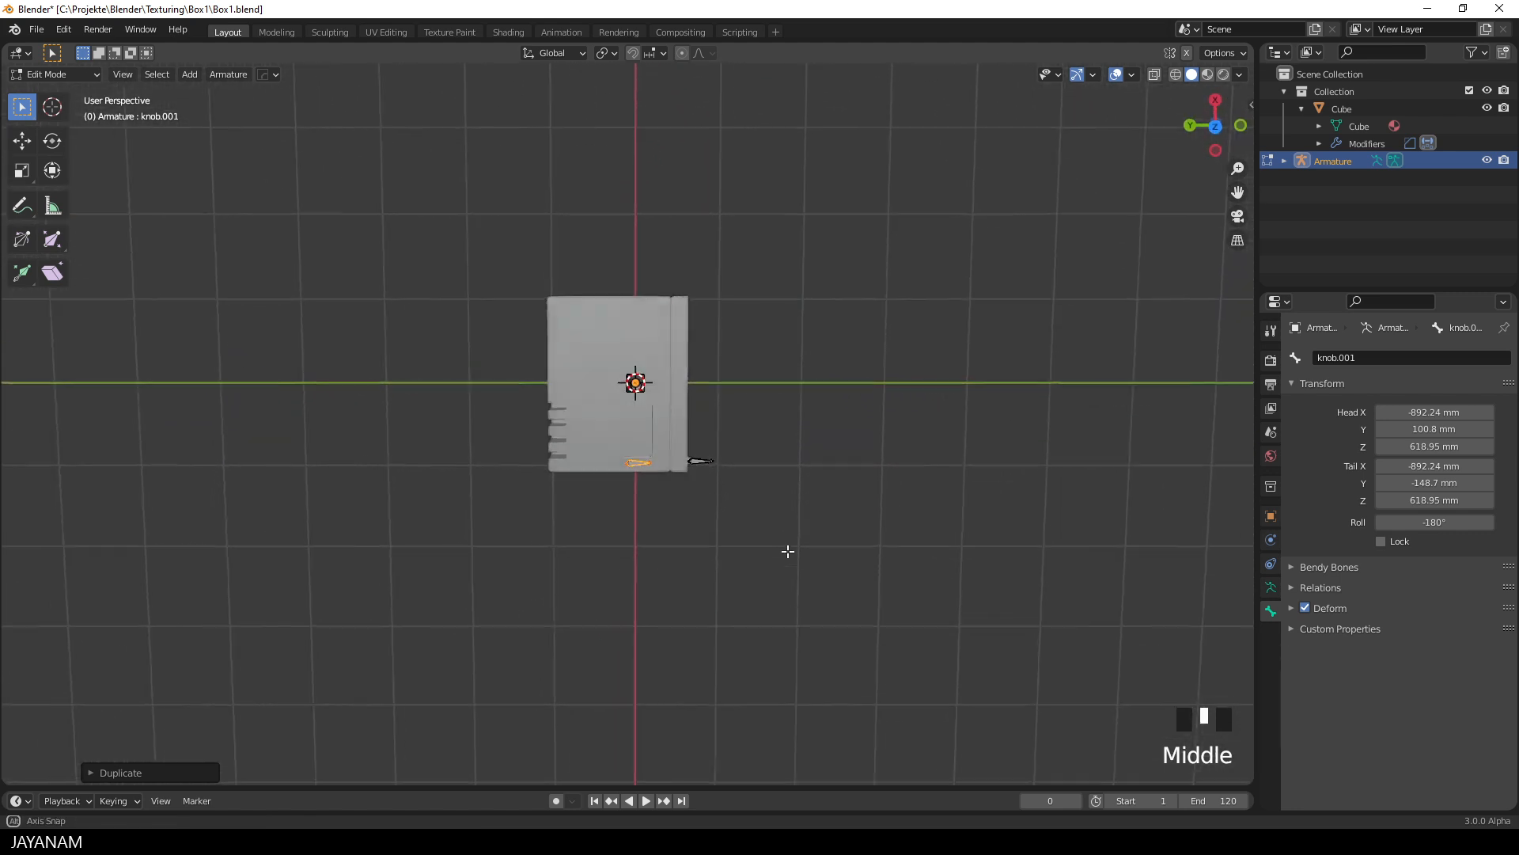
scroll(up, 3)
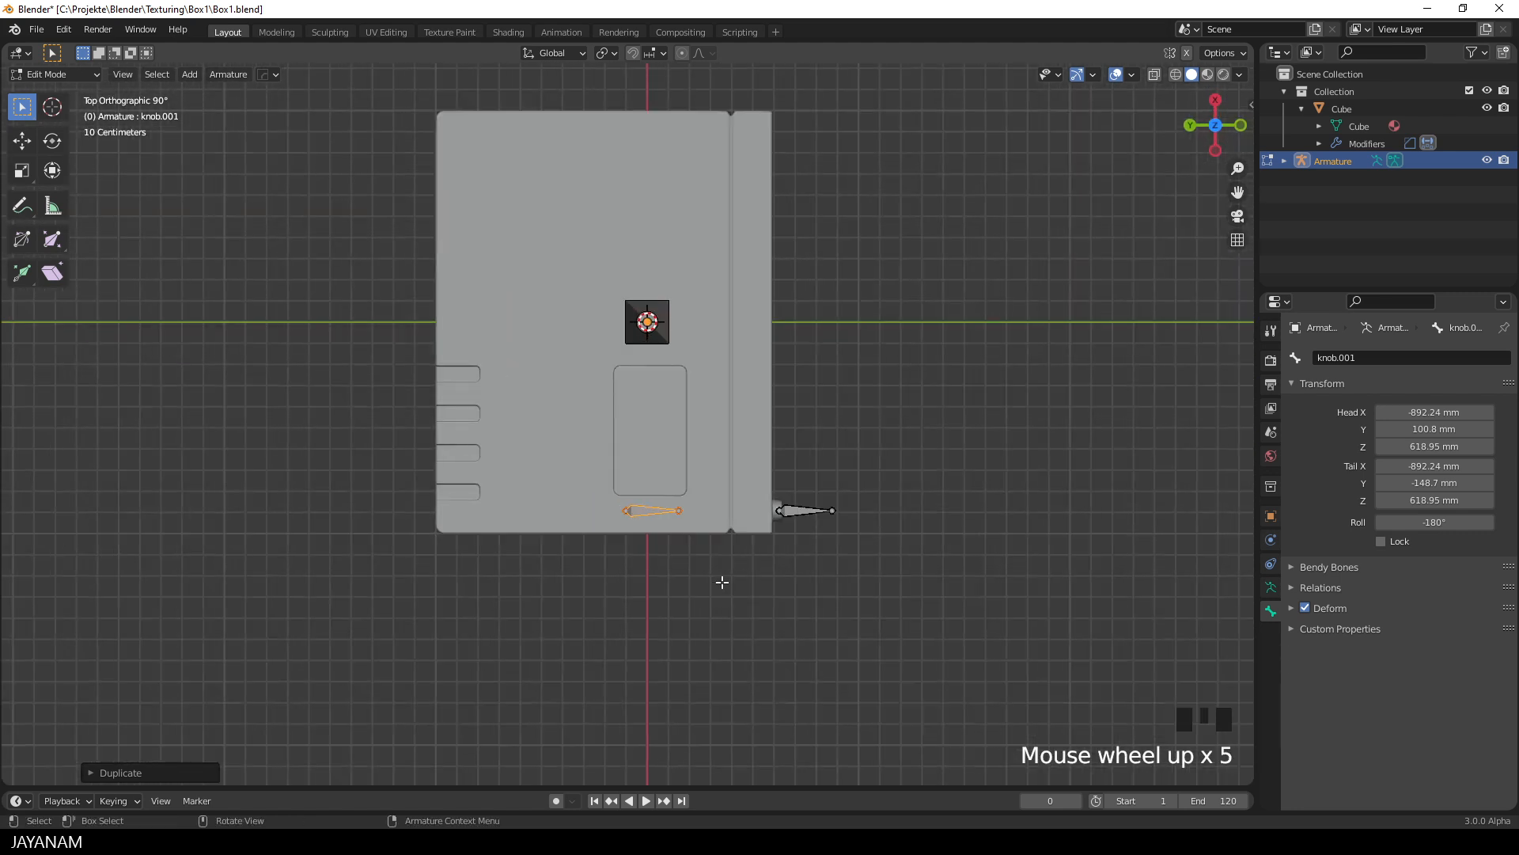
scroll(up, 3)
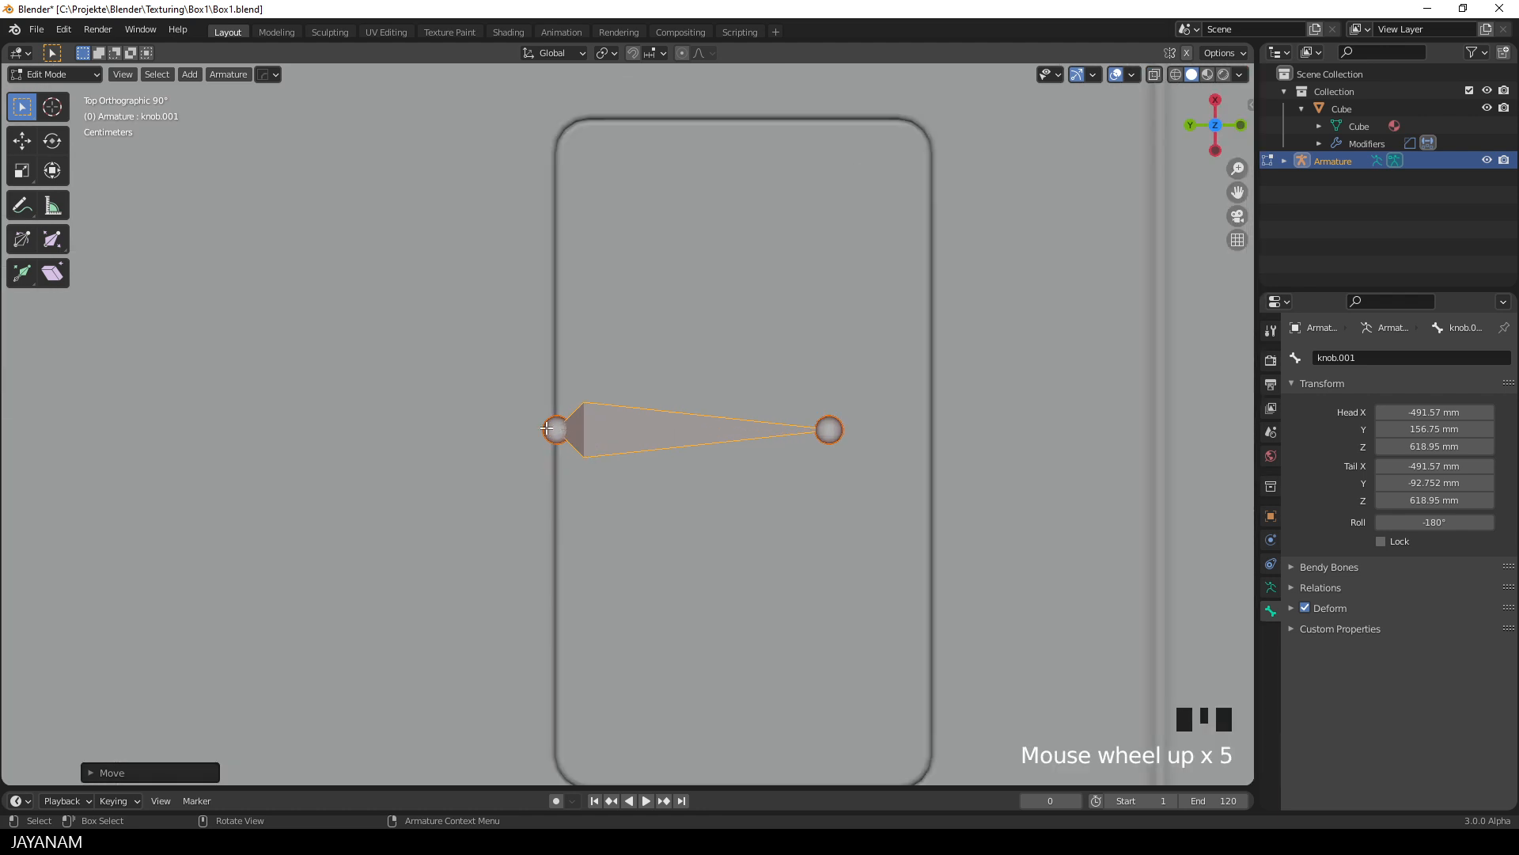
mouse_move(708, 465)
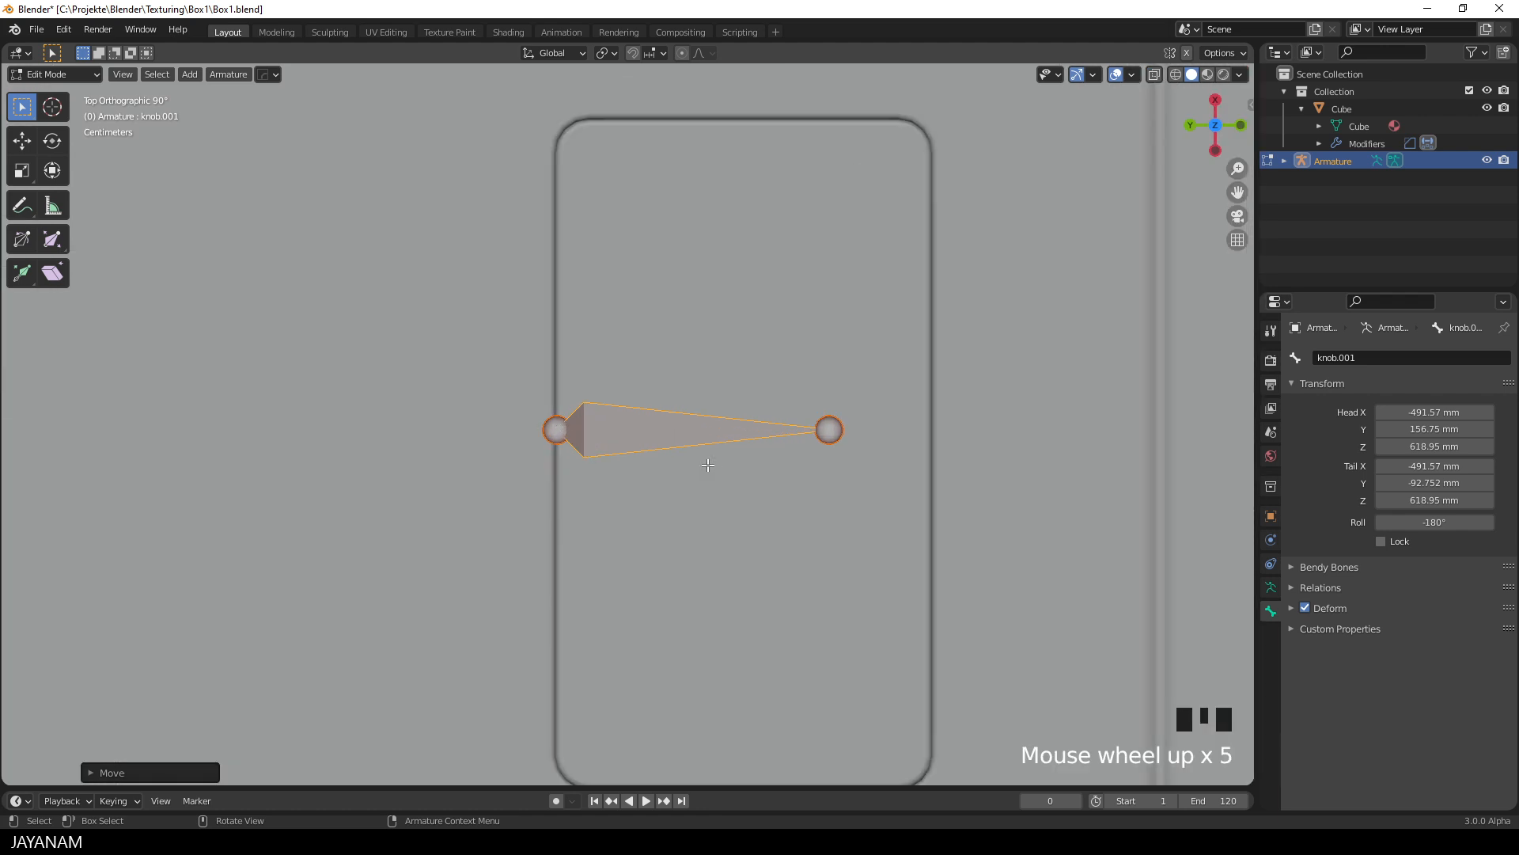
scroll(down, 3)
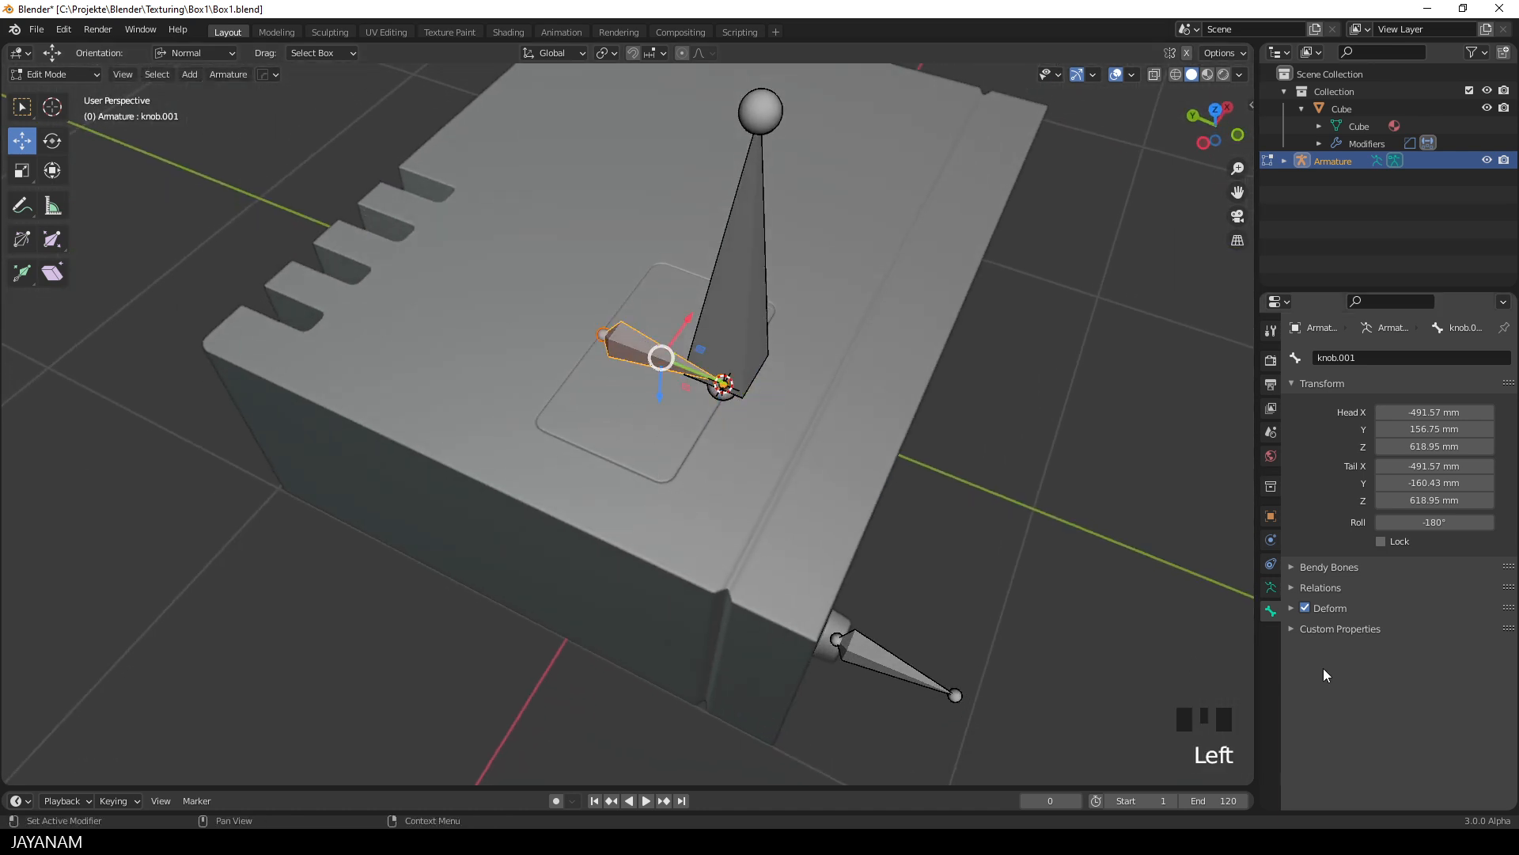
double_click(1337, 356)
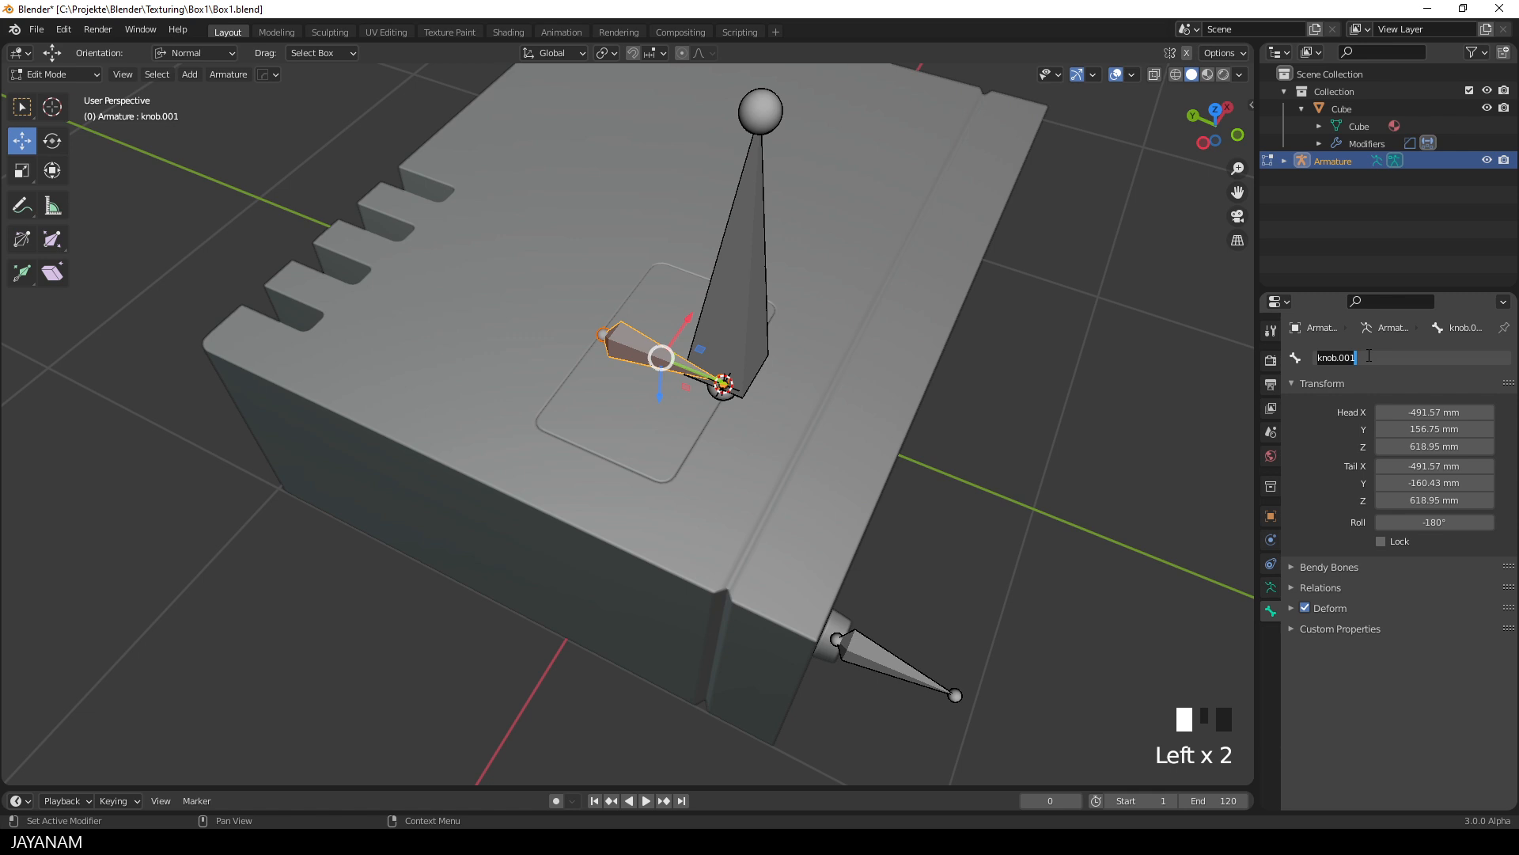
text(clap)
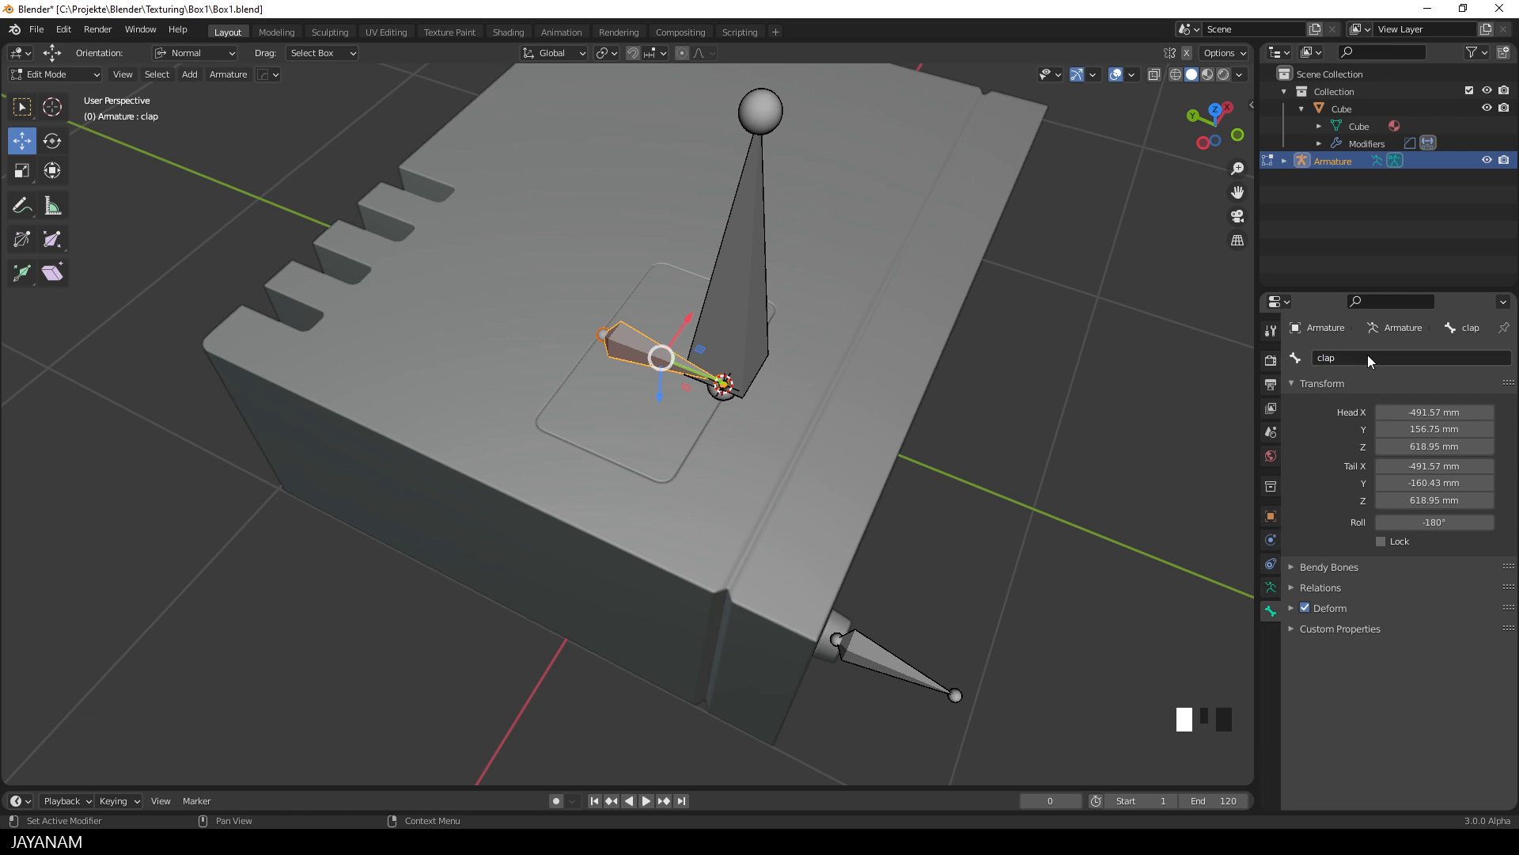
scroll(down, 3)
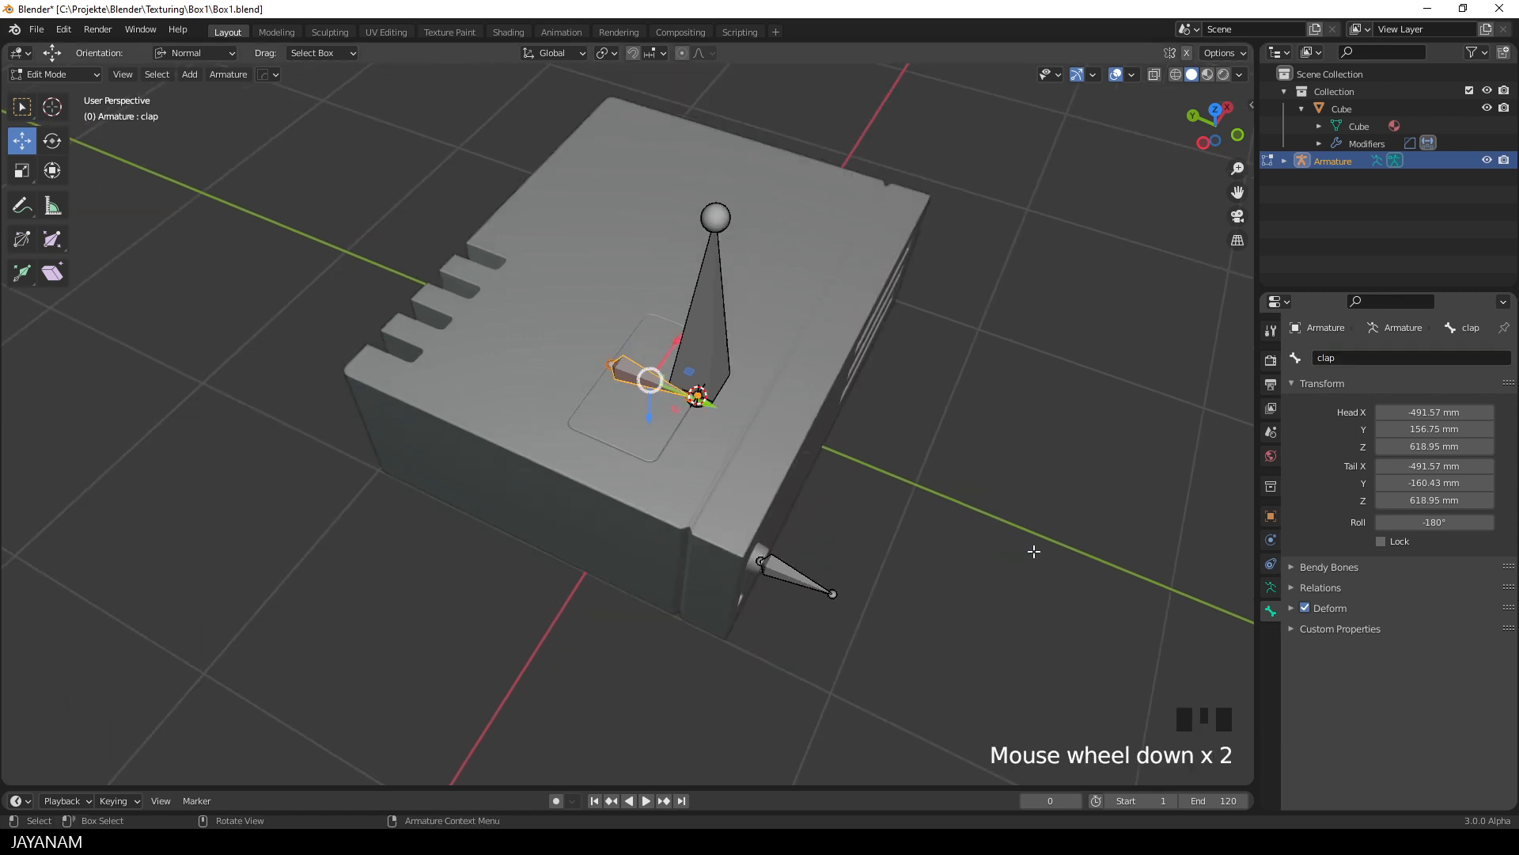
scroll(up, 3)
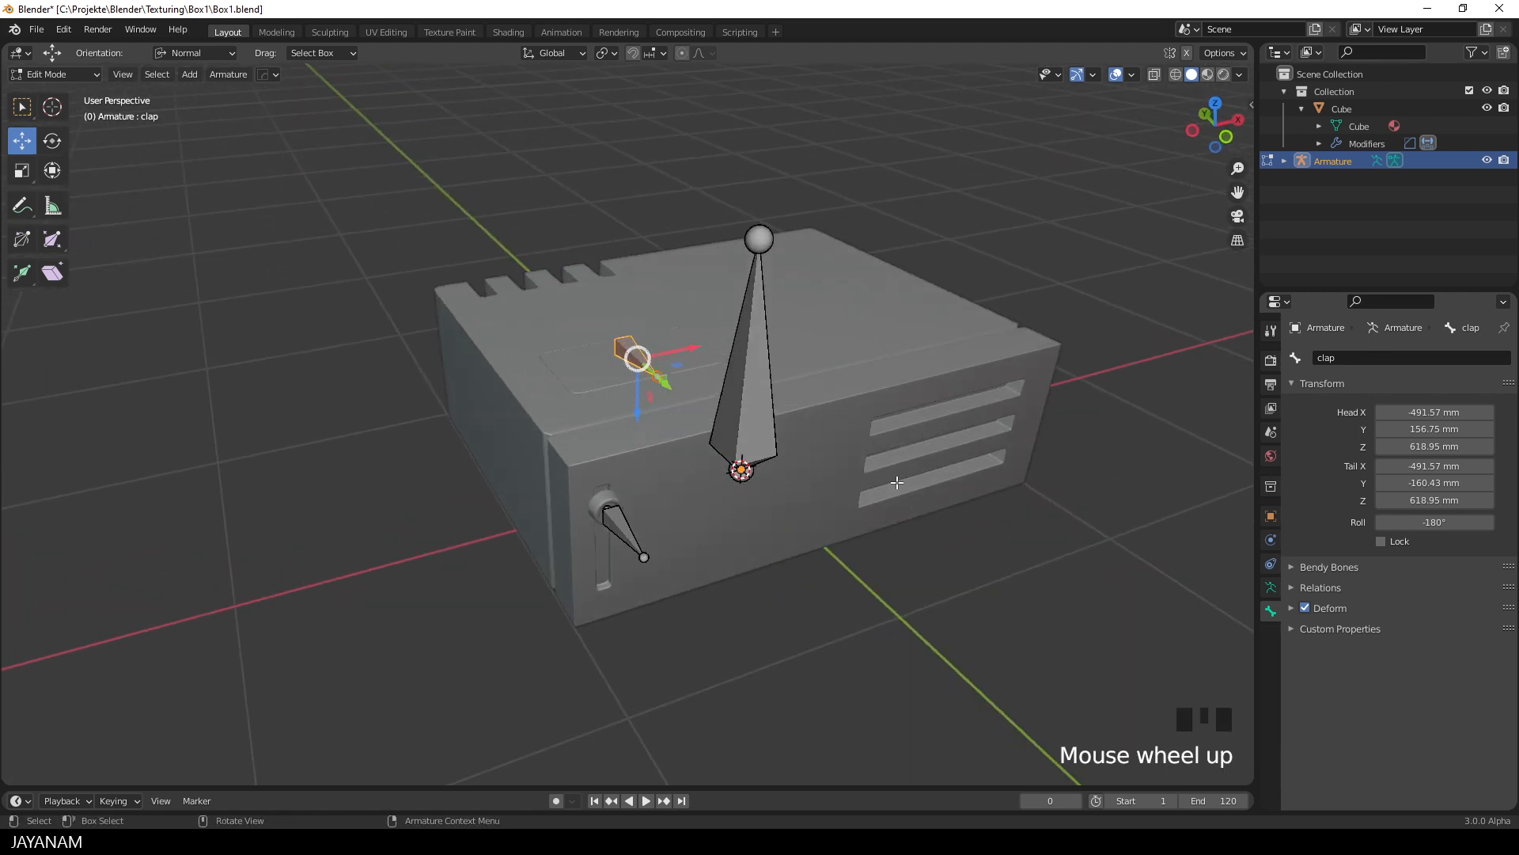
- Parent knob and clap to root with Keep Offset, then switch to Pose Mode
click(645, 557)
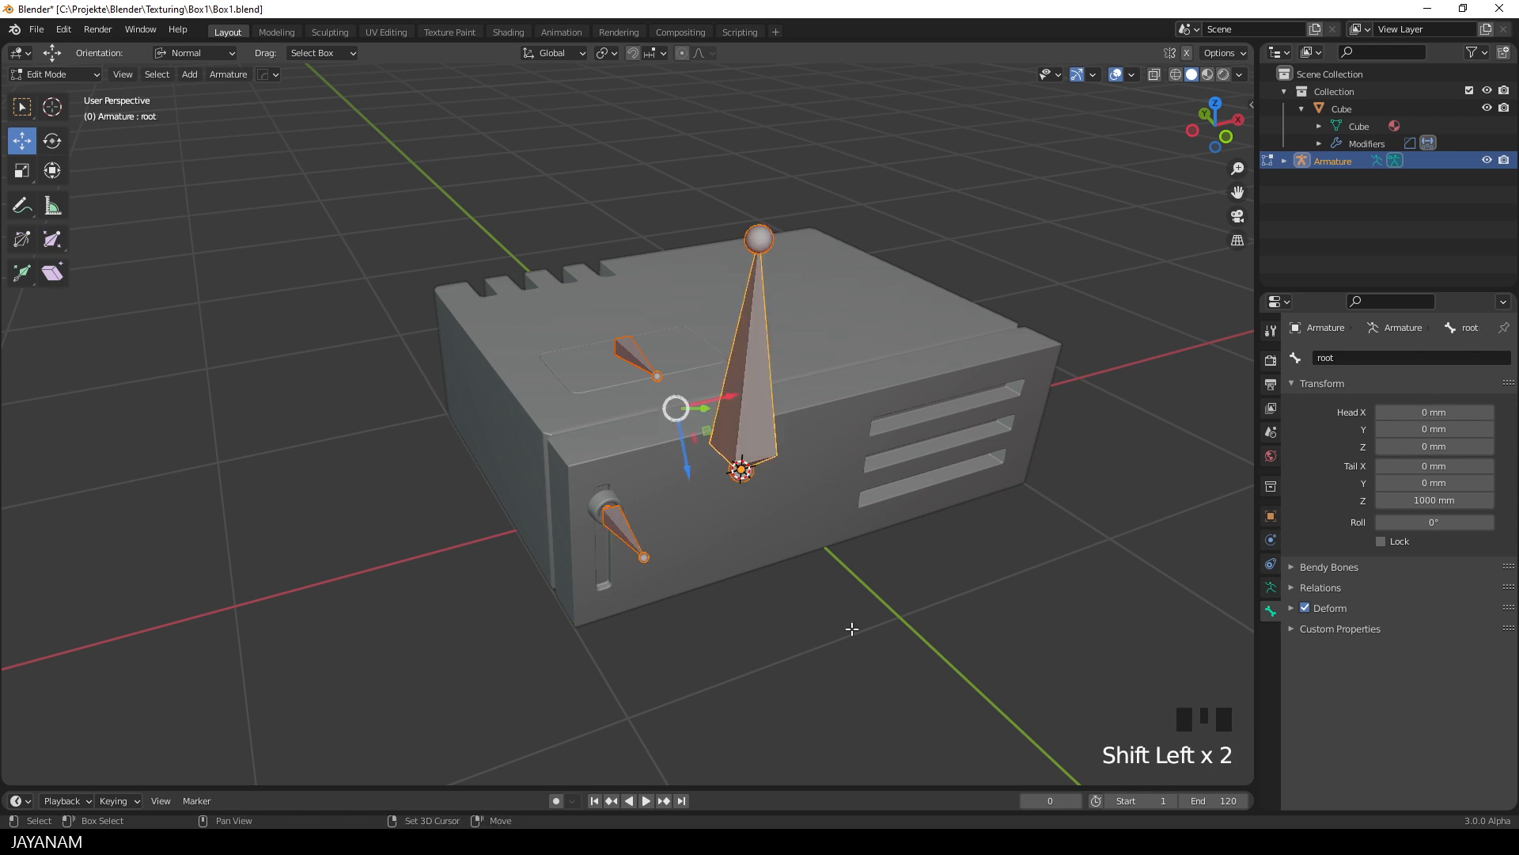
key(ctrl+p)
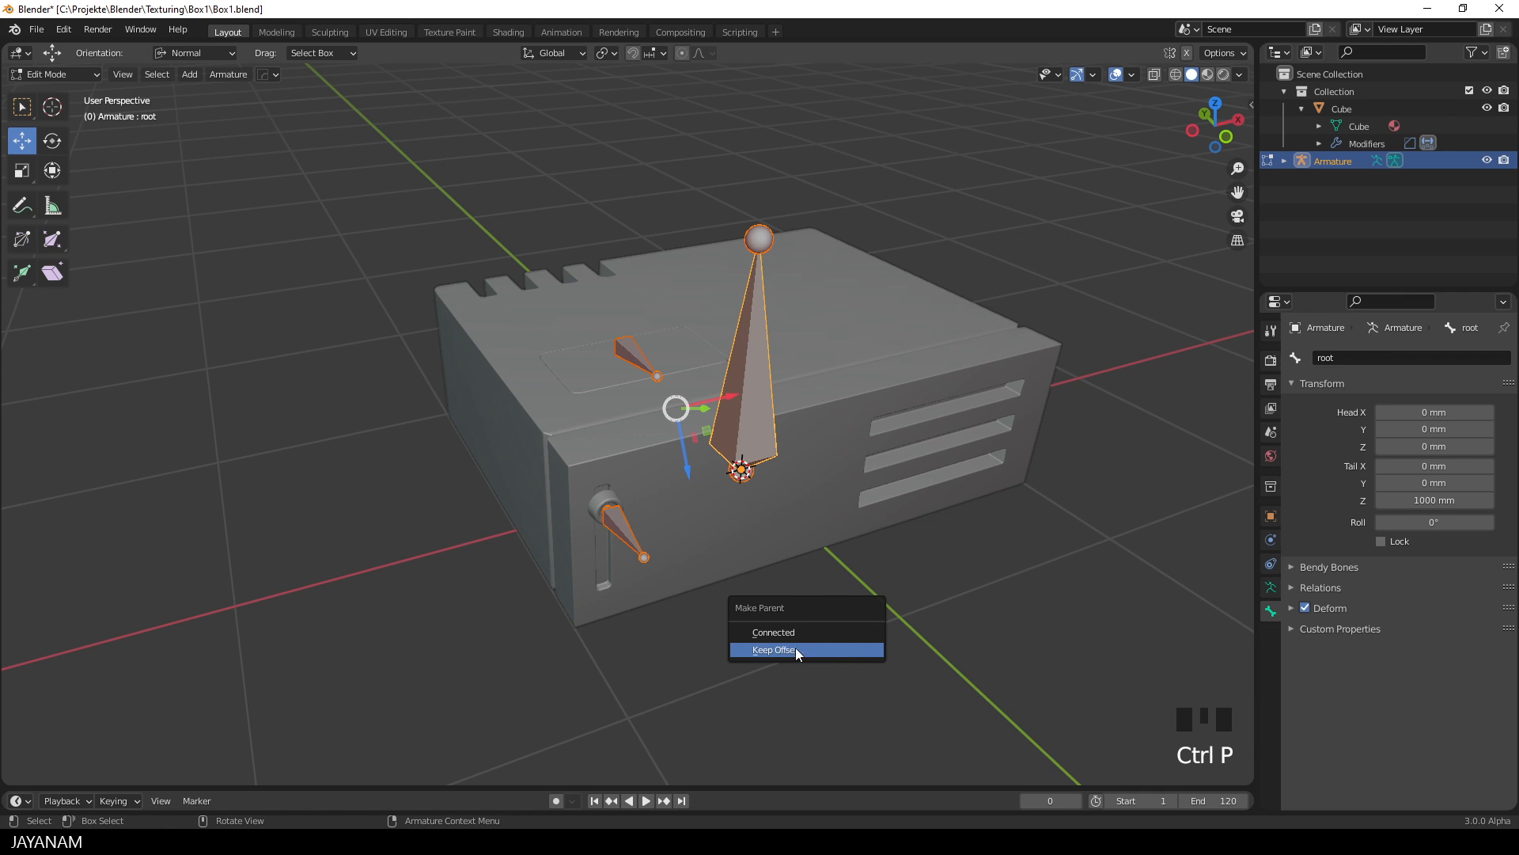
click(773, 649)
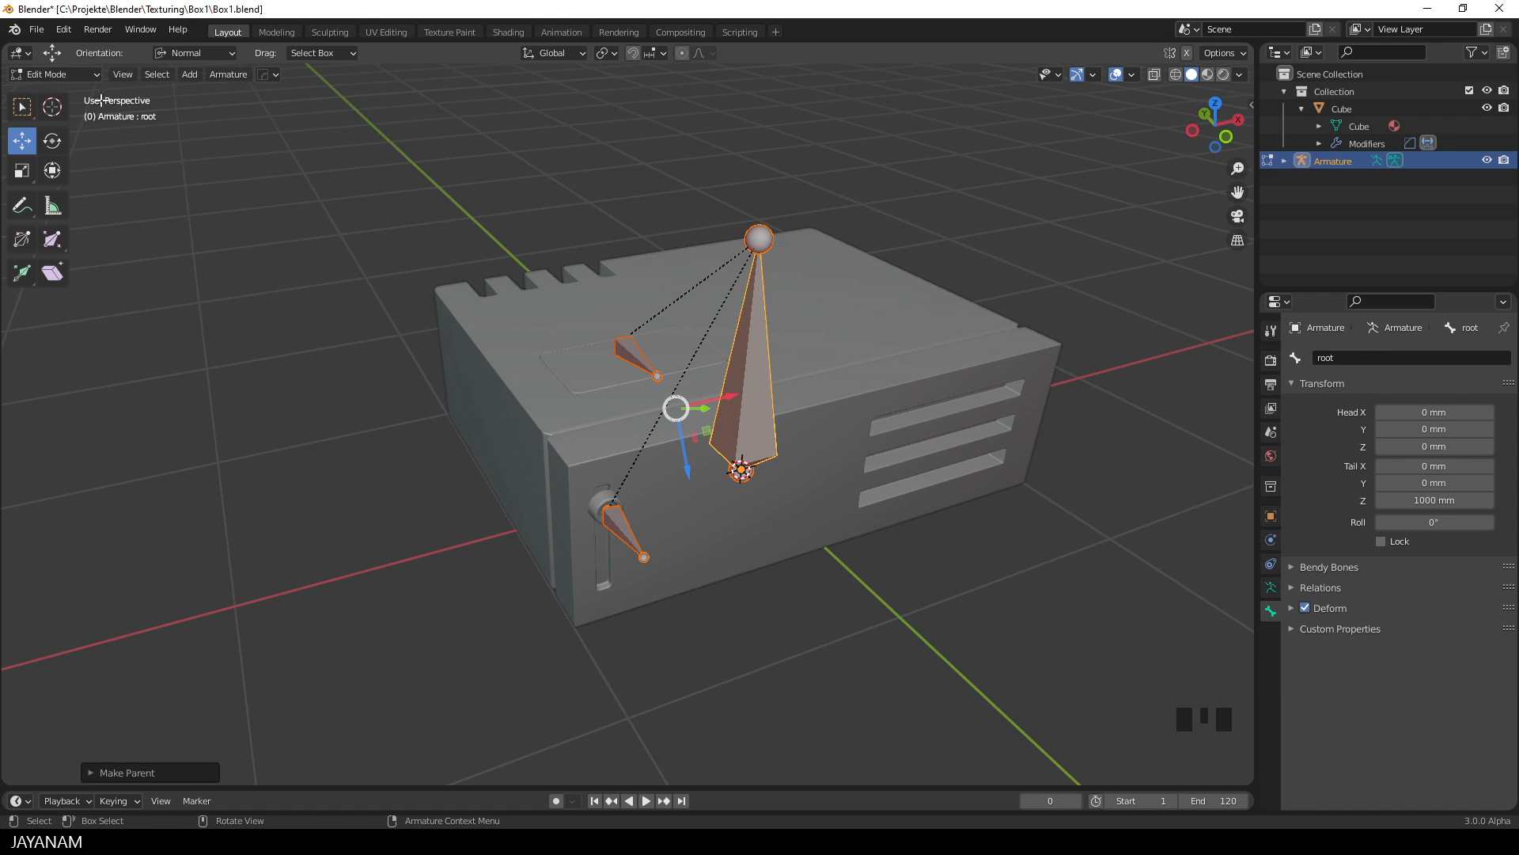
click(53, 74)
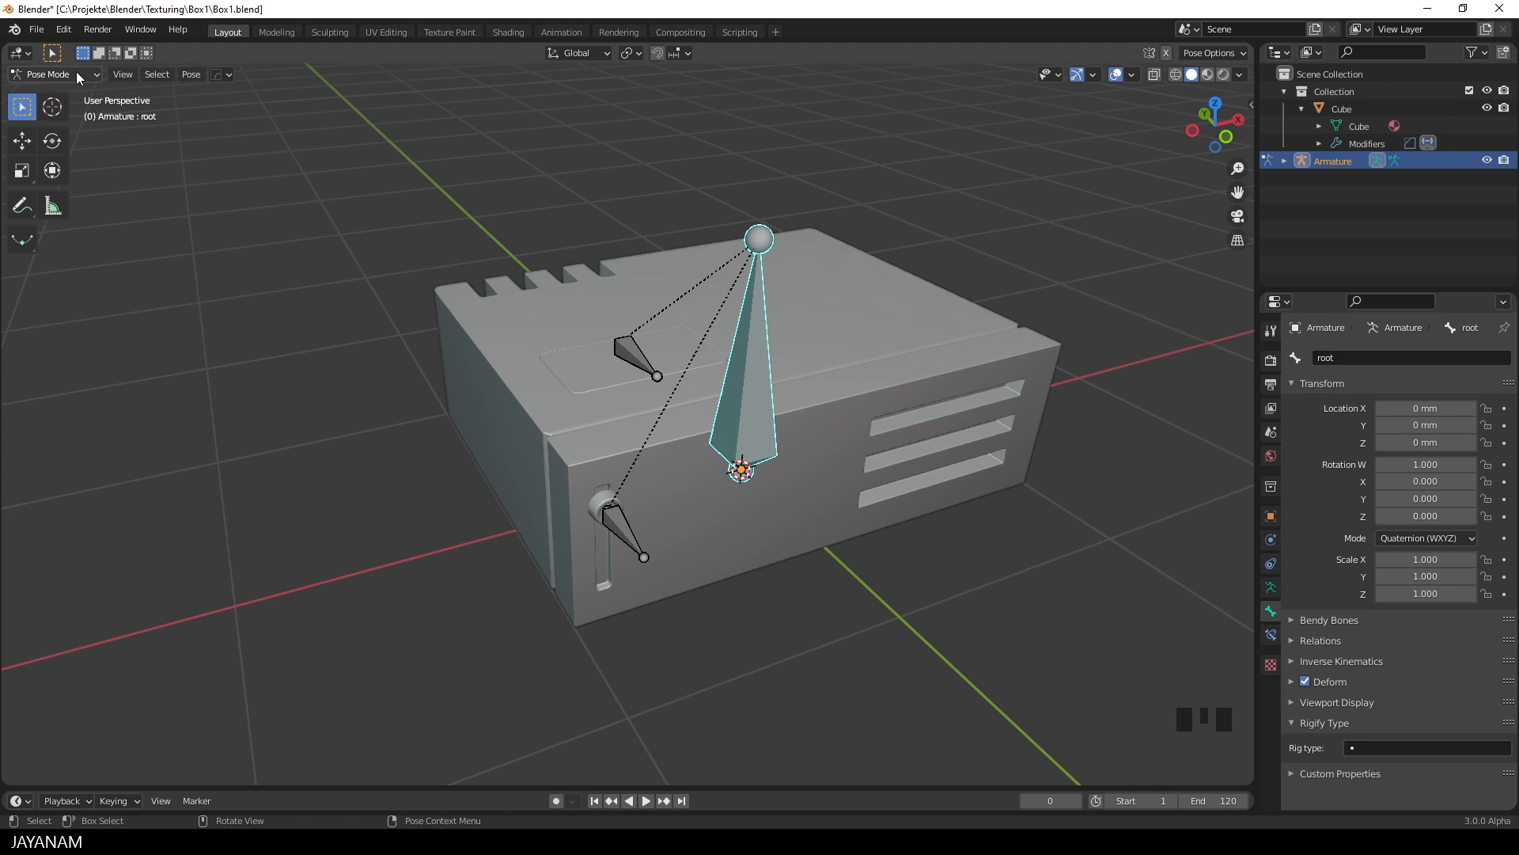
- In Object Mode, parent the box to the armature With Empty Groups
click(53, 74)
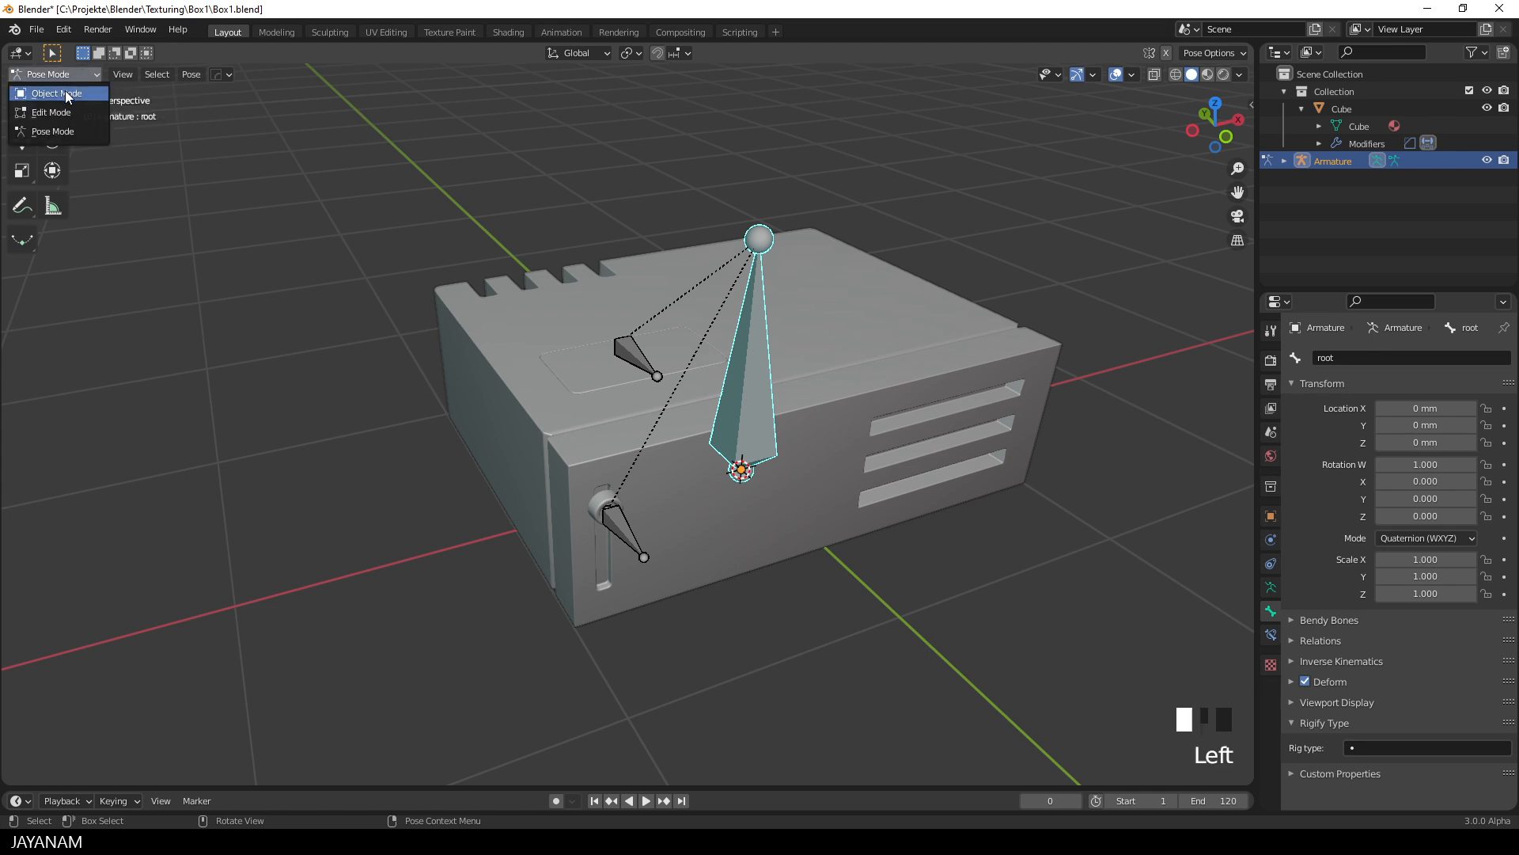
click(55, 92)
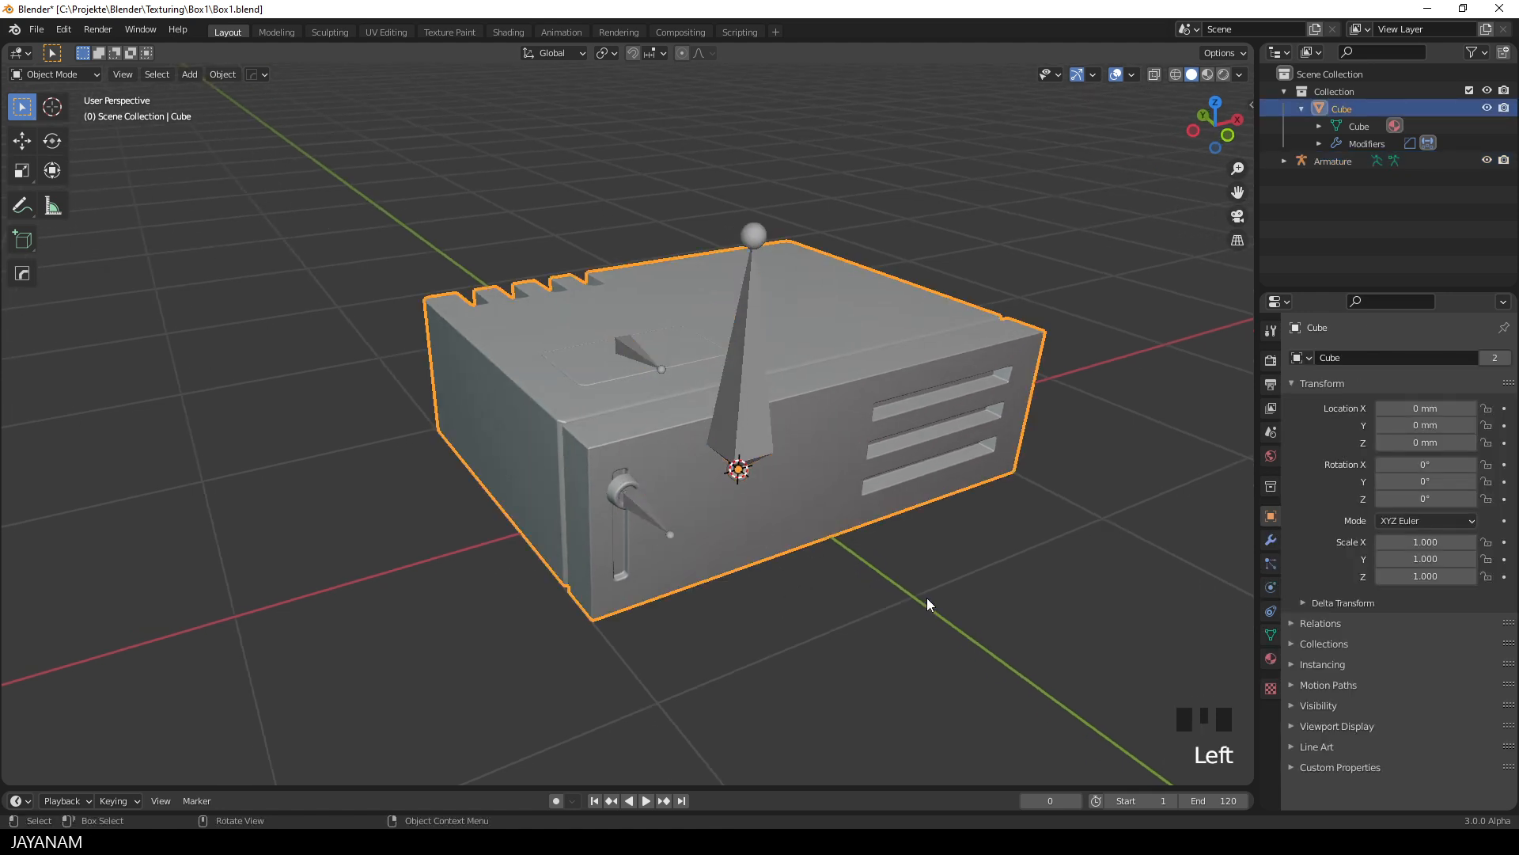
click(1333, 160)
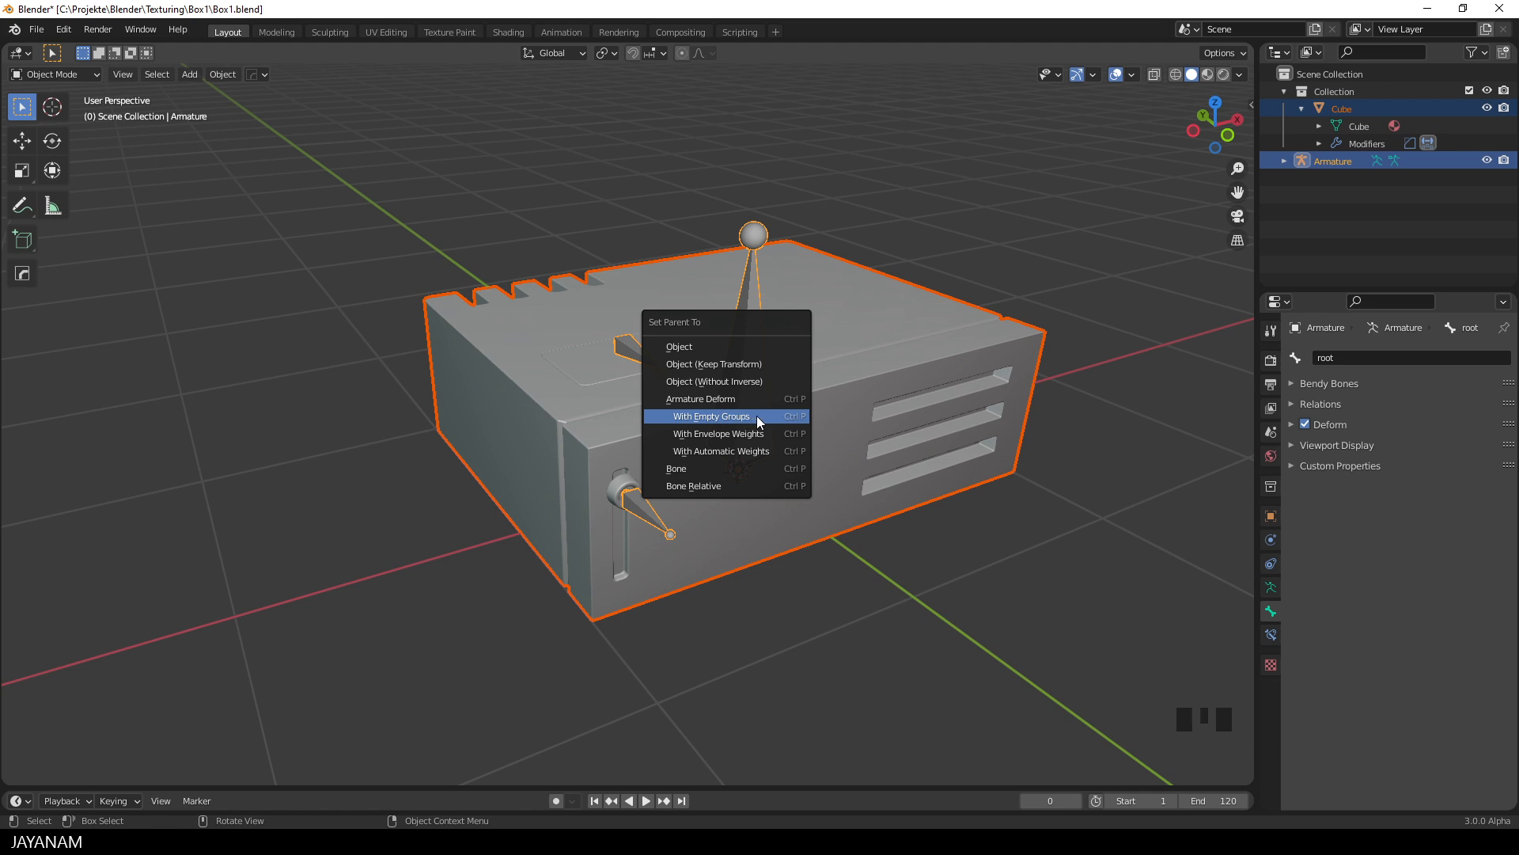
click(709, 416)
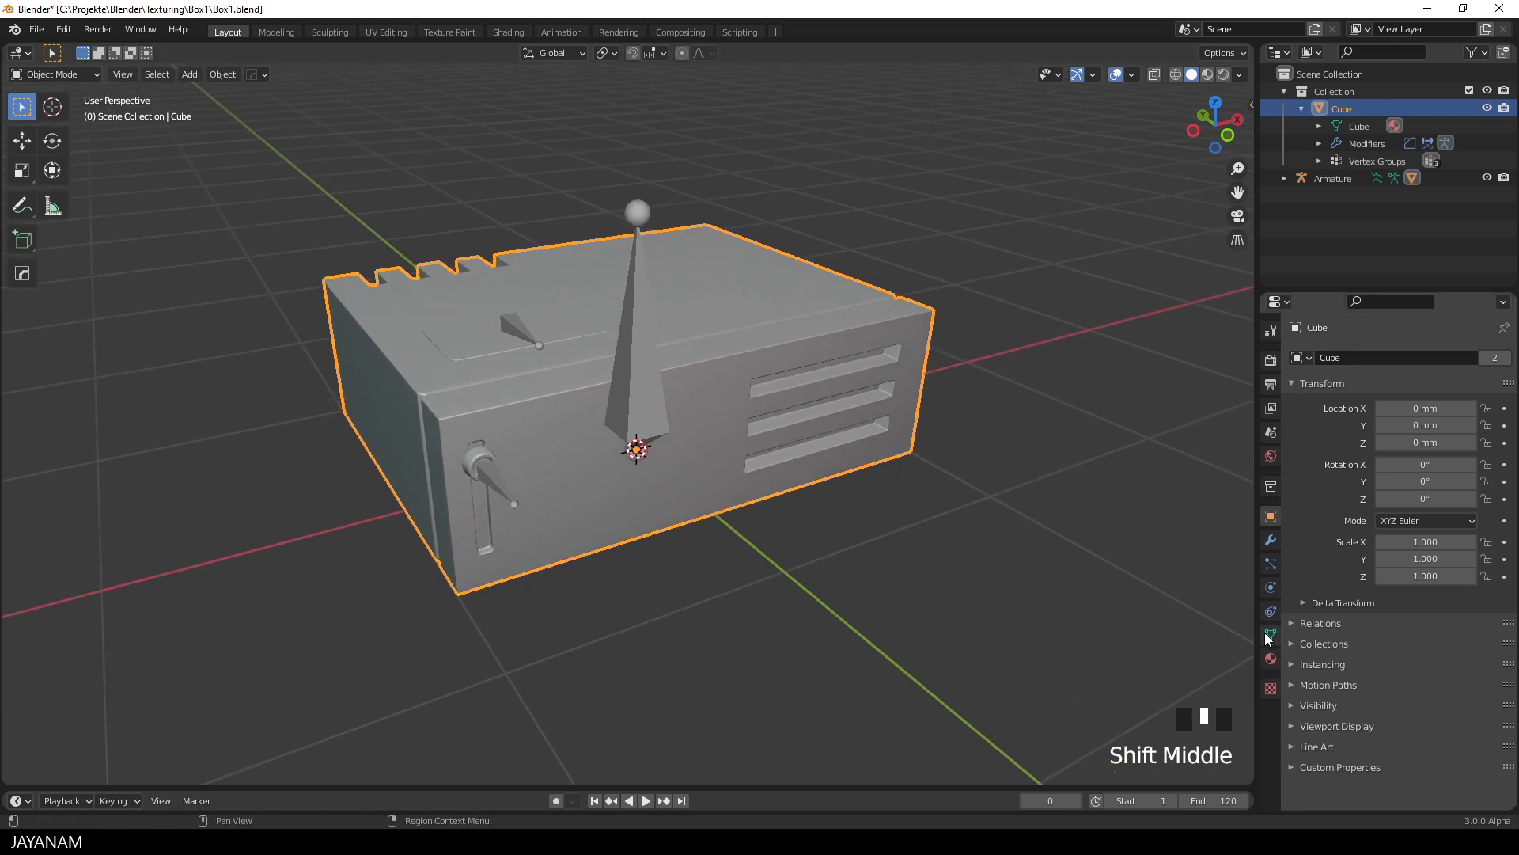
- Check the box's new root, knob and clap vertex groups in Object Data properties
click(1270, 635)
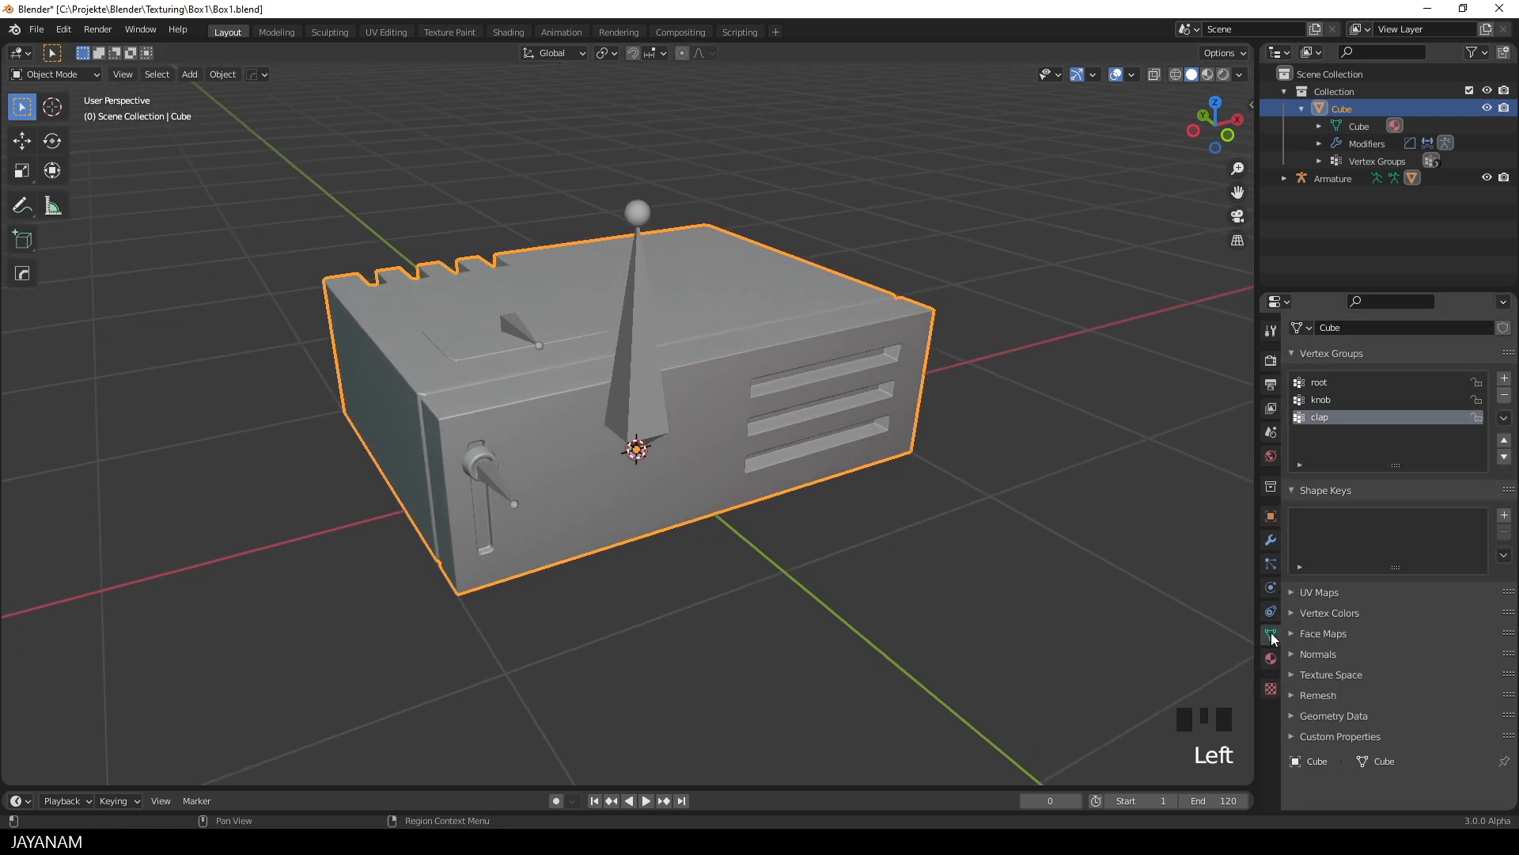
click(1347, 381)
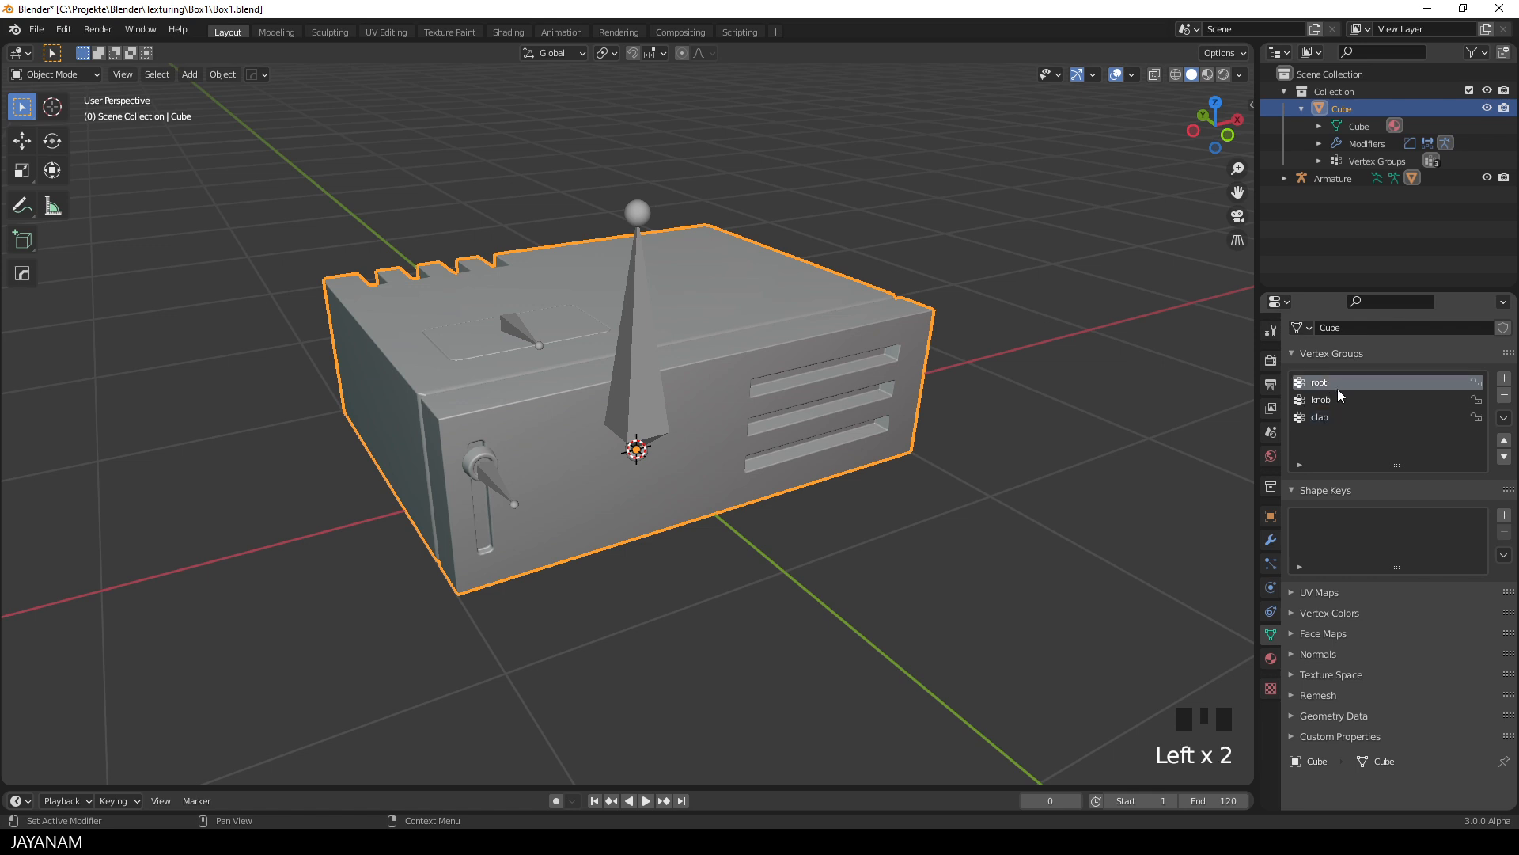
click(1320, 417)
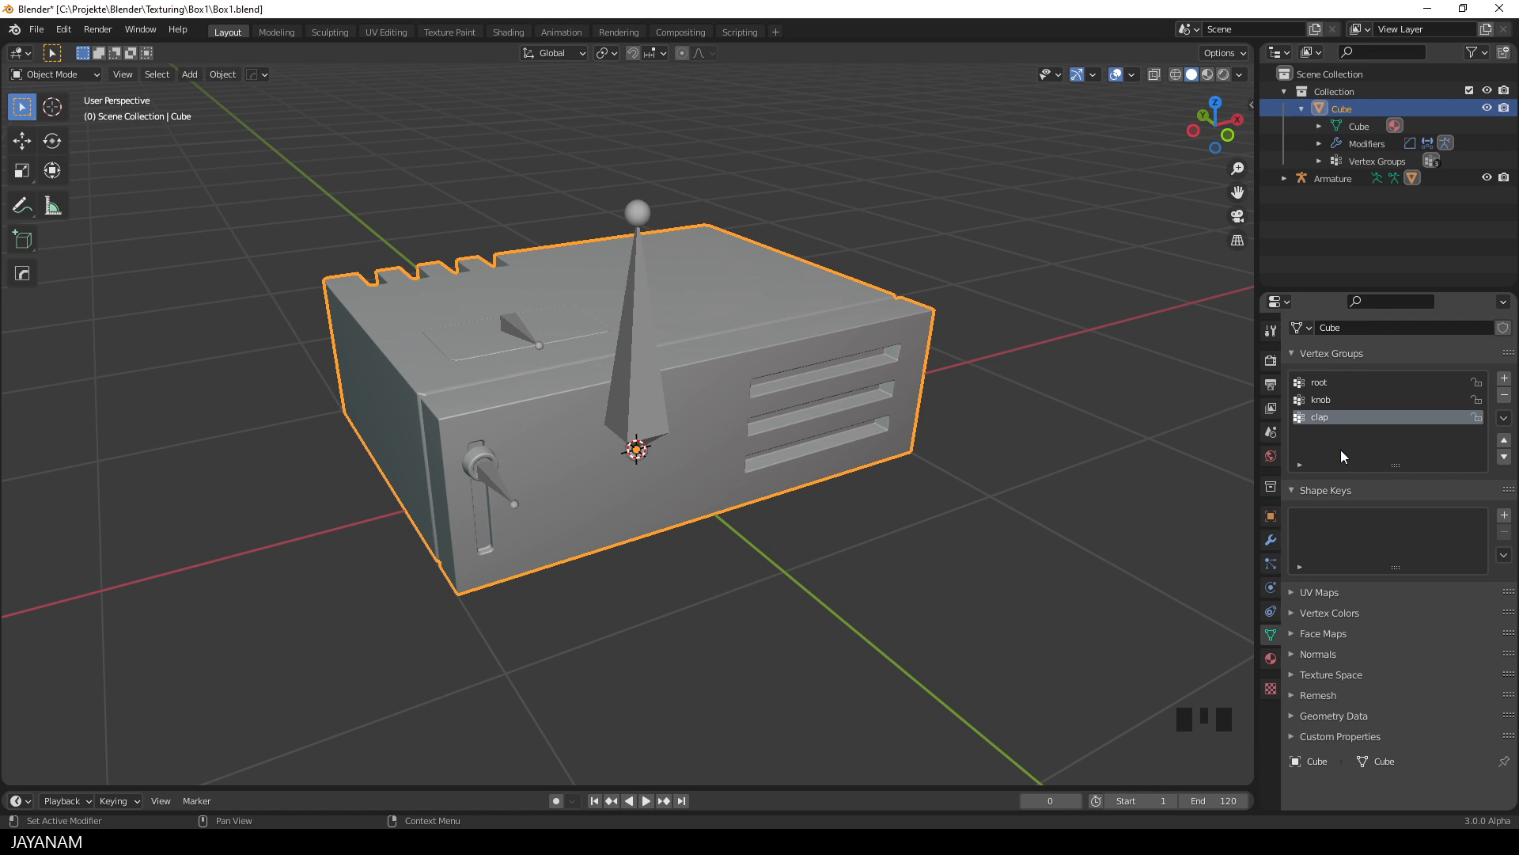
mouse_move(853, 551)
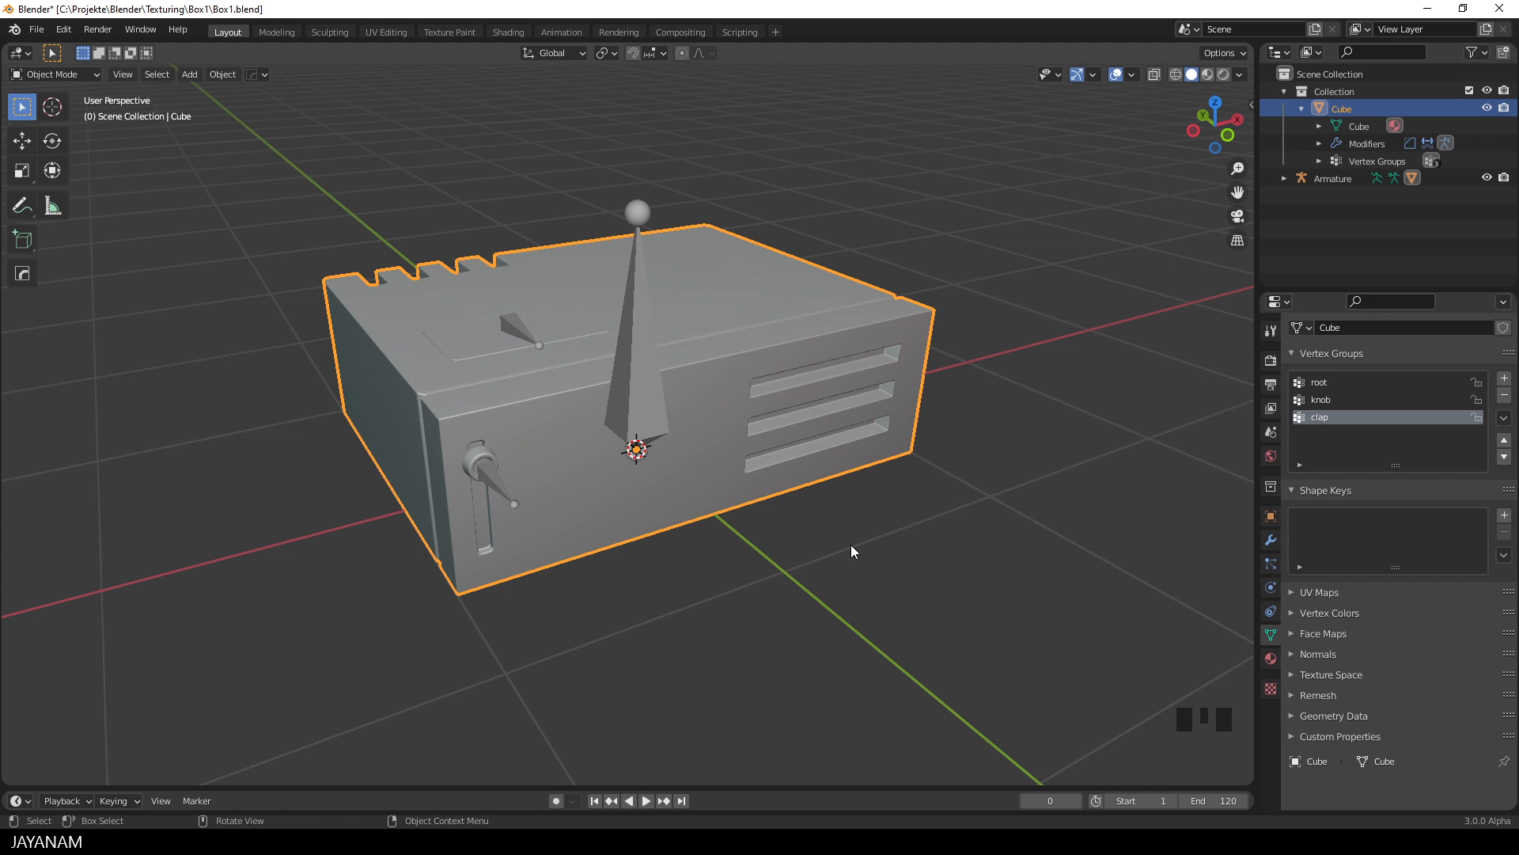
- Assign the whole mesh to root, knob geometry to knob, and lid faces to clap
key(Tab)
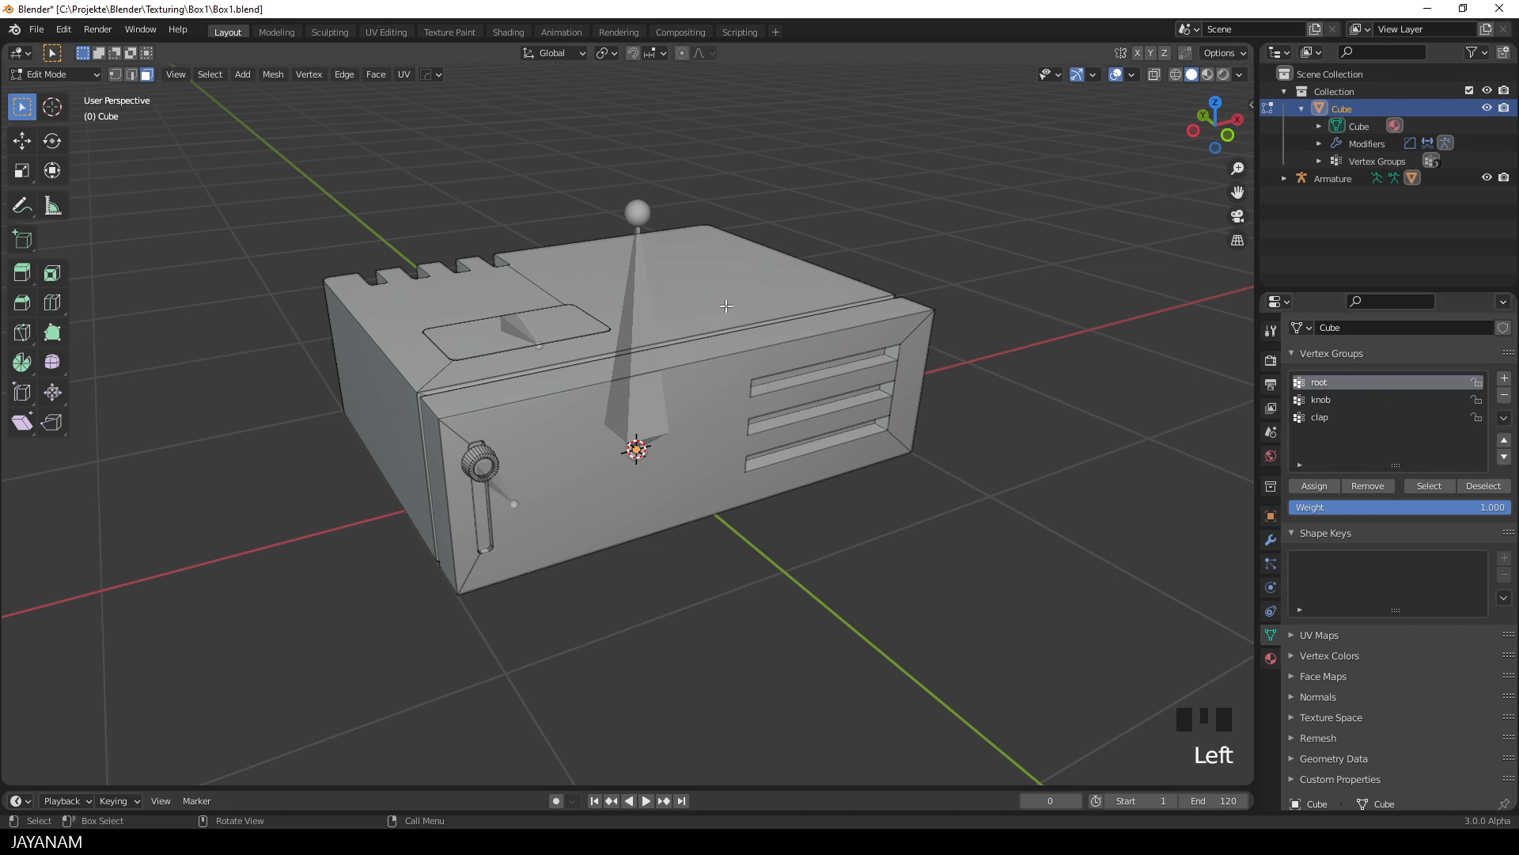
key(l)
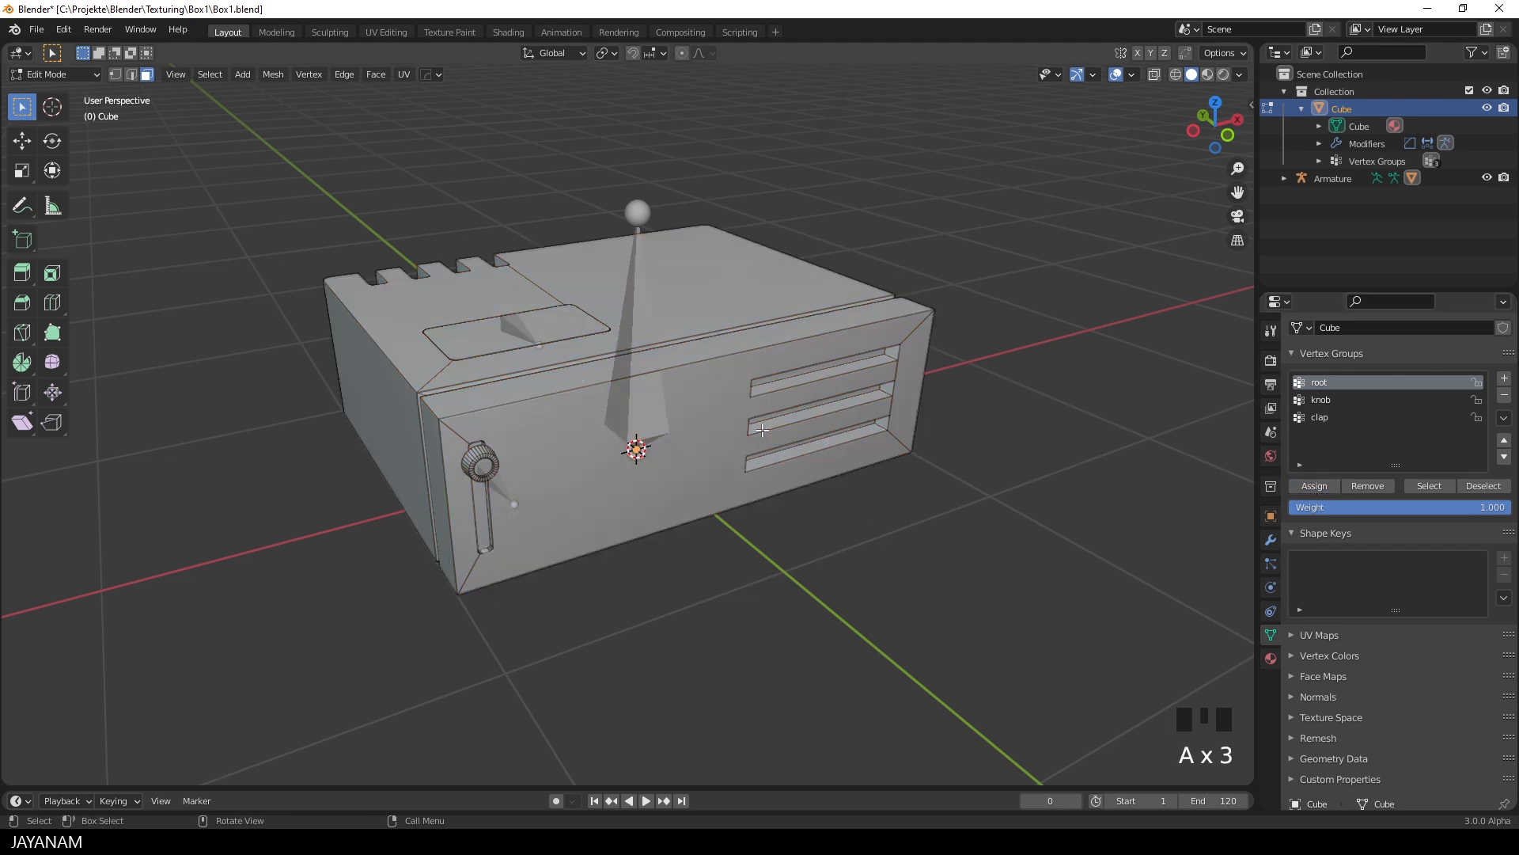
click(1356, 399)
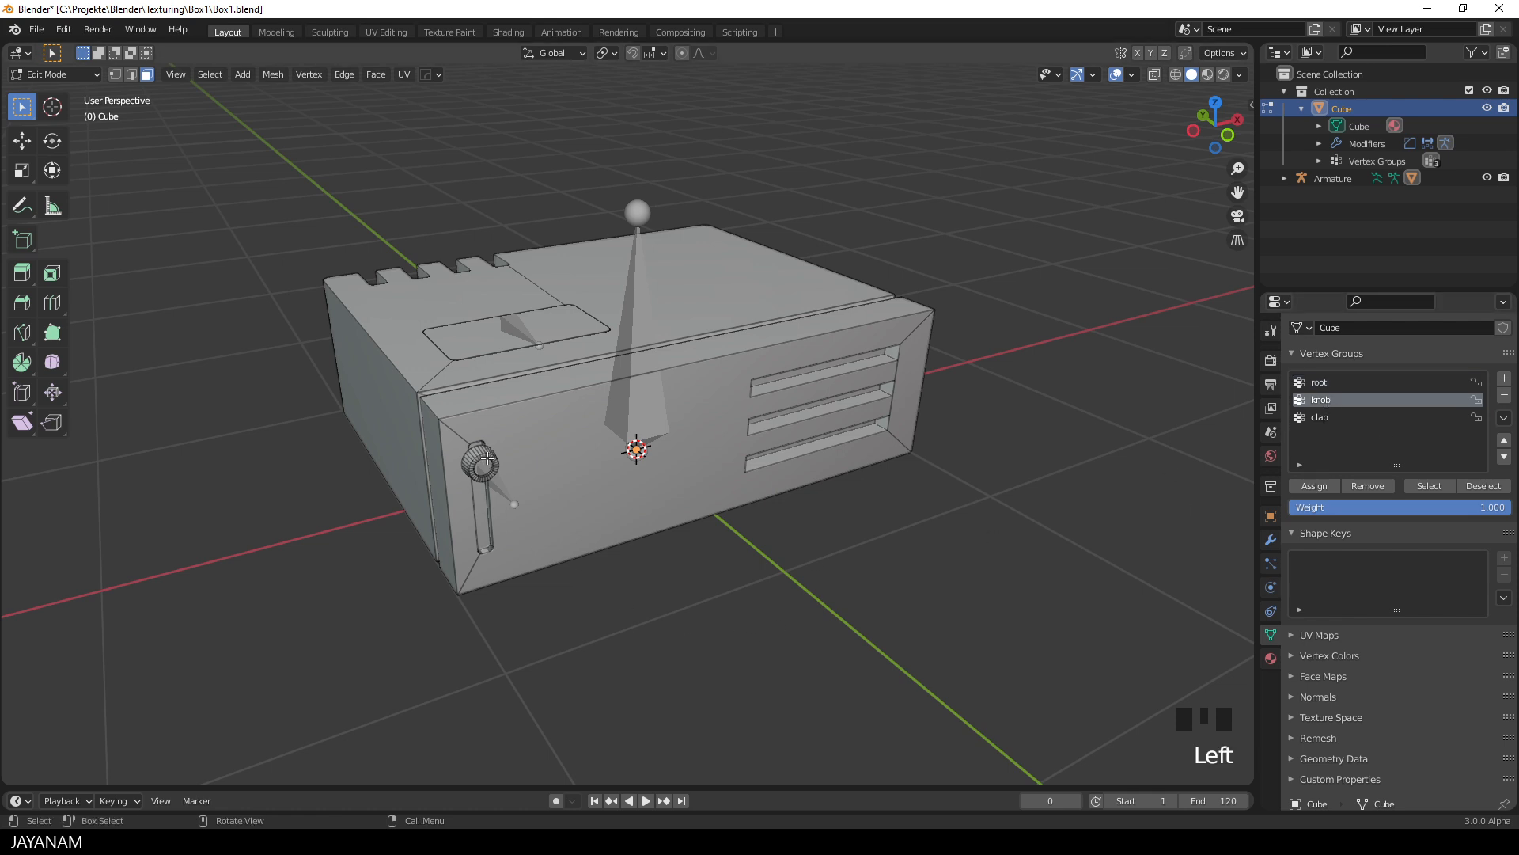
click(1313, 485)
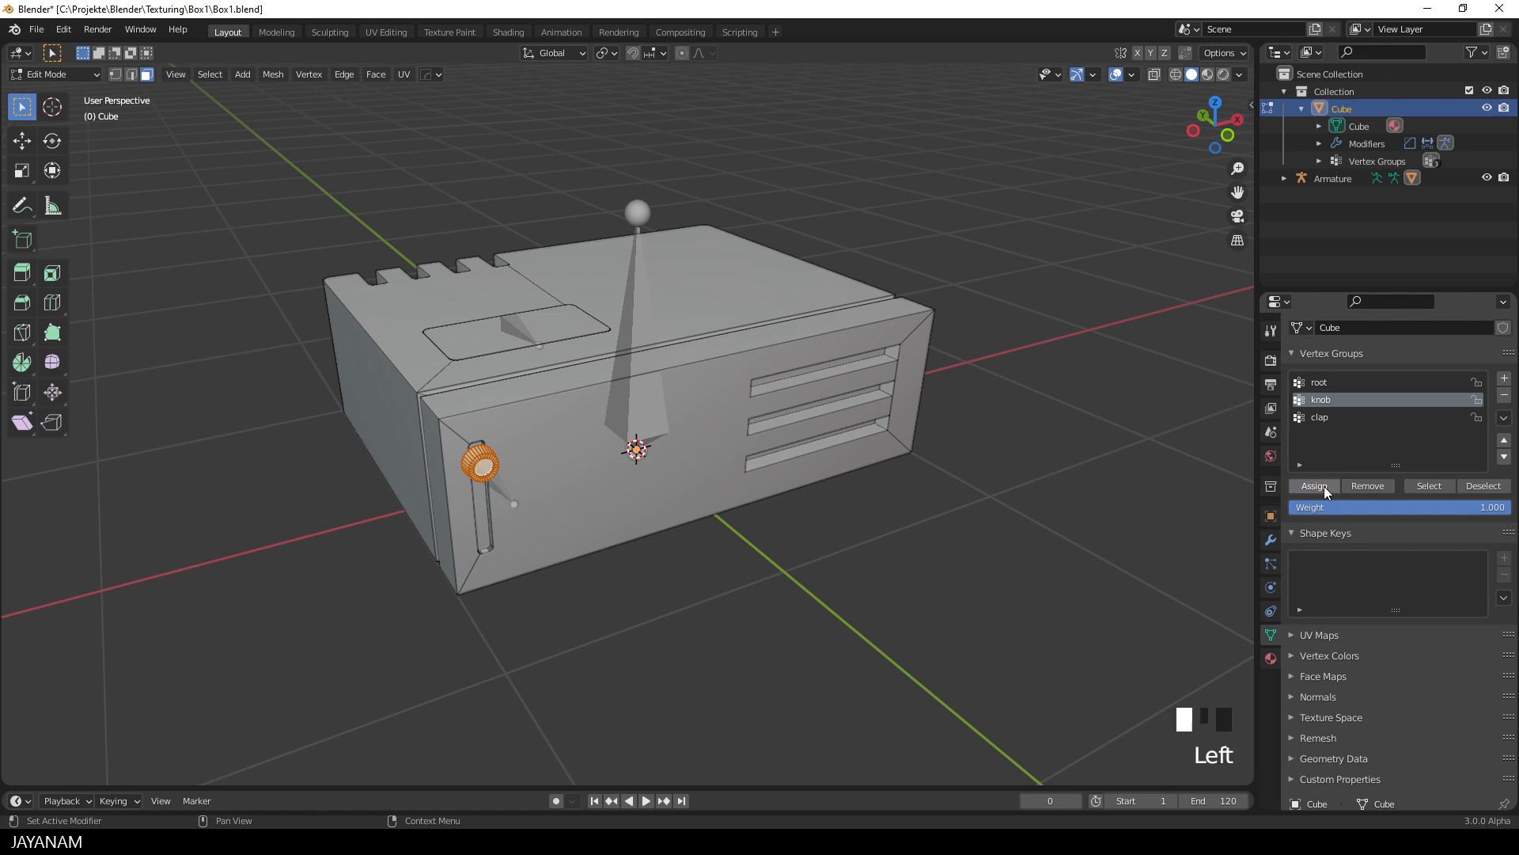
key(a)
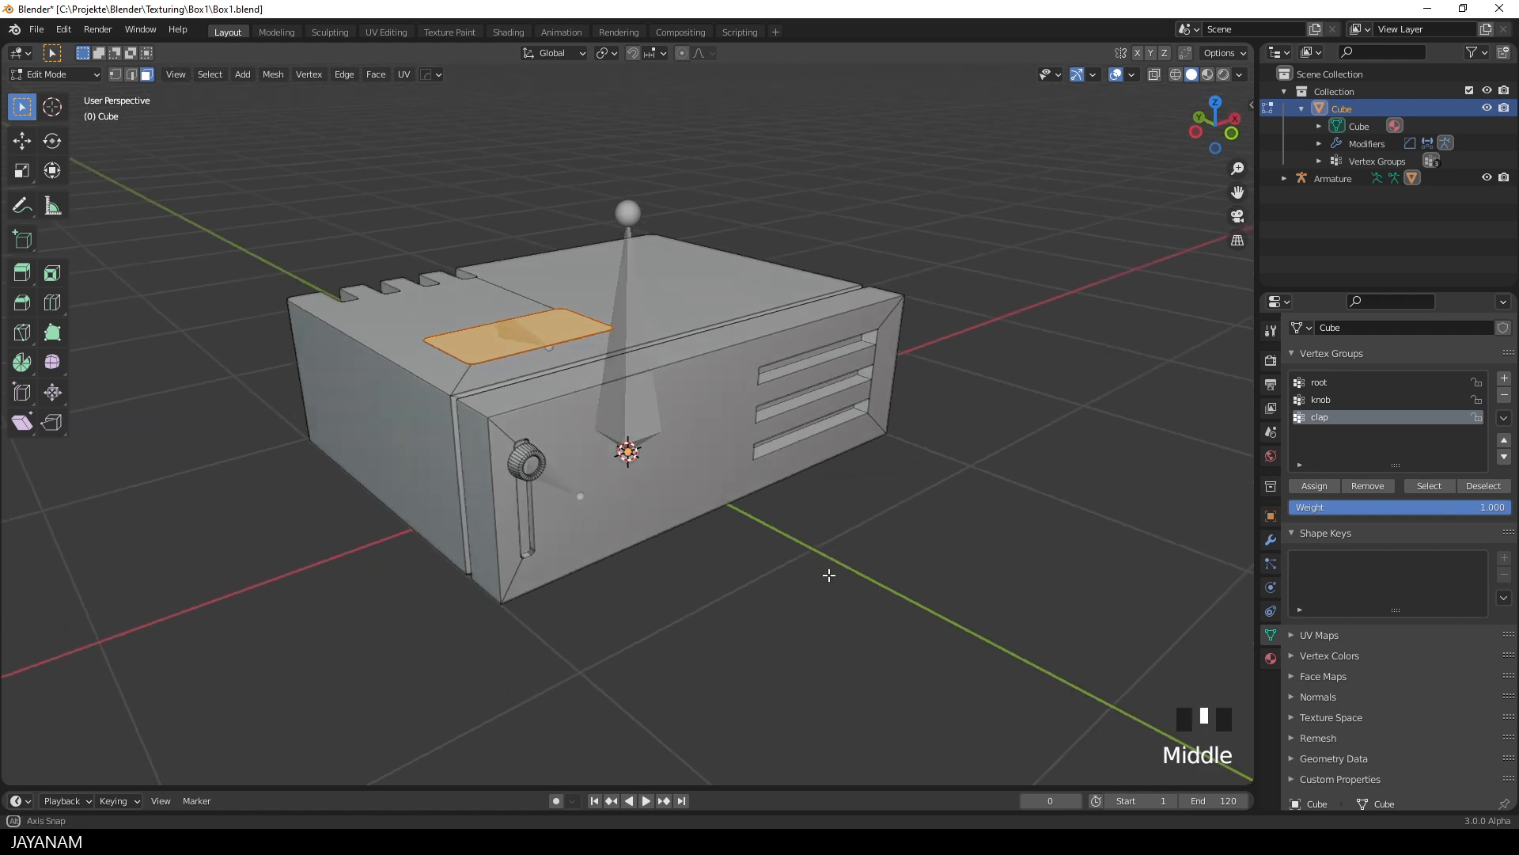
key(Tab)
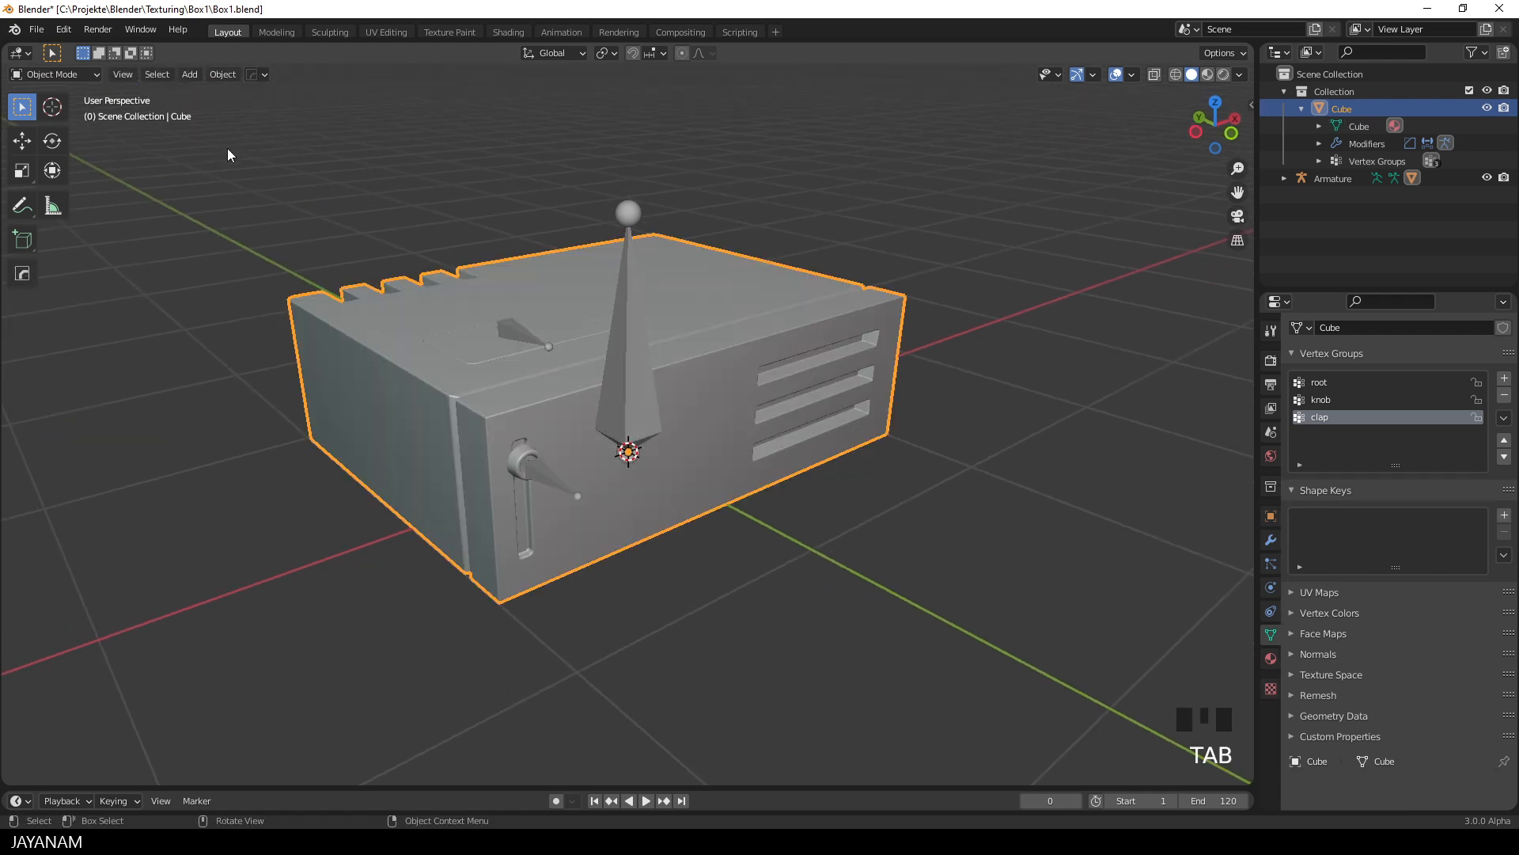
- Put the armature in Pose Mode and test-move the root and knob bones
click(53, 74)
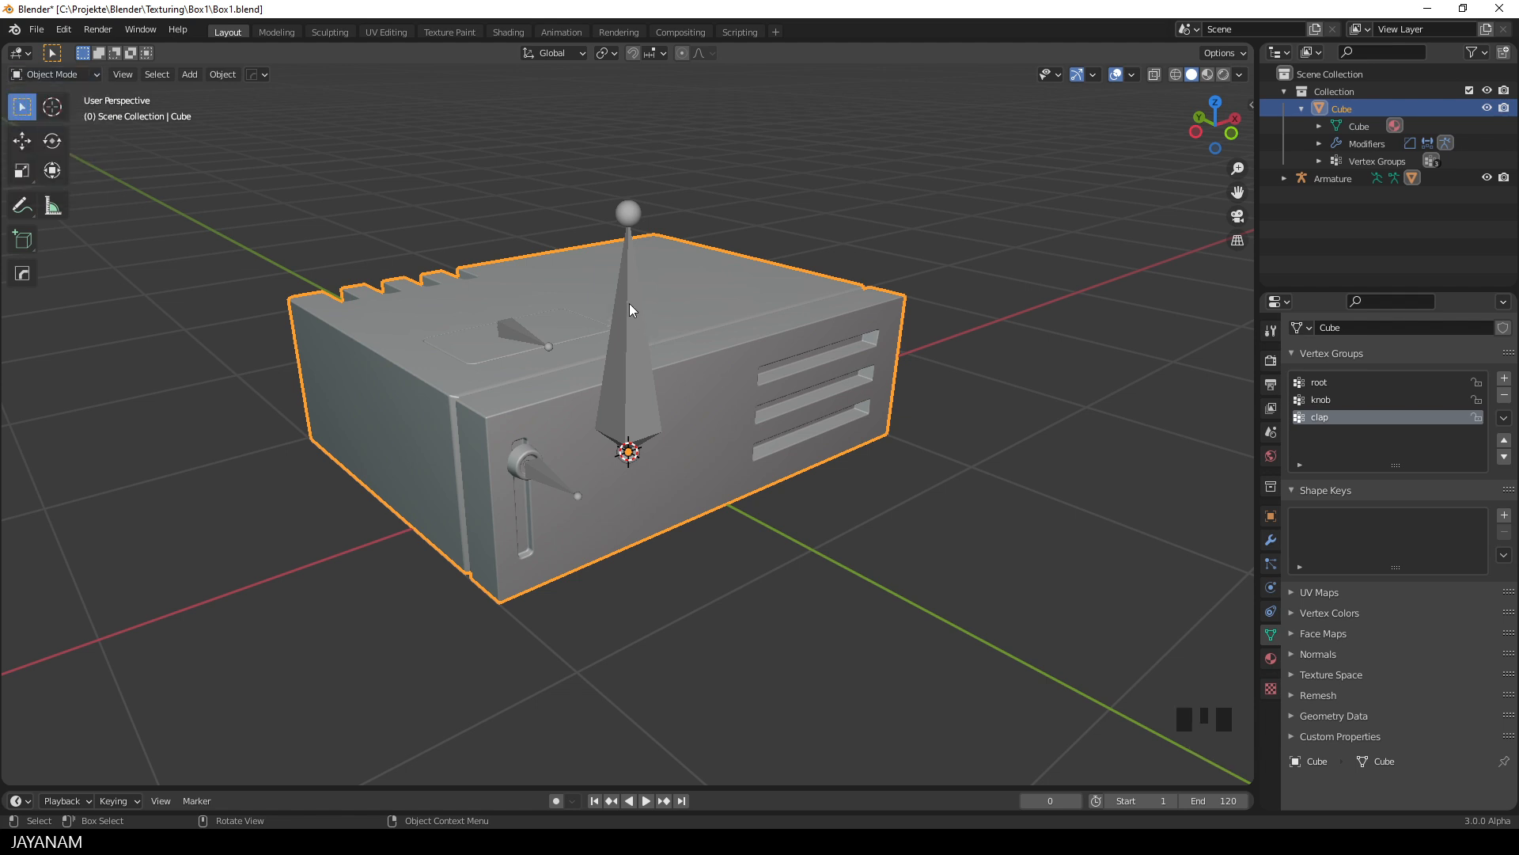
click(53, 74)
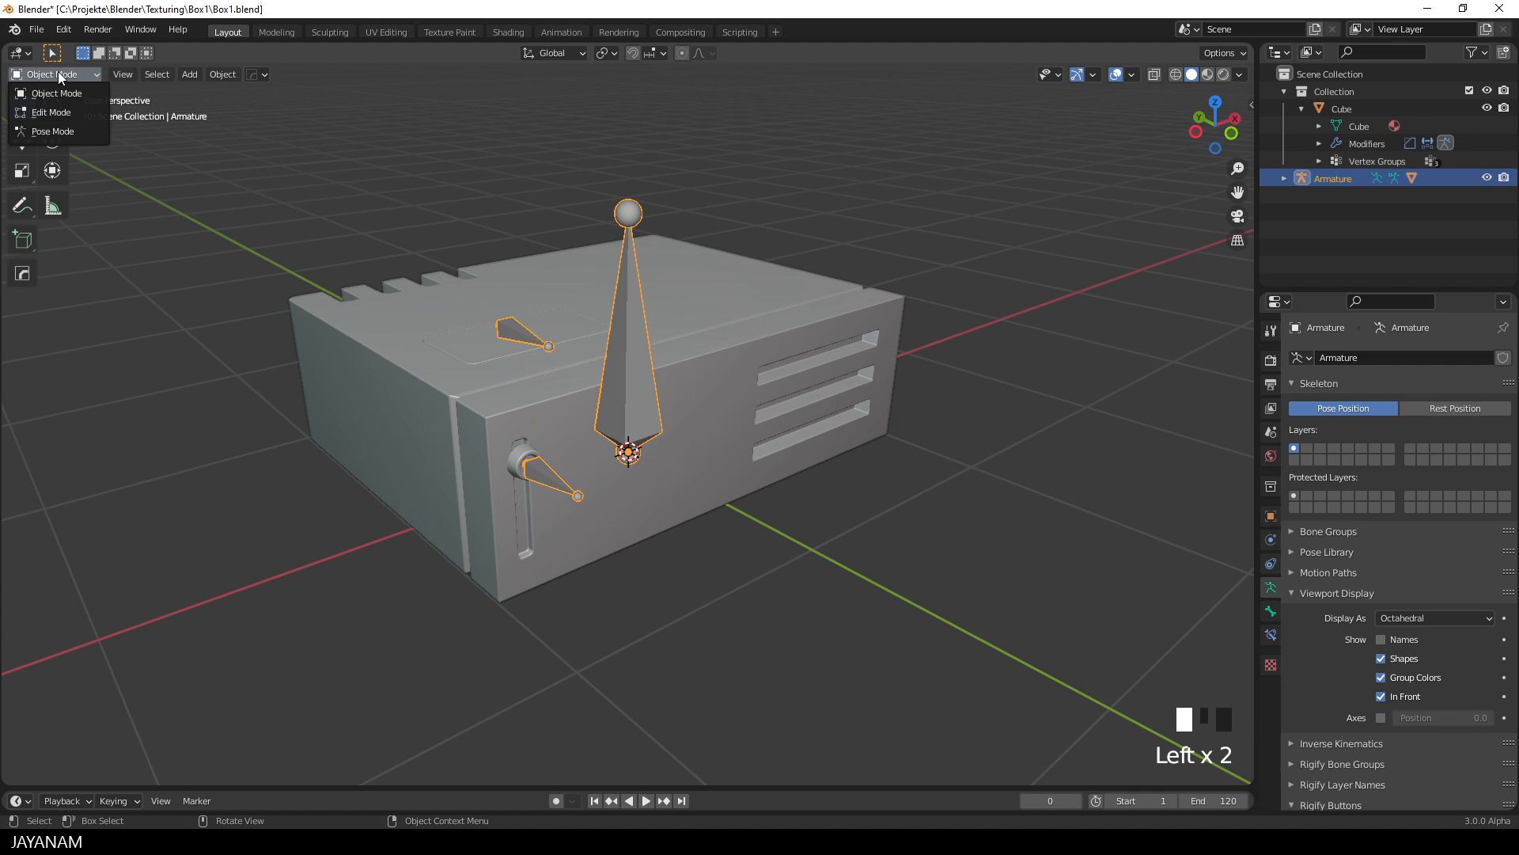
click(52, 130)
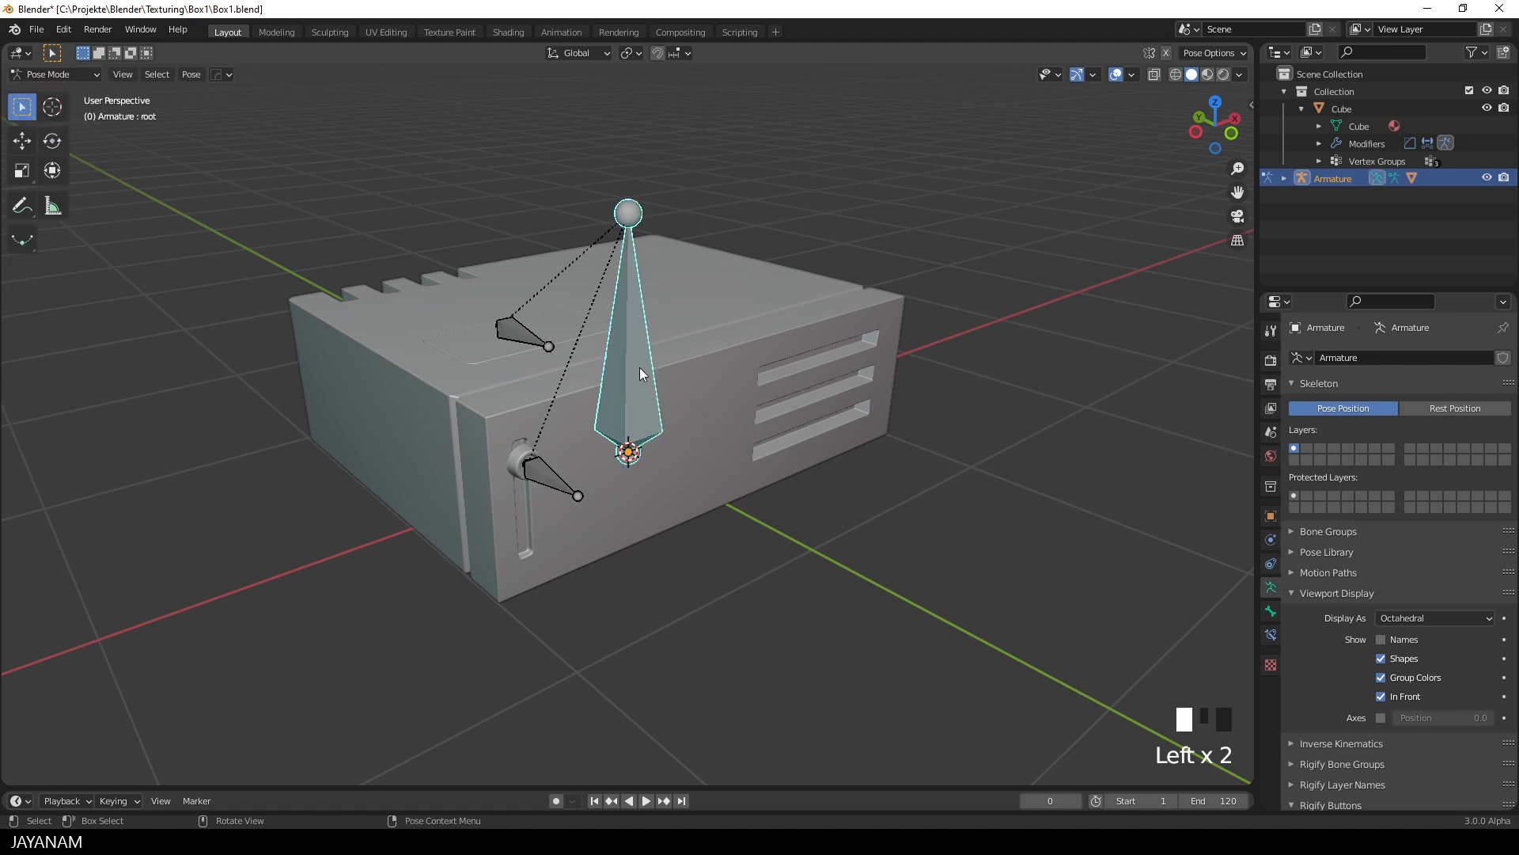
key(g)
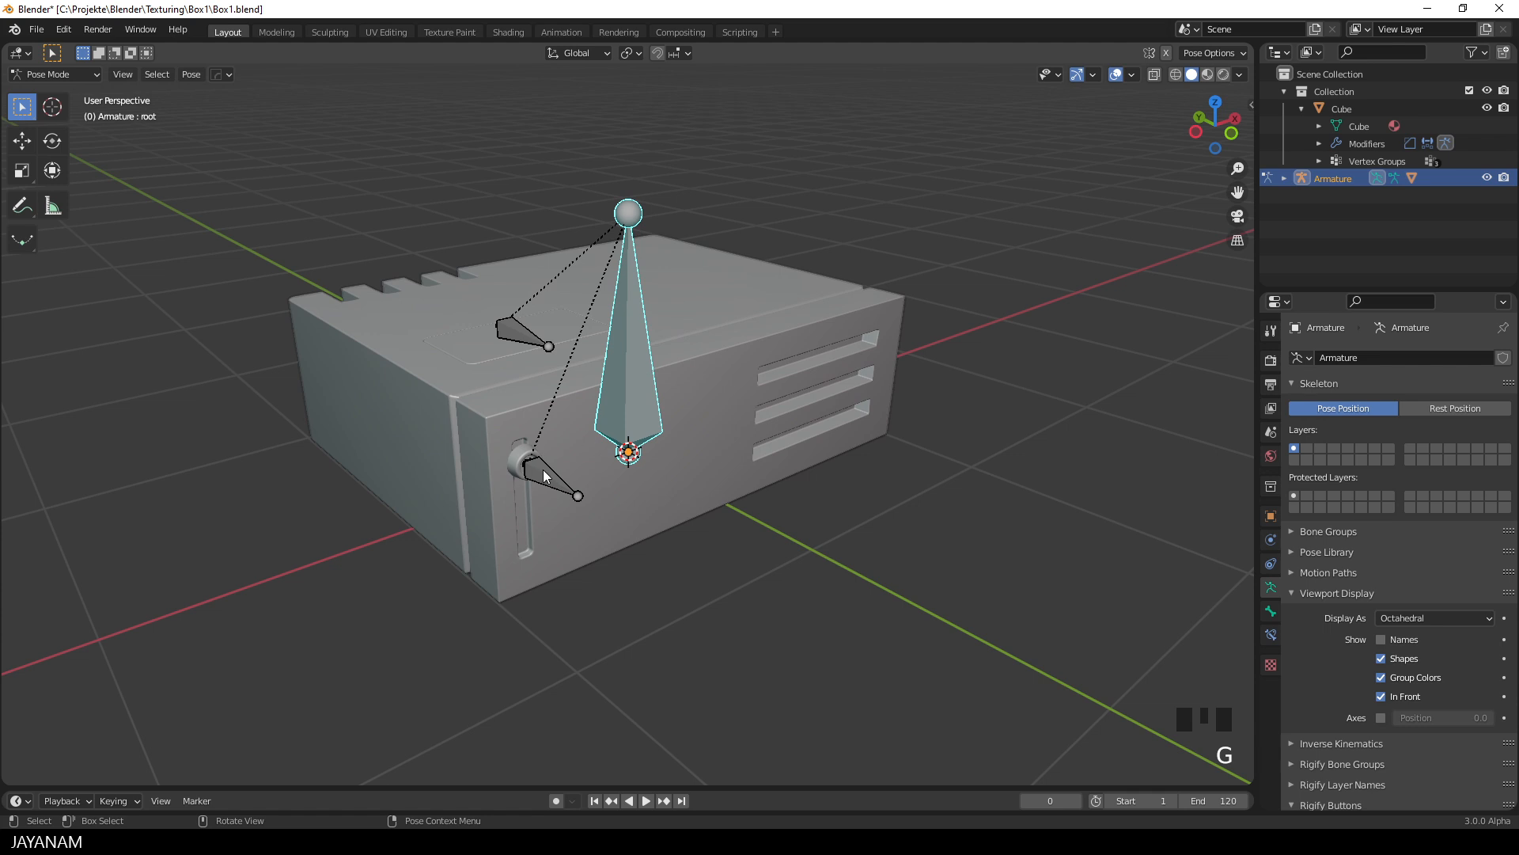
click(558, 484)
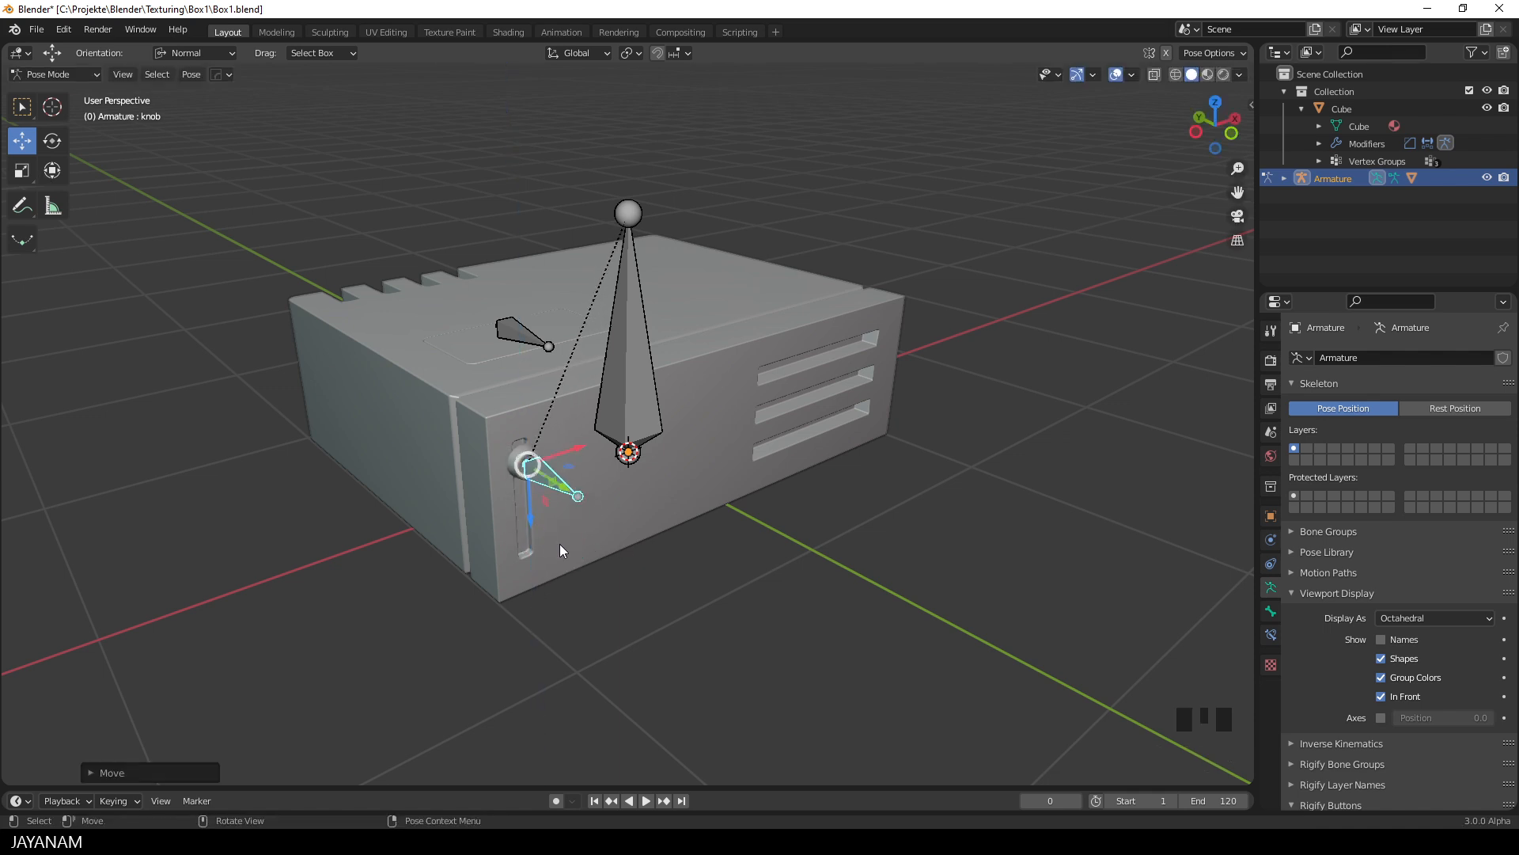
- From the side view, rotate the clap bone to tilt the lid open
key(ctrl+z)
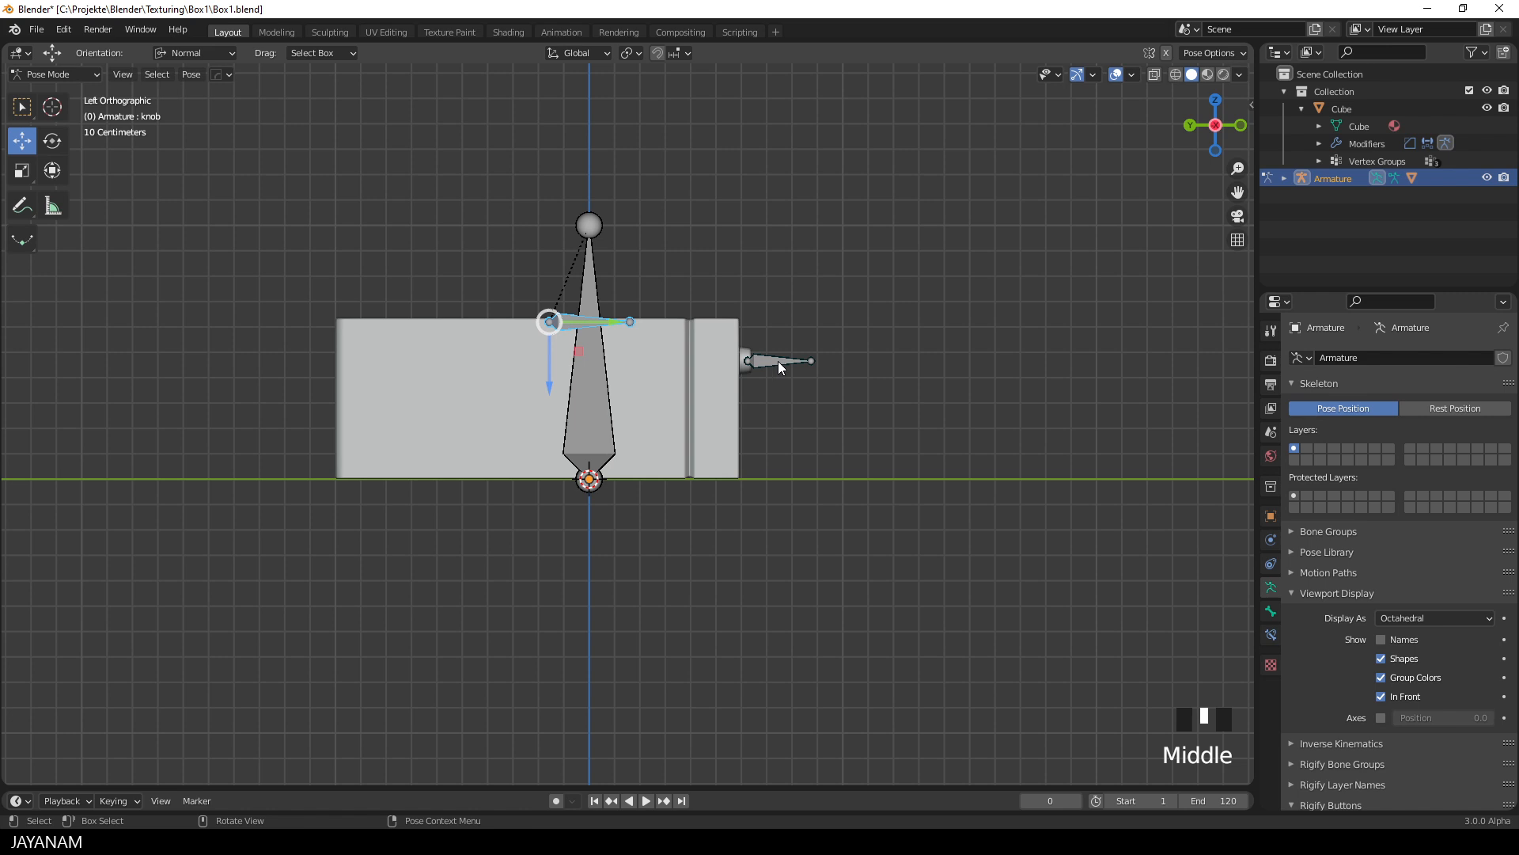
click(52, 140)
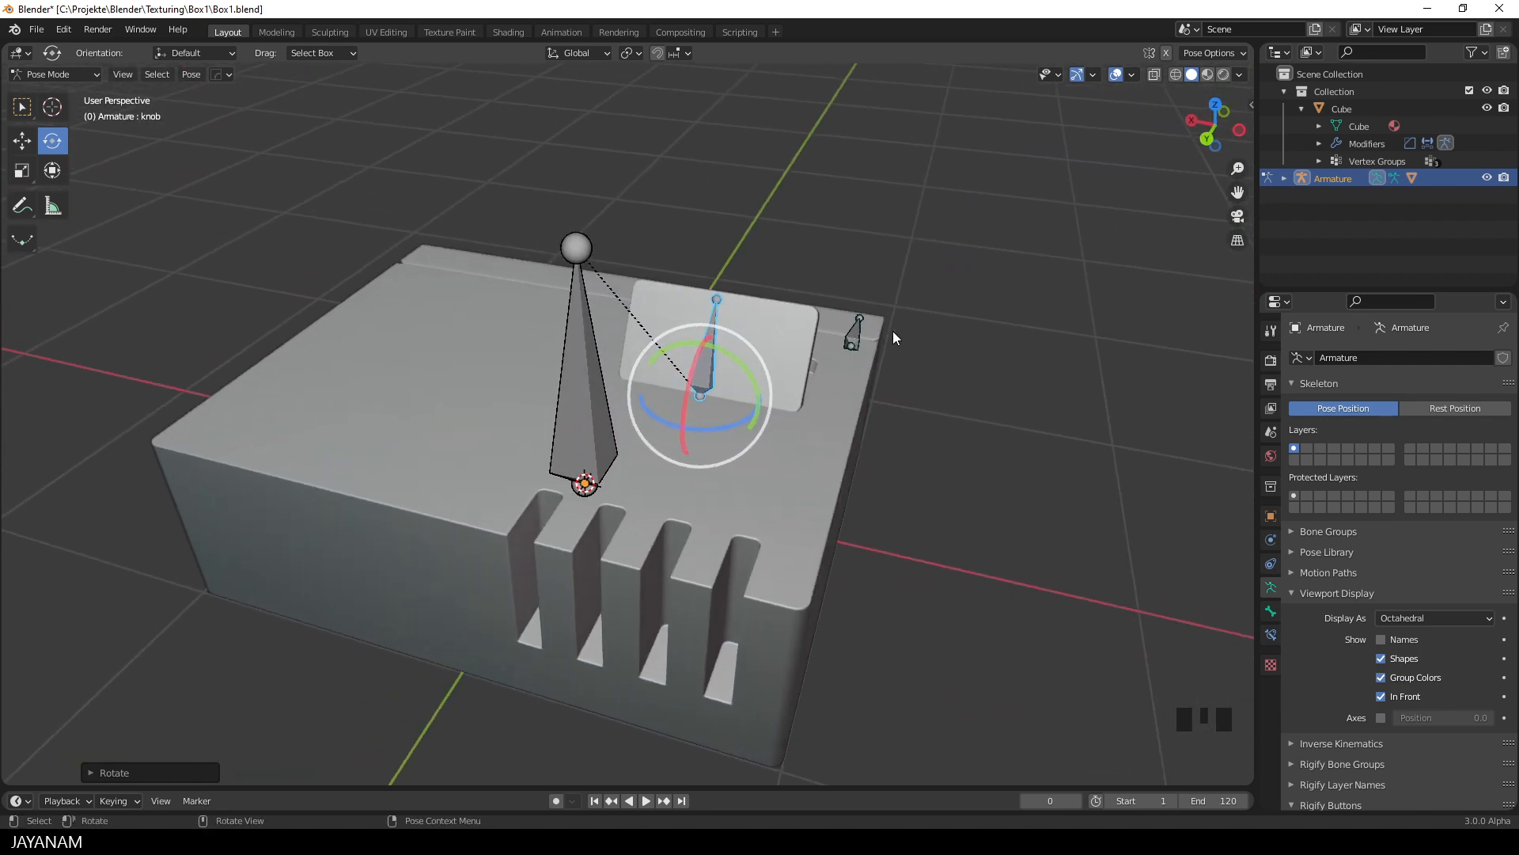
drag(891, 340, 775, 465)
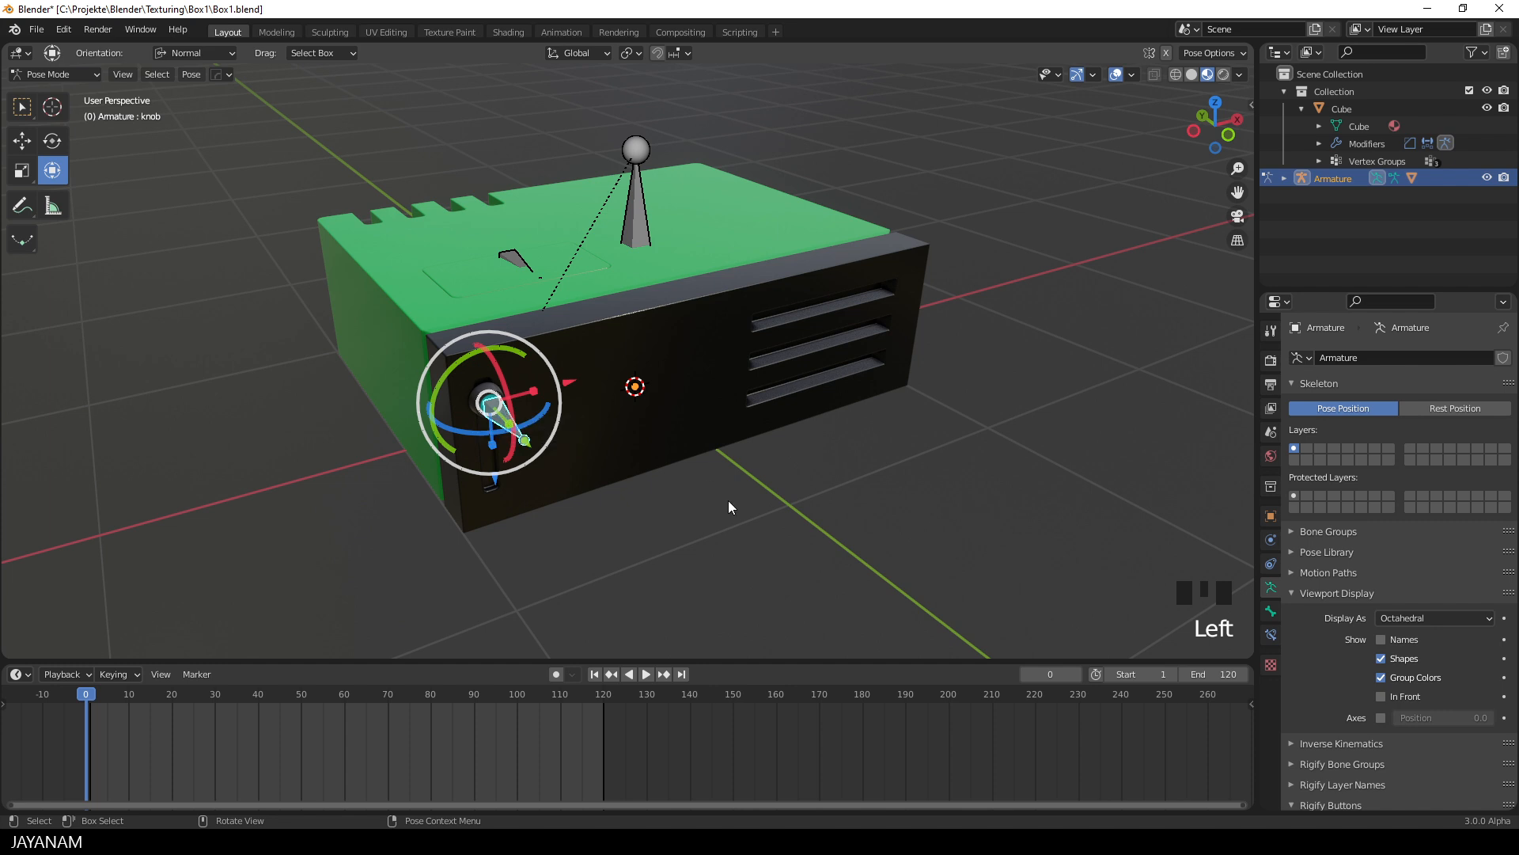
mouse_move(555, 674)
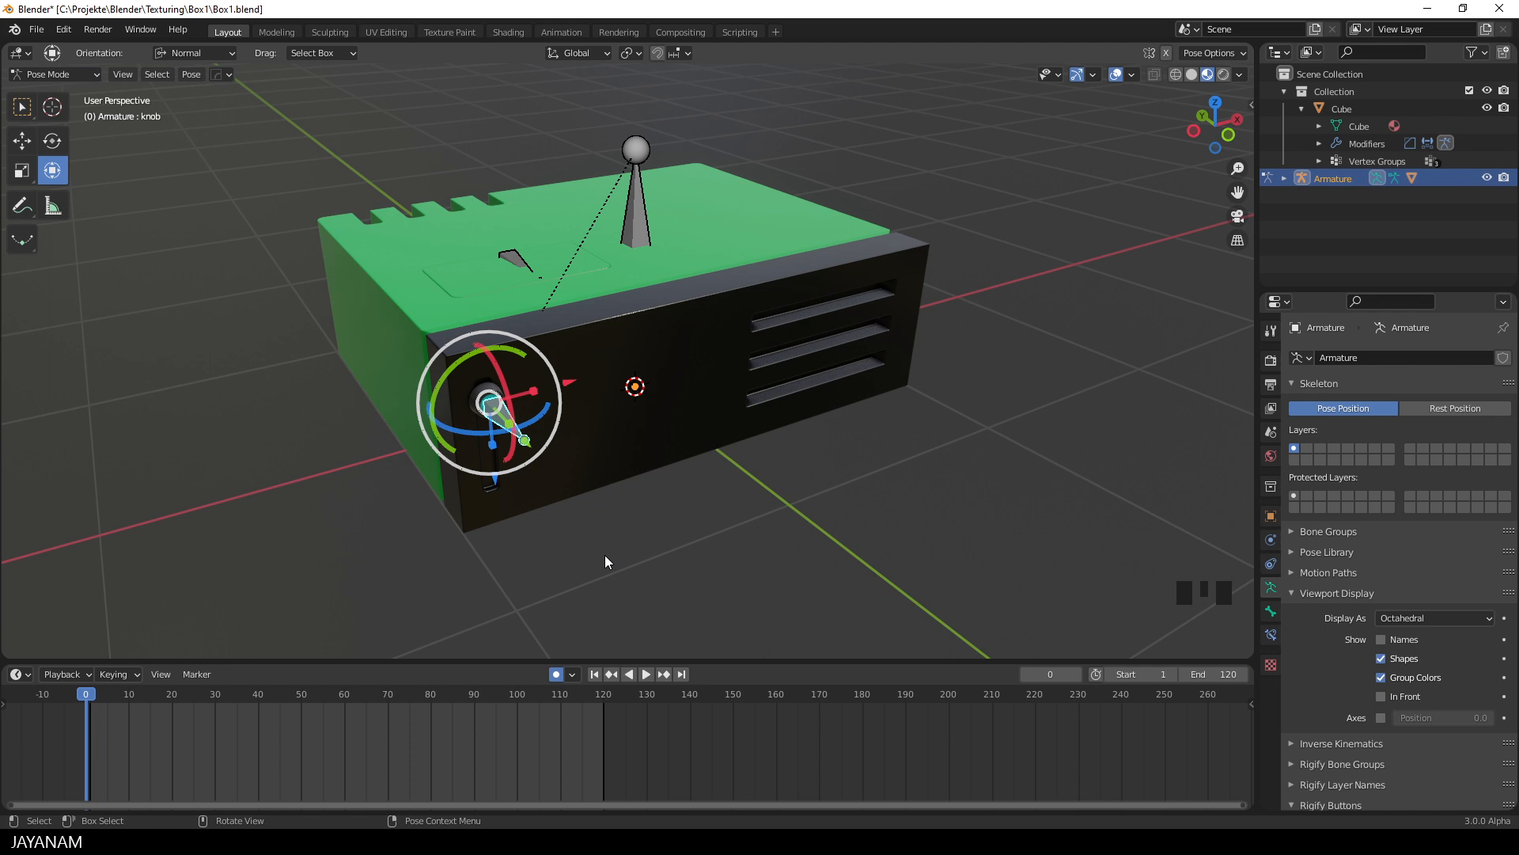
- Keyframe knob and clap at frame 0 and, with the lid opened, at frame 25
key(g)
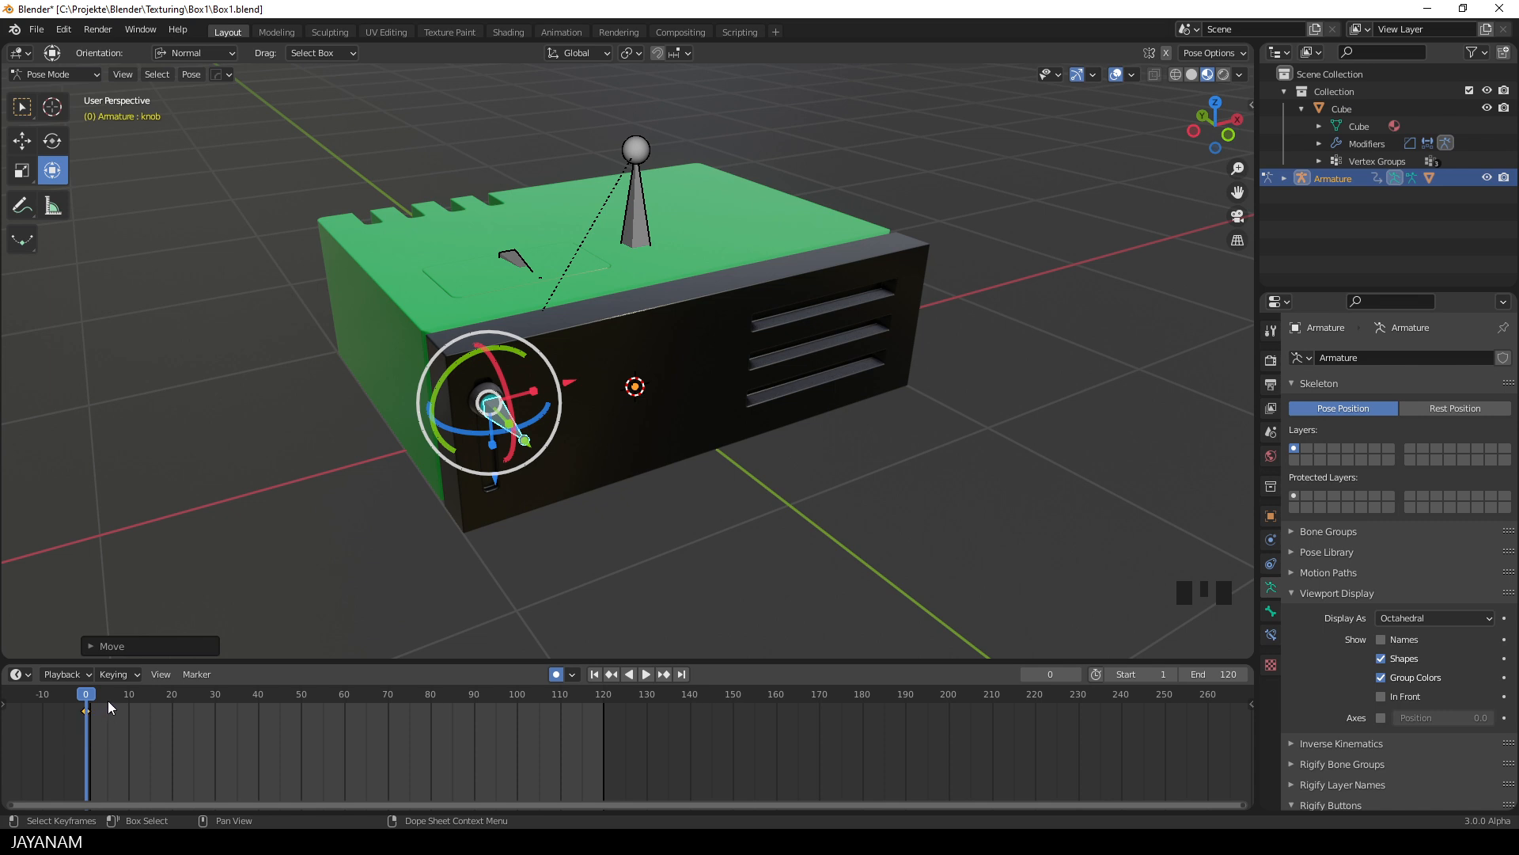
click(646, 674)
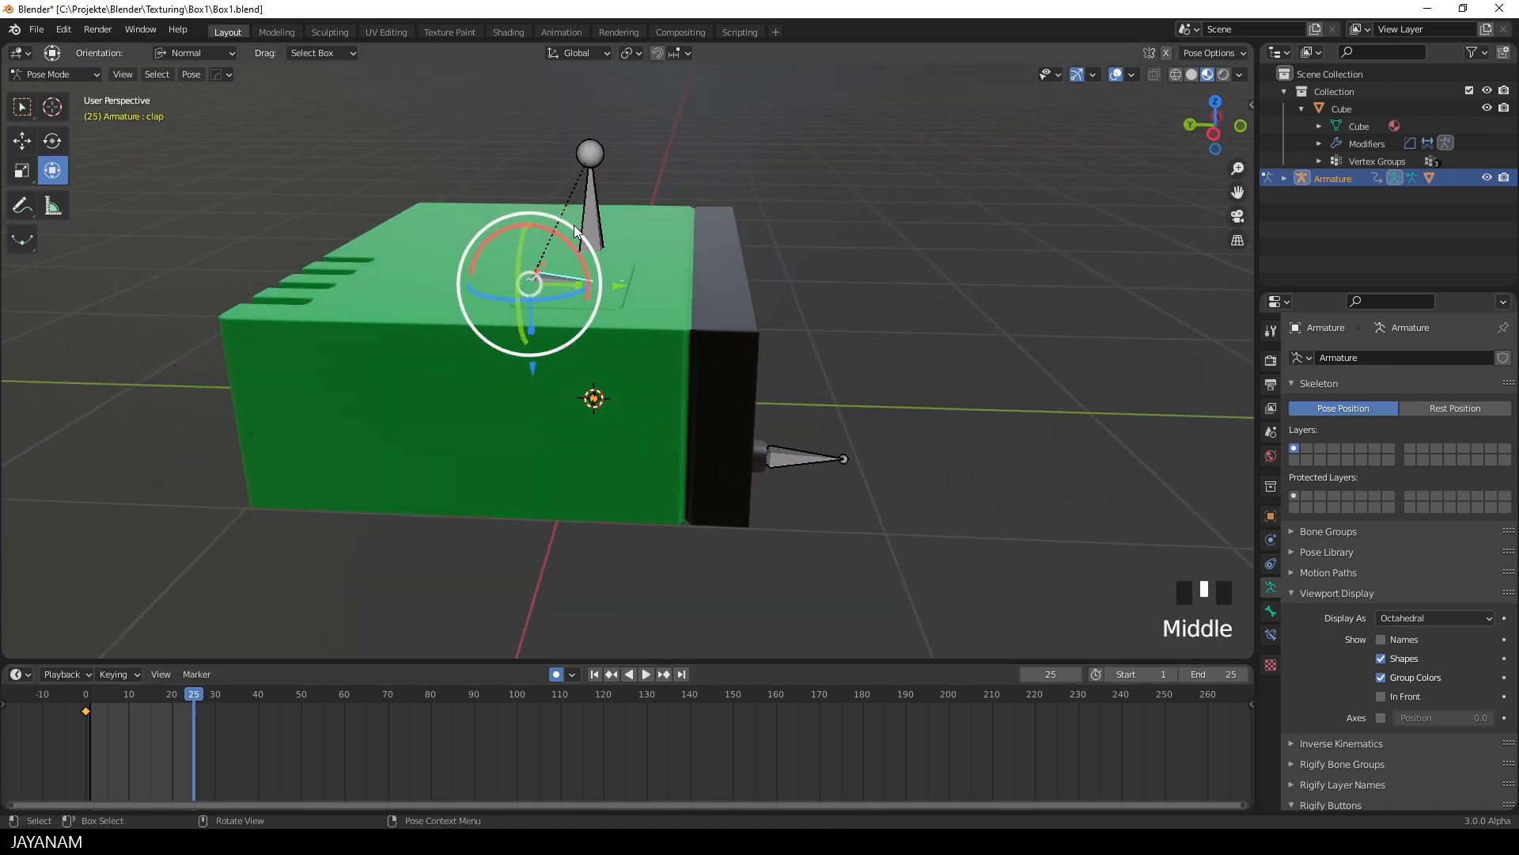
key(r)
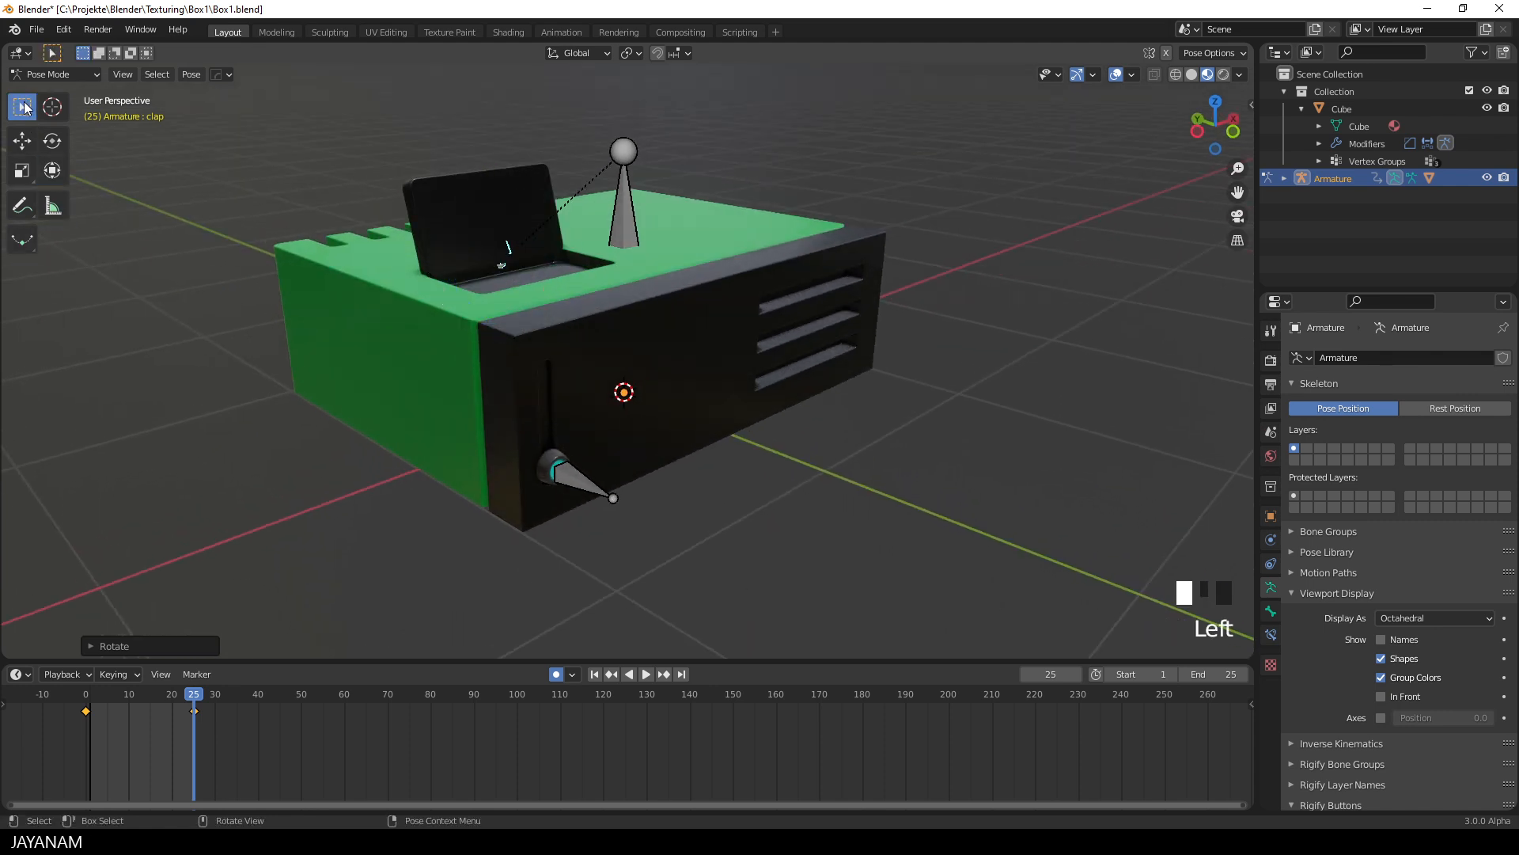
click(646, 673)
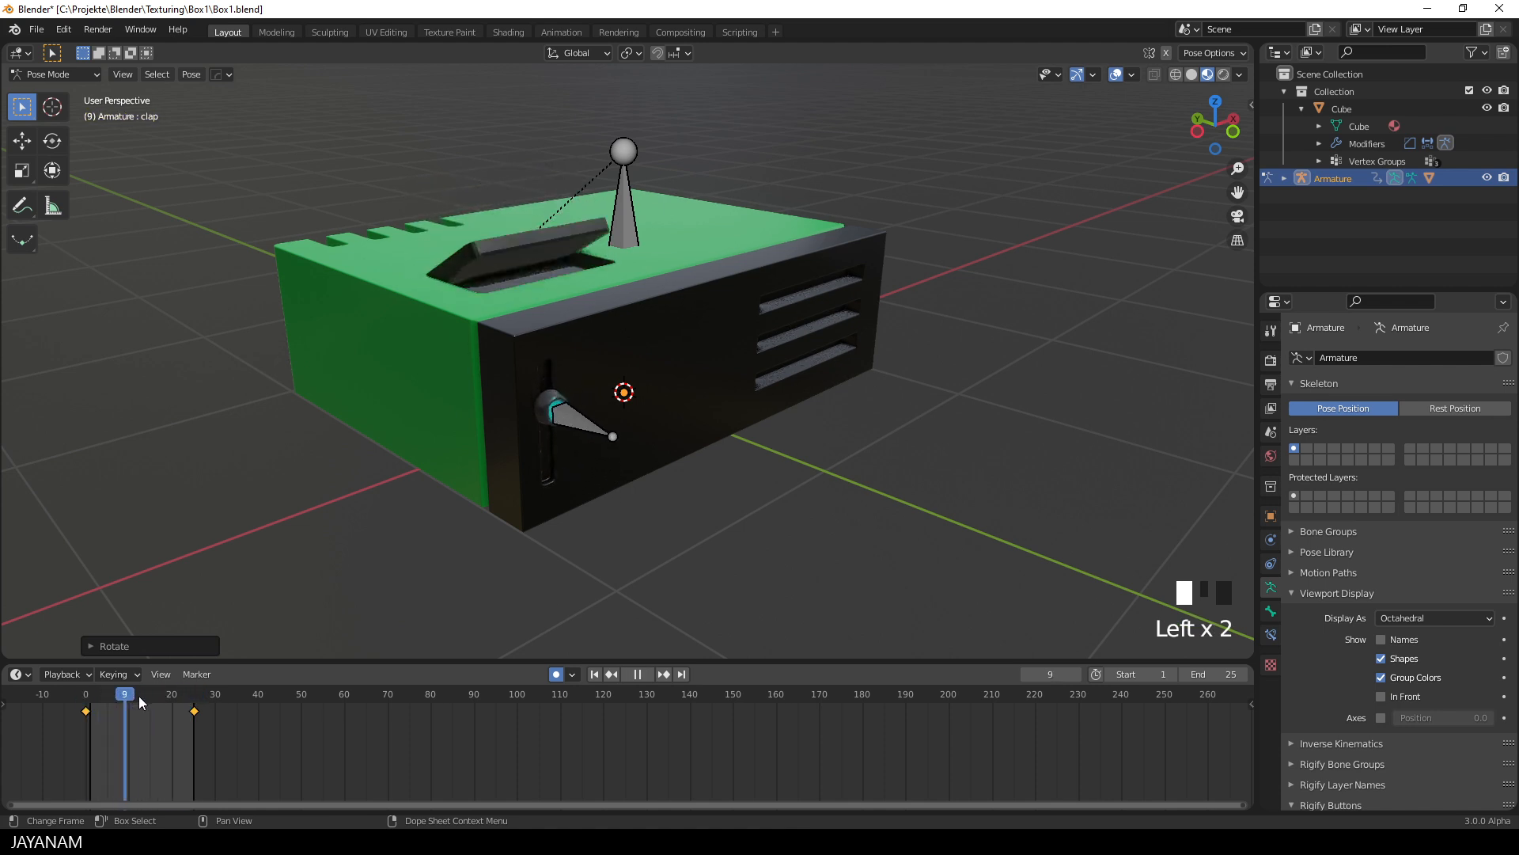
click(90, 694)
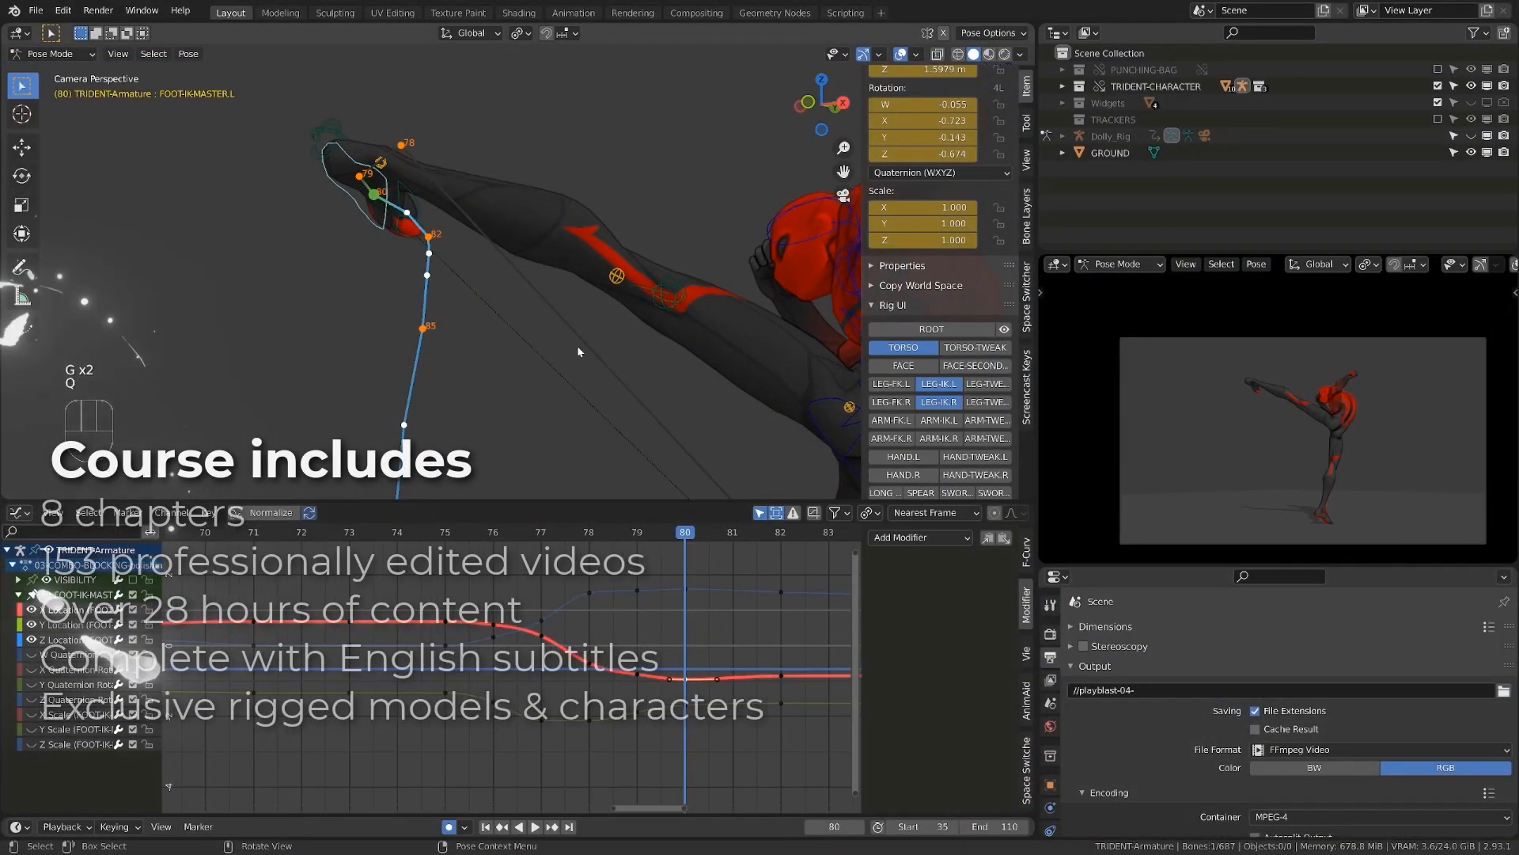
click(532, 826)
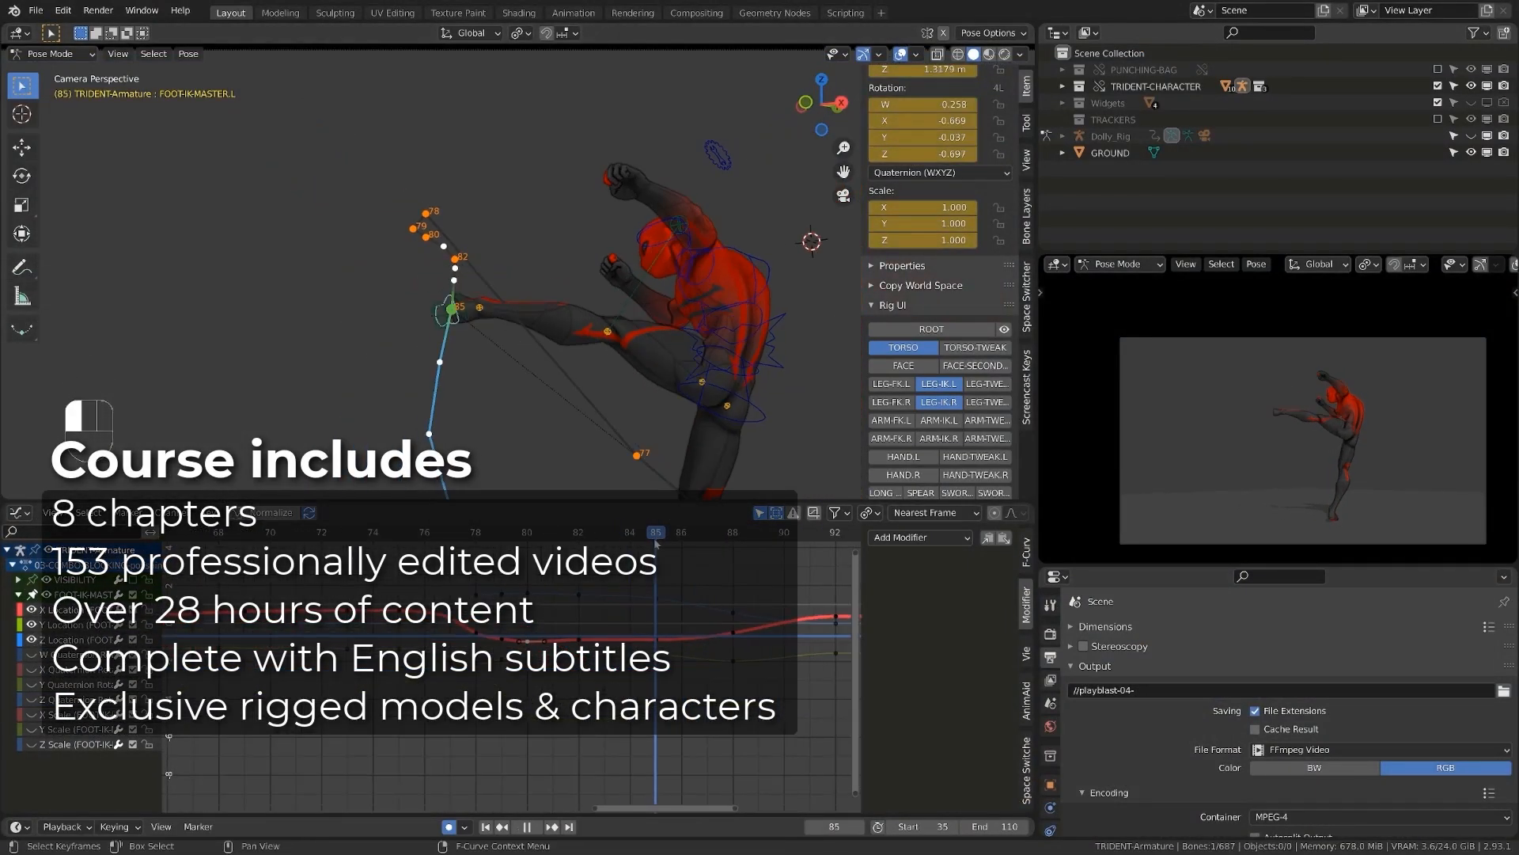